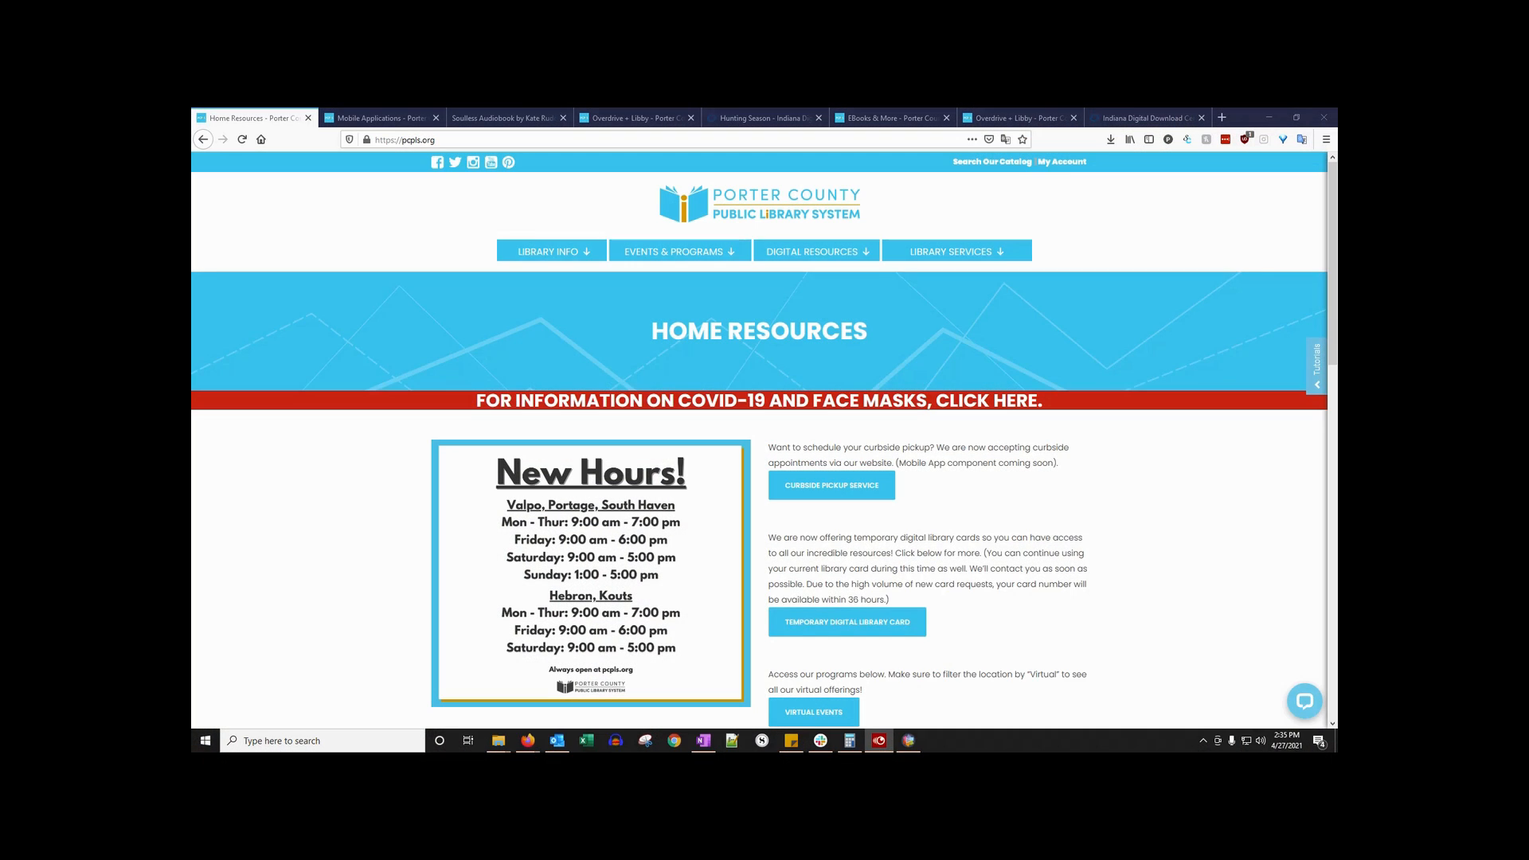
pyautogui.moveTo(916, 366)
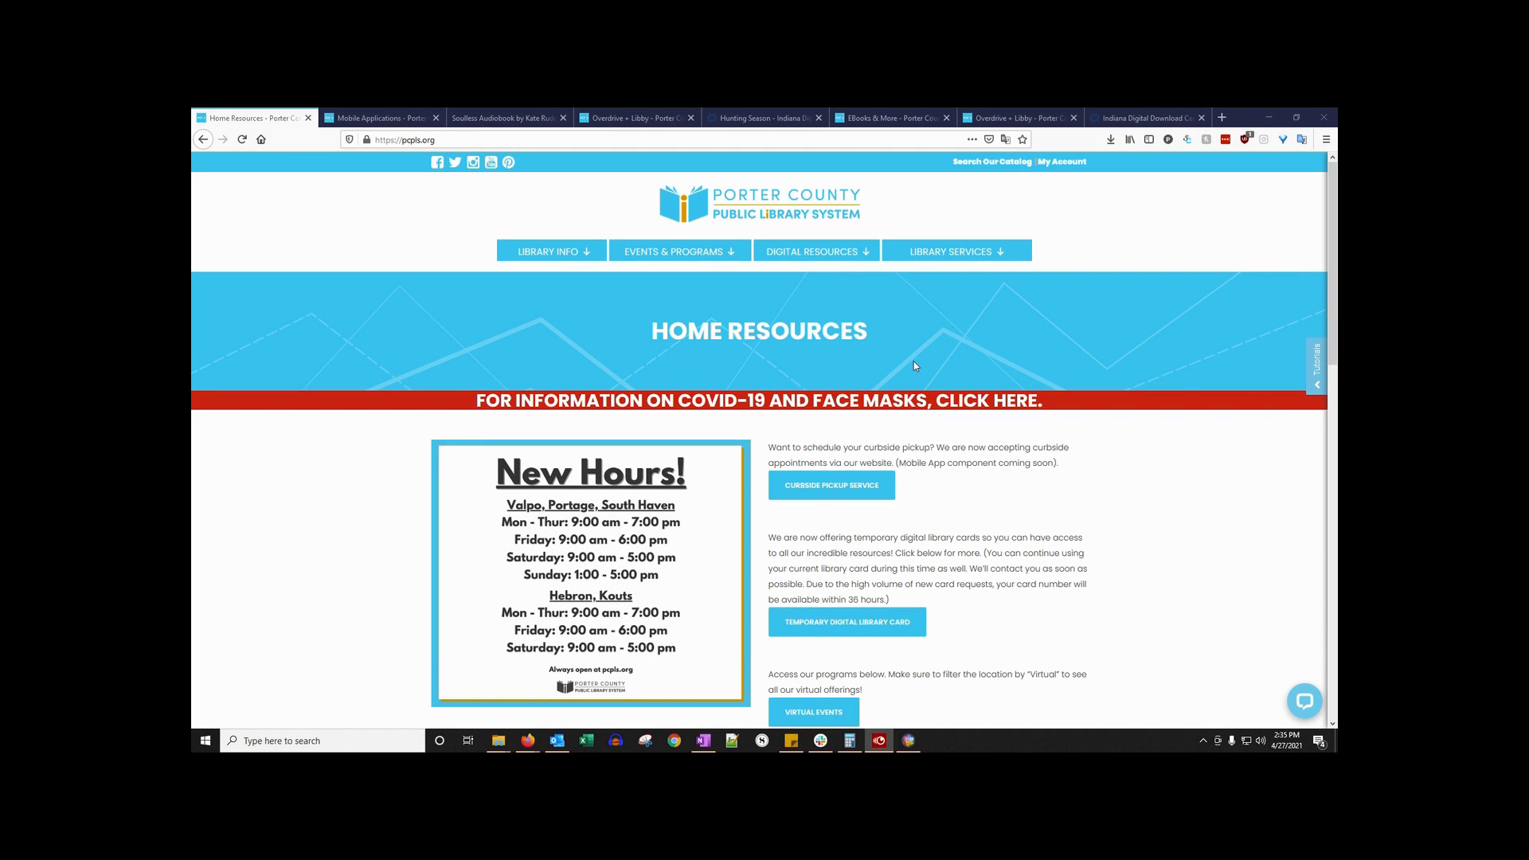
pyautogui.moveTo(909, 373)
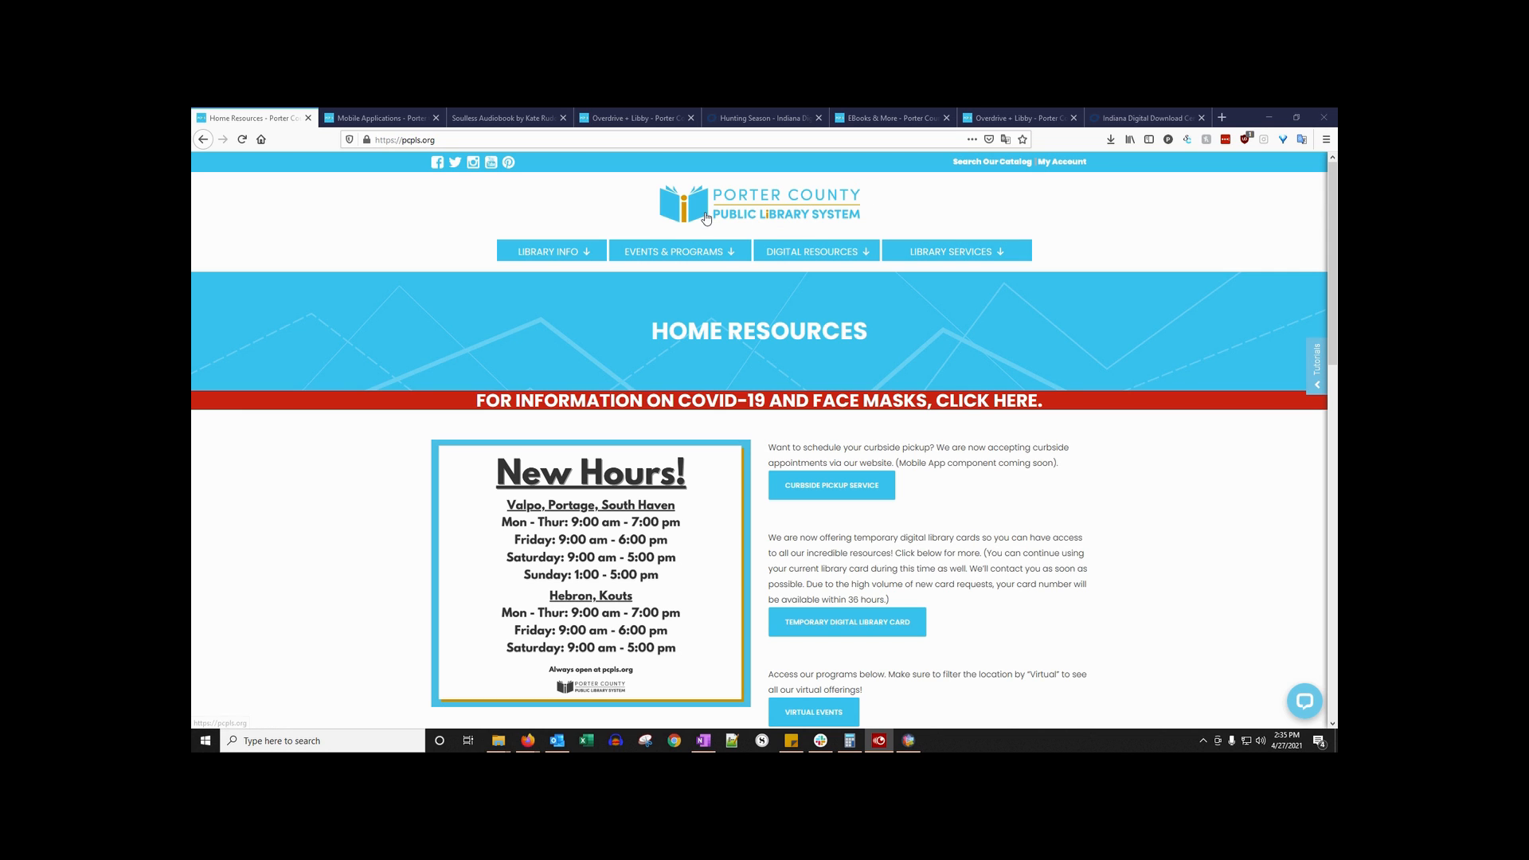
# Go to 'Download books, music, movies & more' under the Digital Resources menu
pyautogui.click(816, 252)
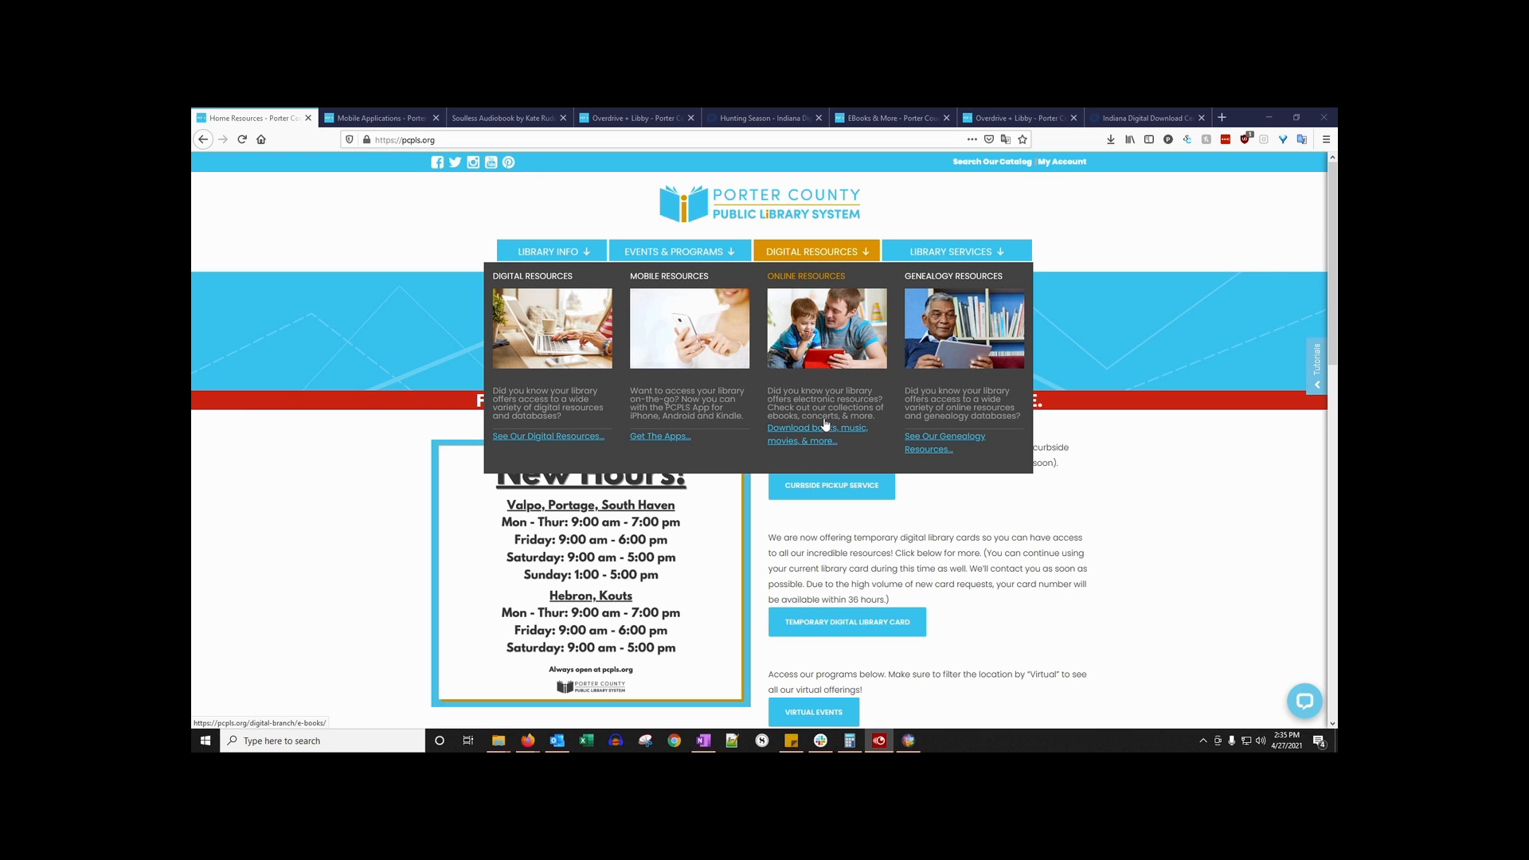
pyautogui.moveTo(792, 450)
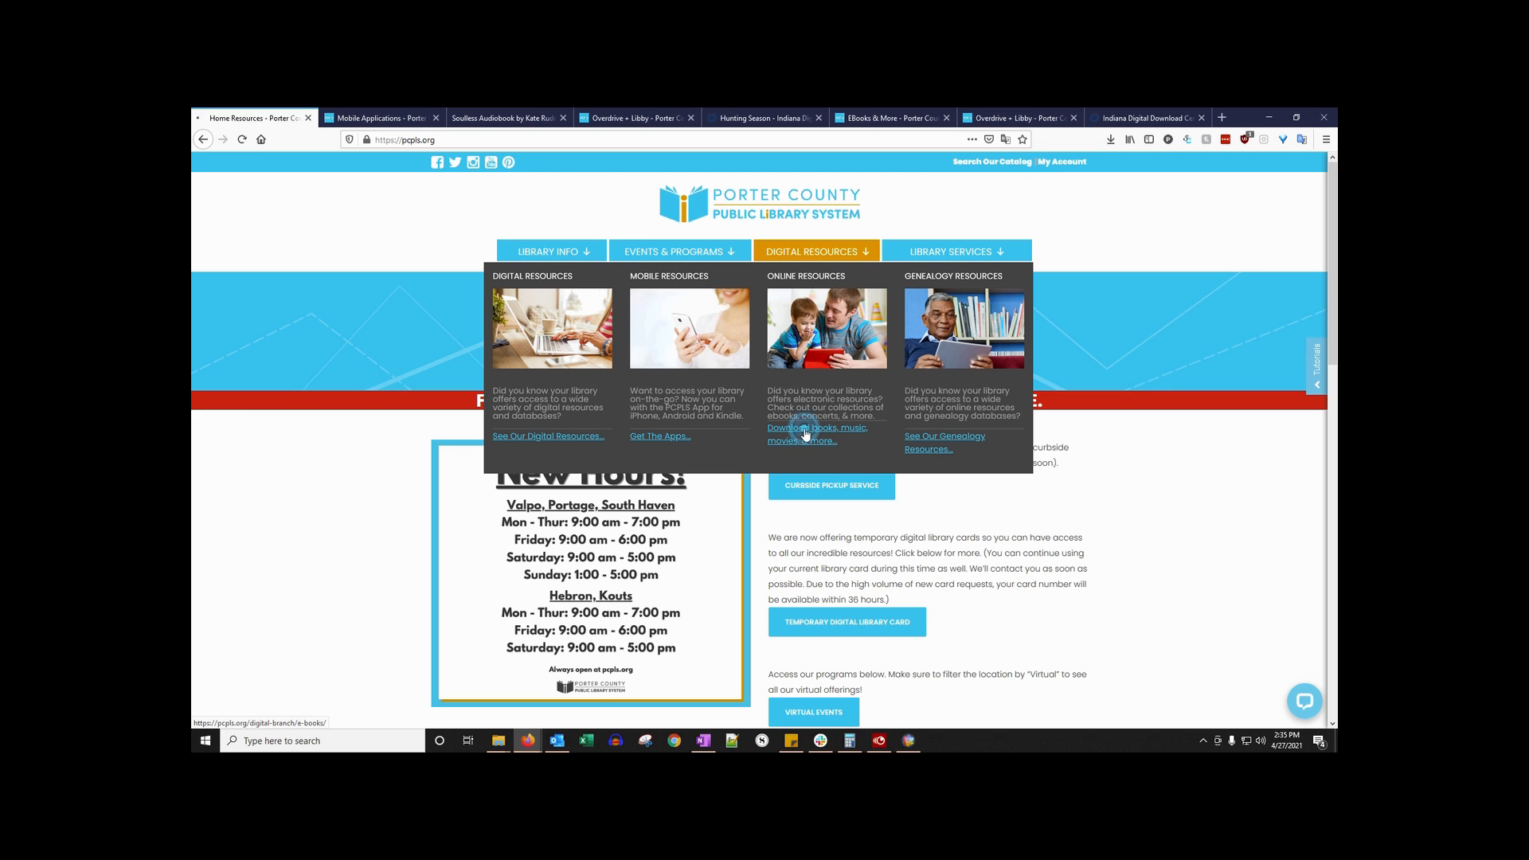
pyautogui.click(956, 252)
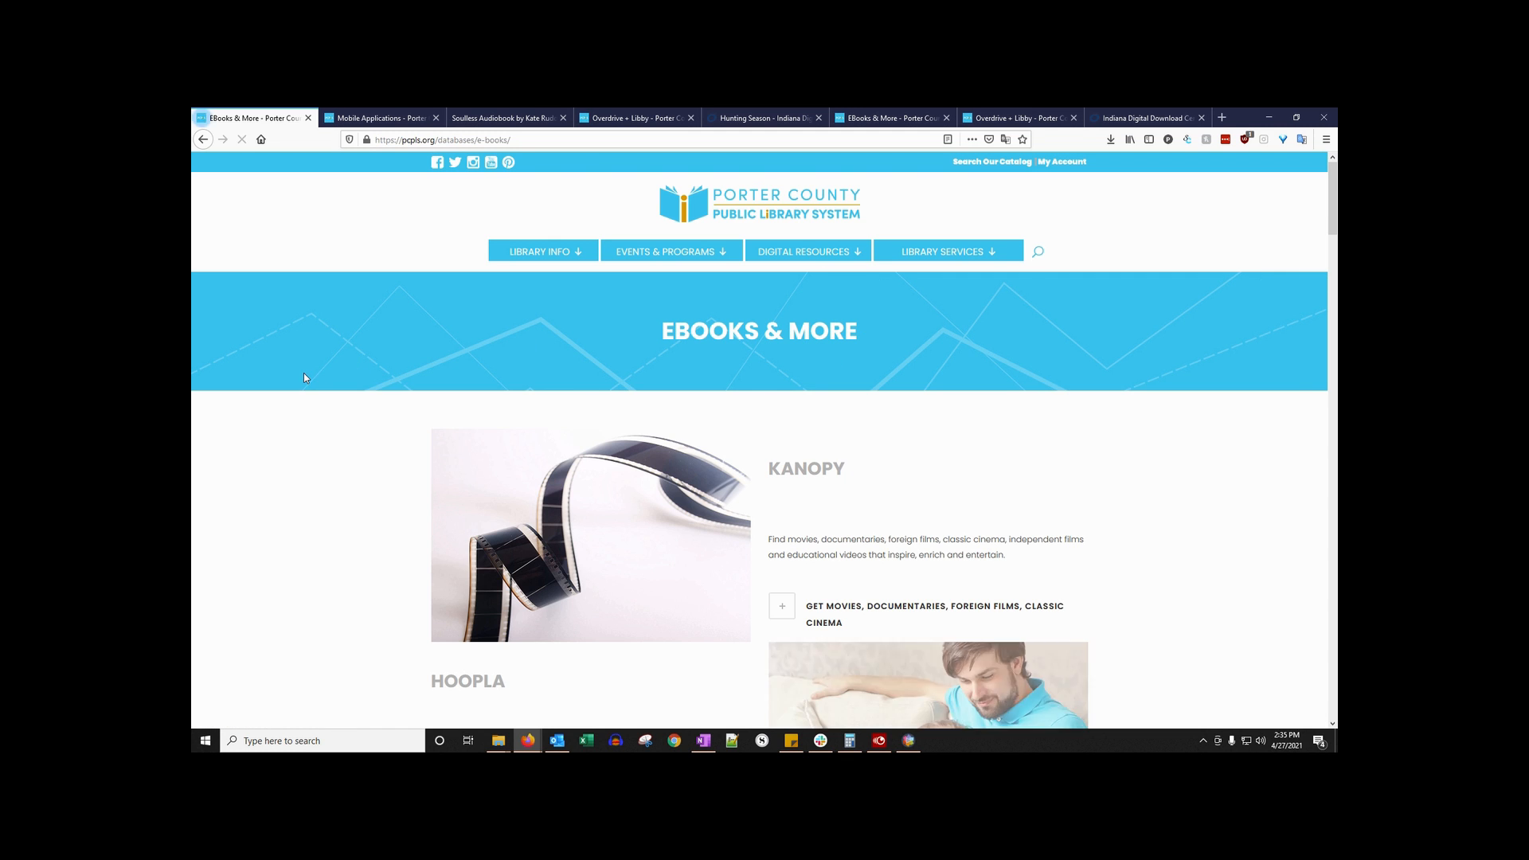
# Find the OverDrive entry, expand 'Get eBooks, Audiobooks, Videos, Magazines' and follow 'Get the Overdrive App'
pyautogui.scroll(-3)
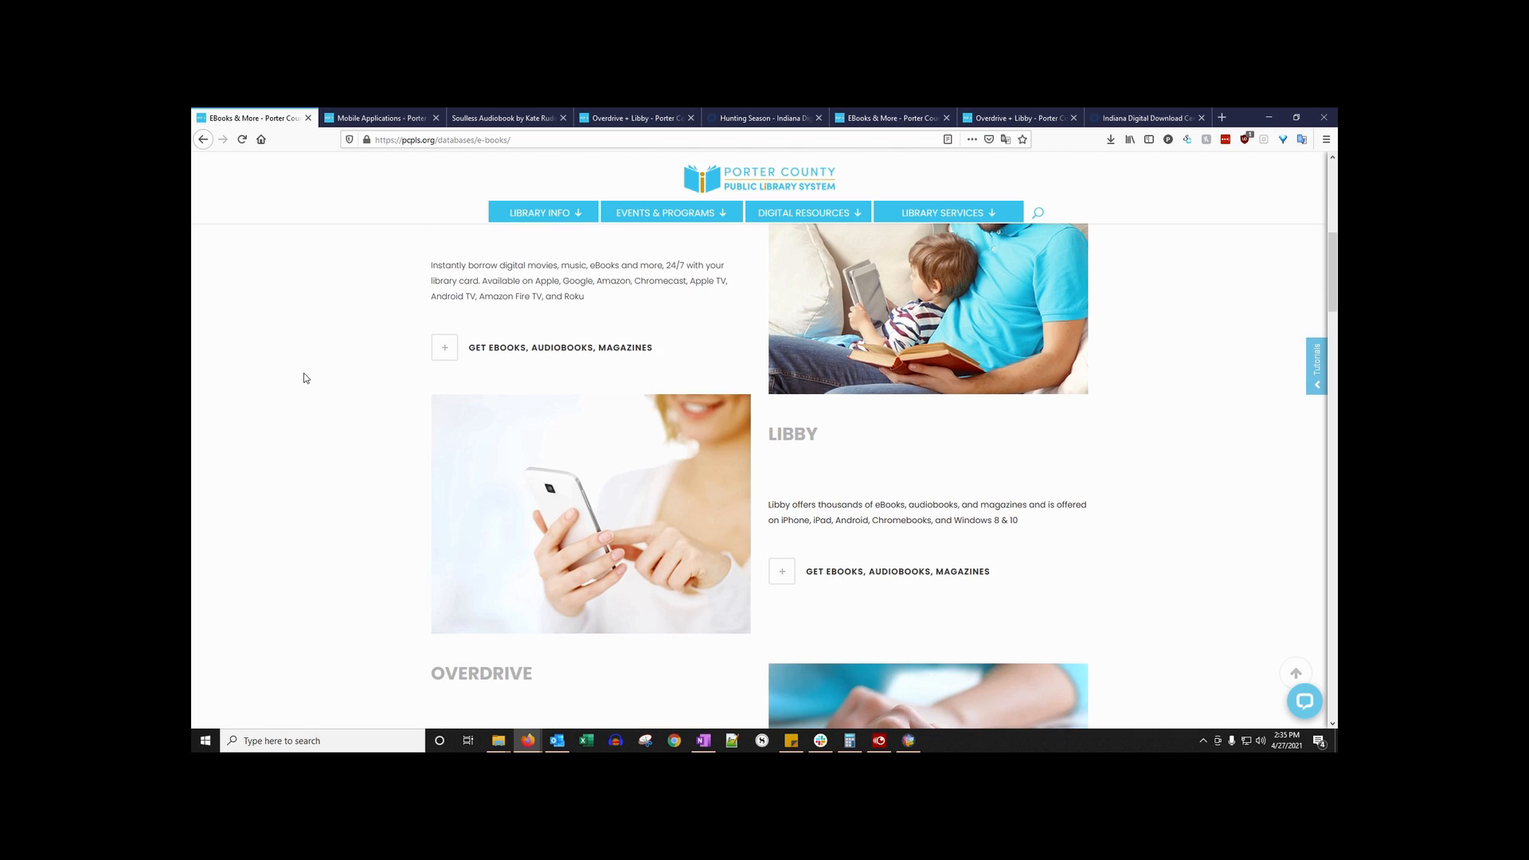
pyautogui.scroll(-3)
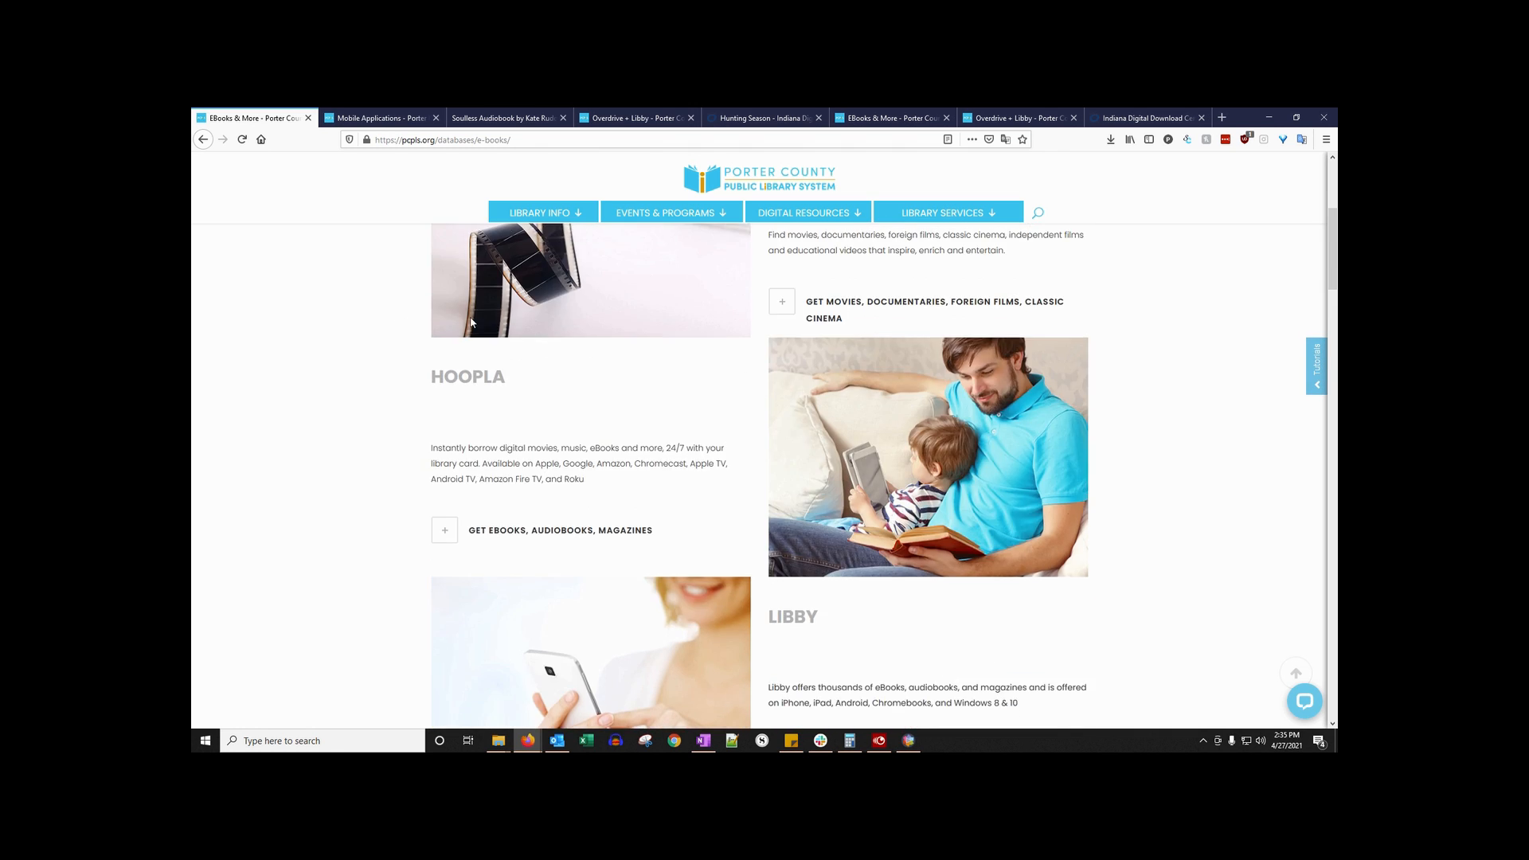
pyautogui.scroll(-3)
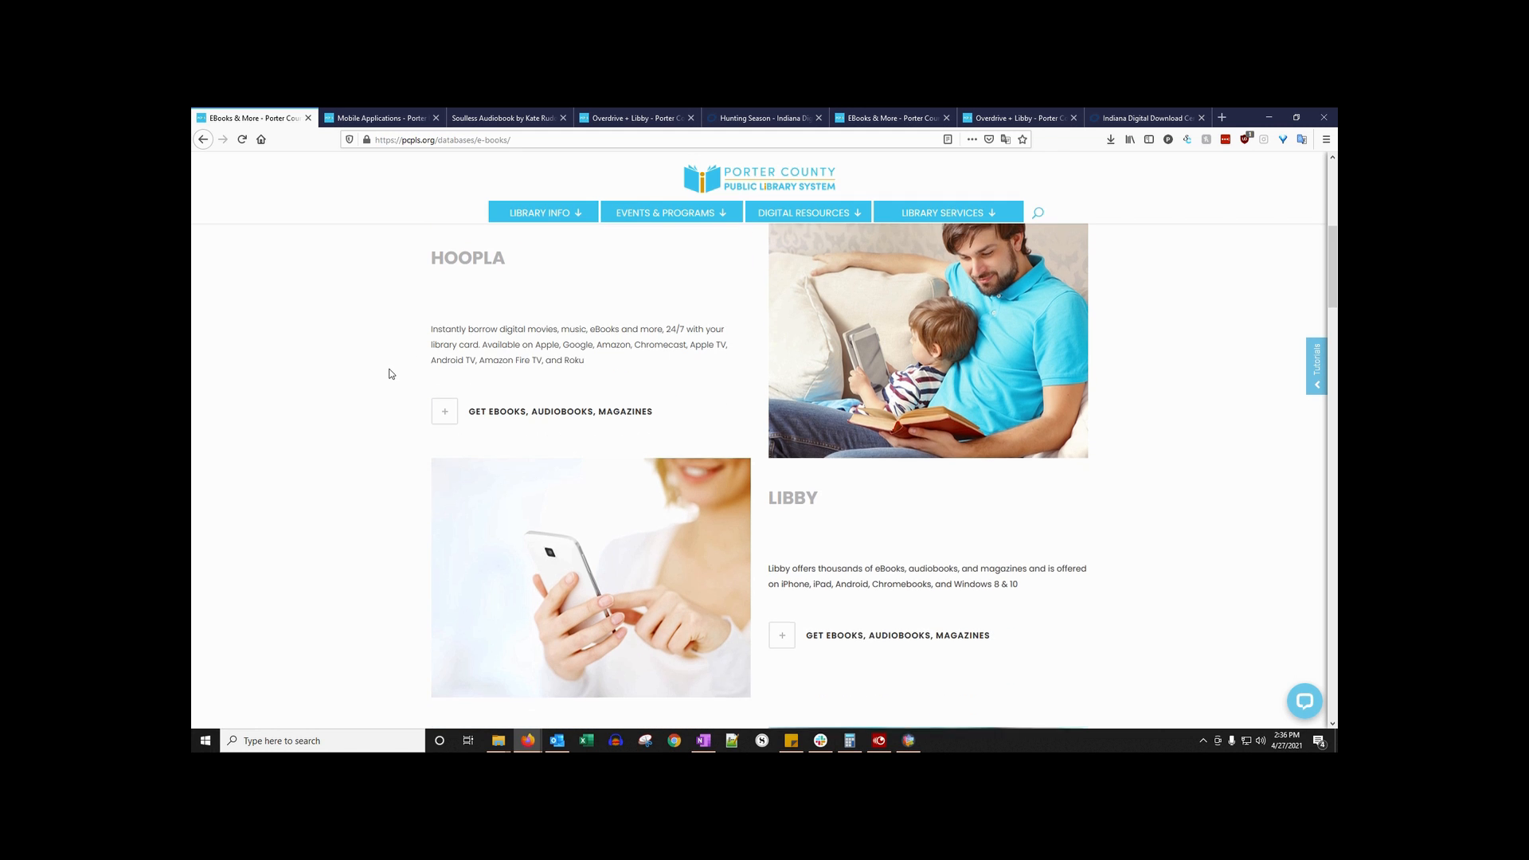
pyautogui.scroll(-3)
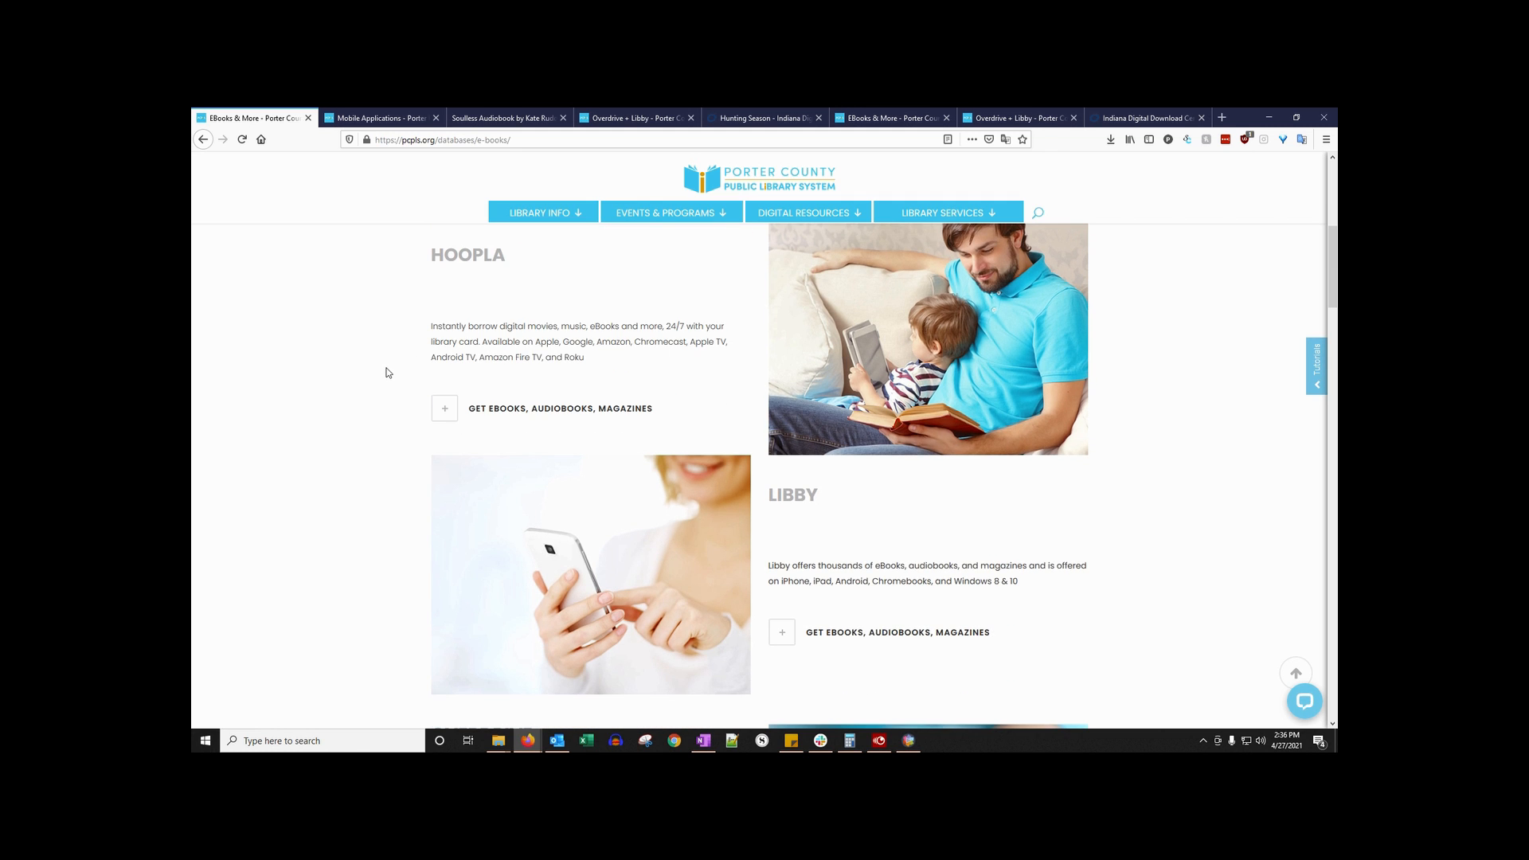
pyautogui.scroll(-3)
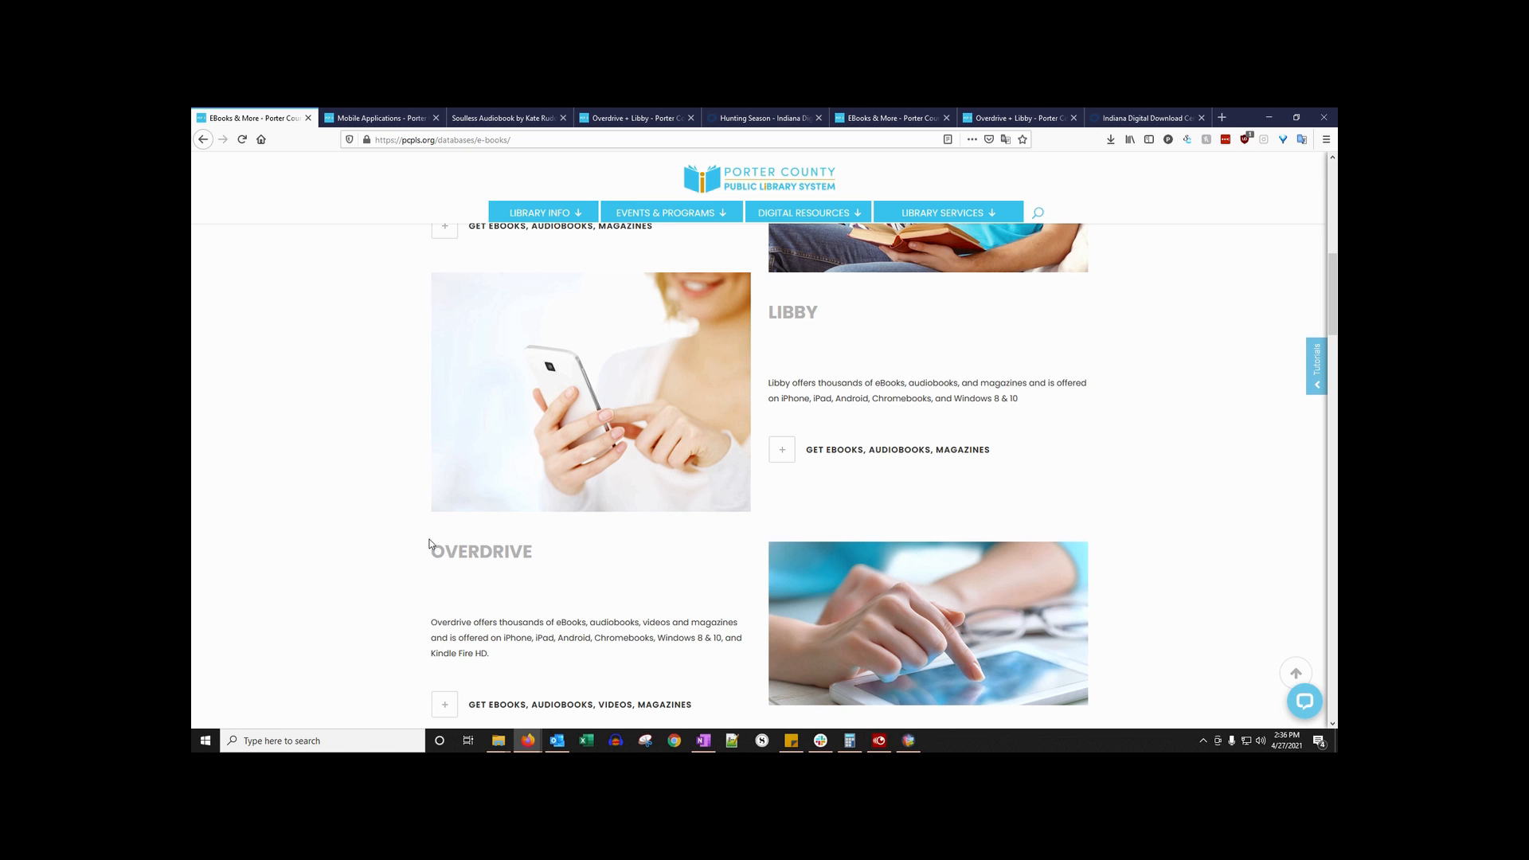
pyautogui.scroll(-3)
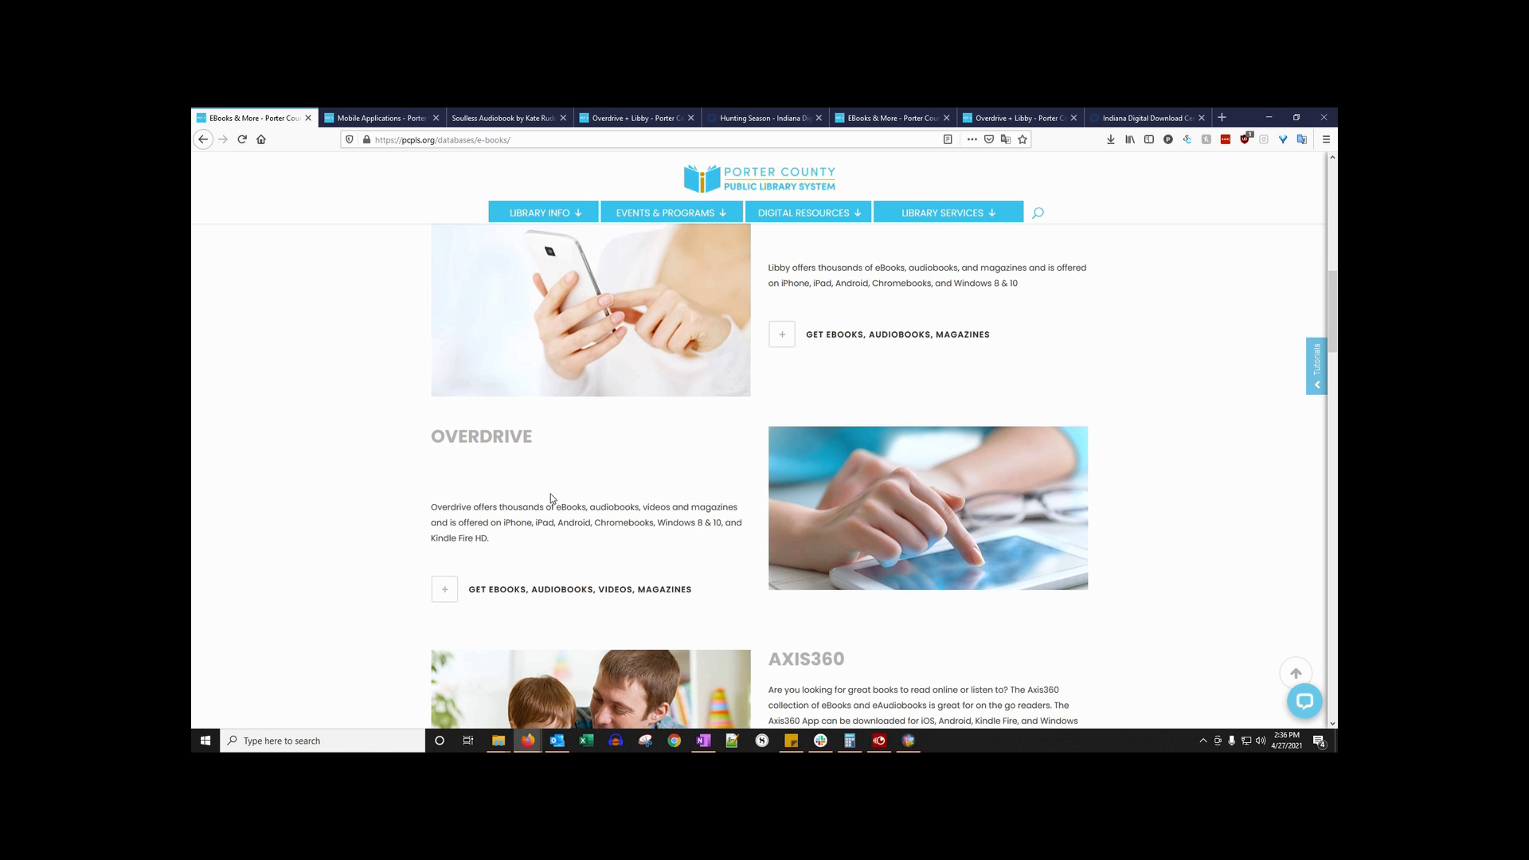
pyautogui.scroll(3)
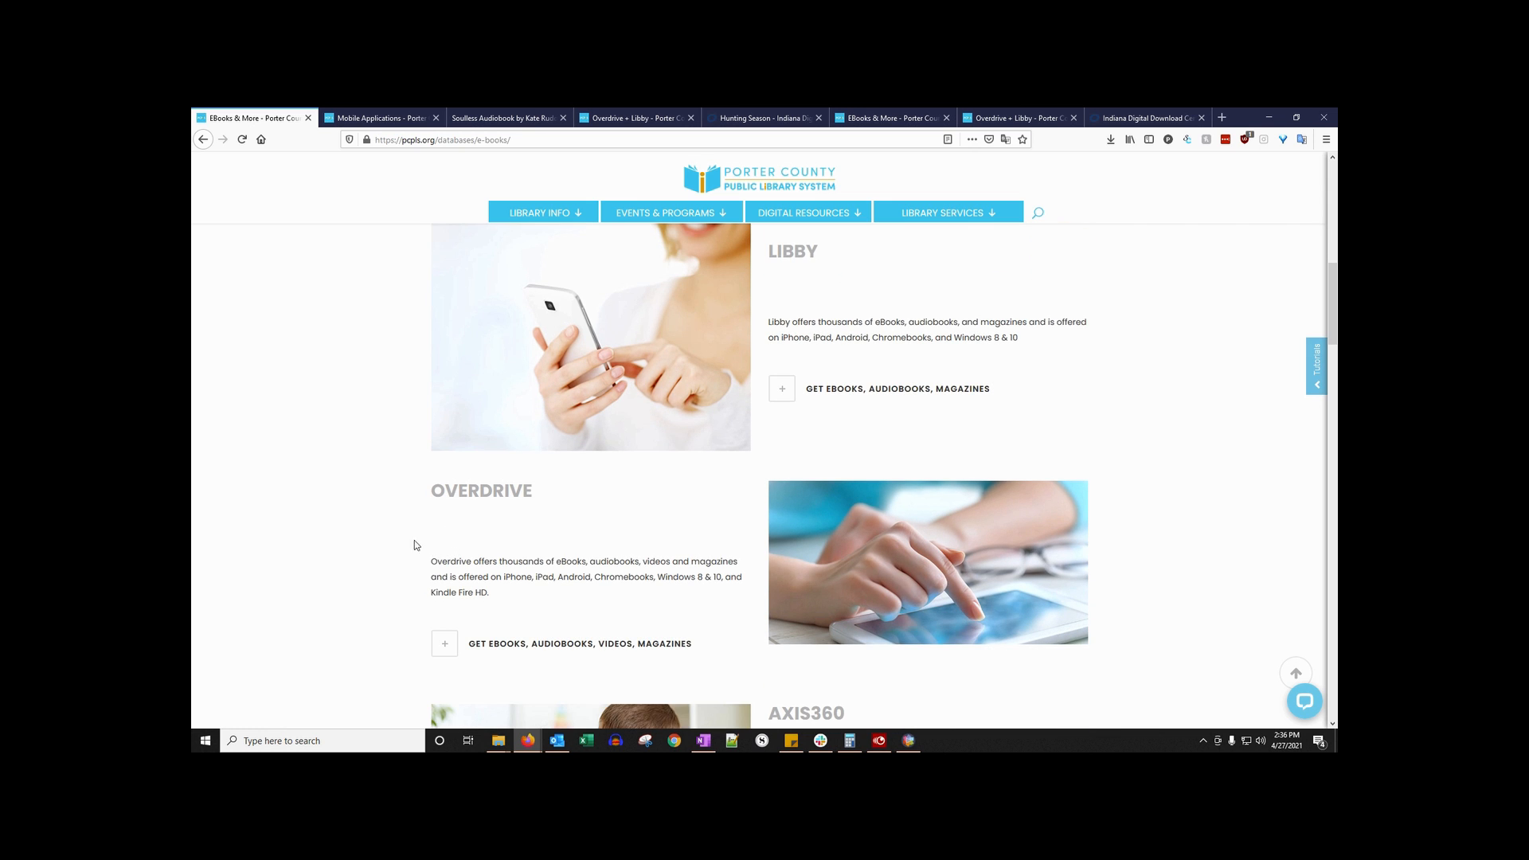
pyautogui.click(443, 641)
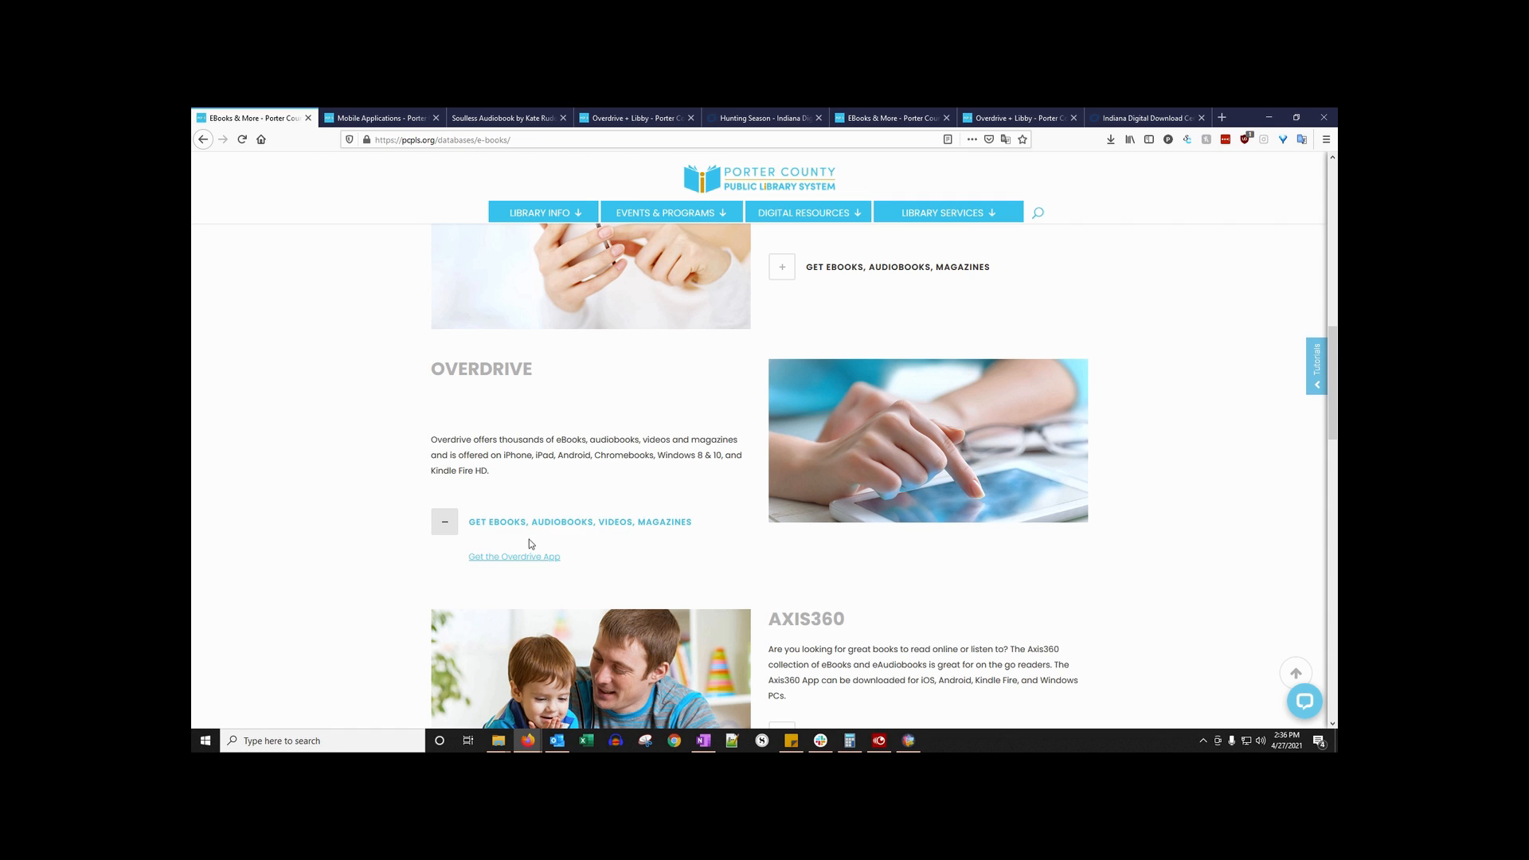
pyautogui.click(513, 557)
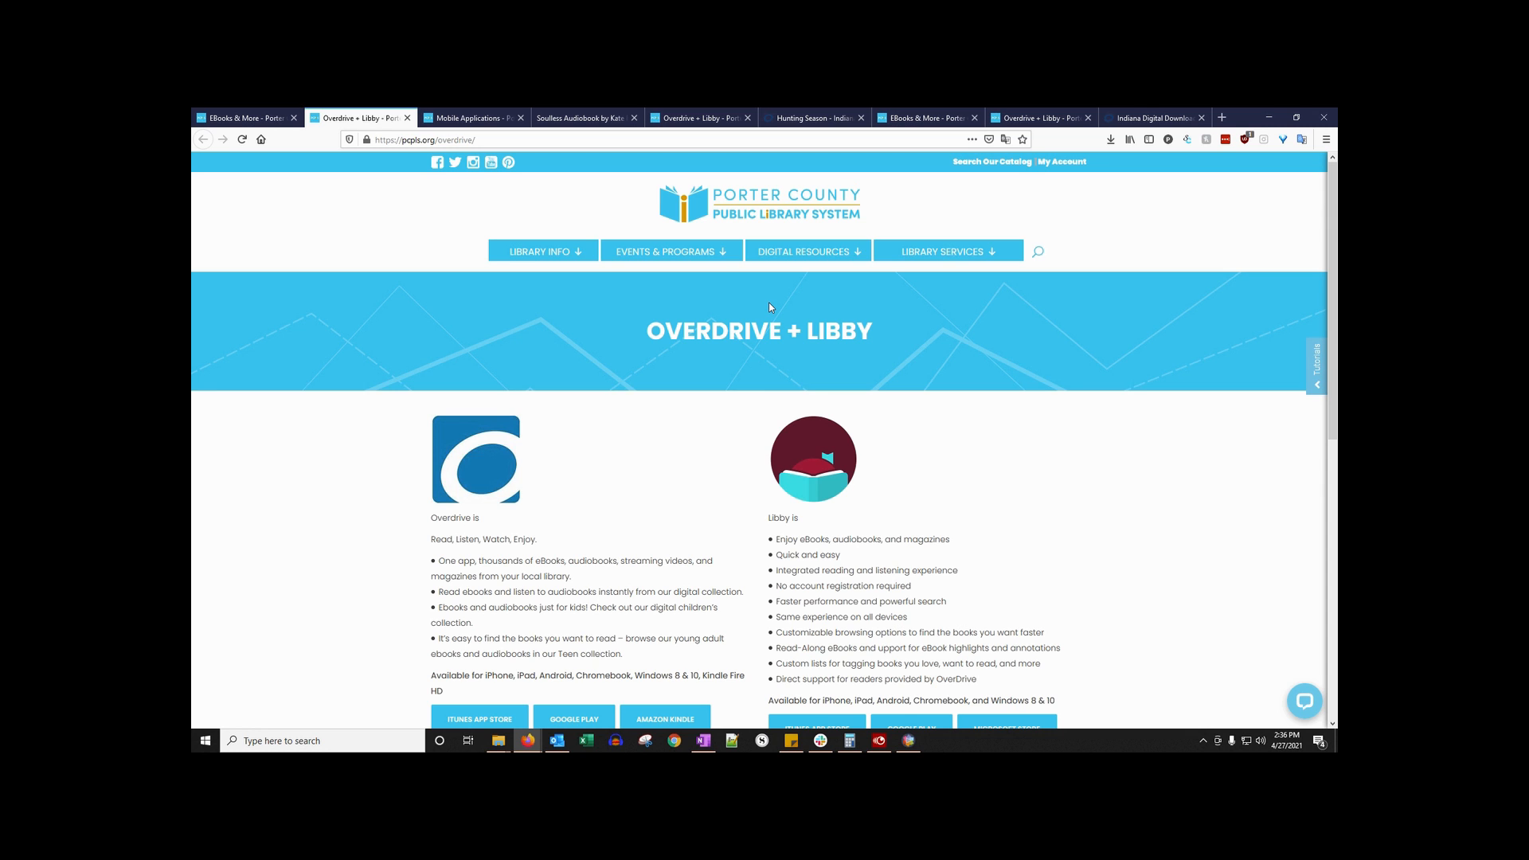
pyautogui.scroll(-3)
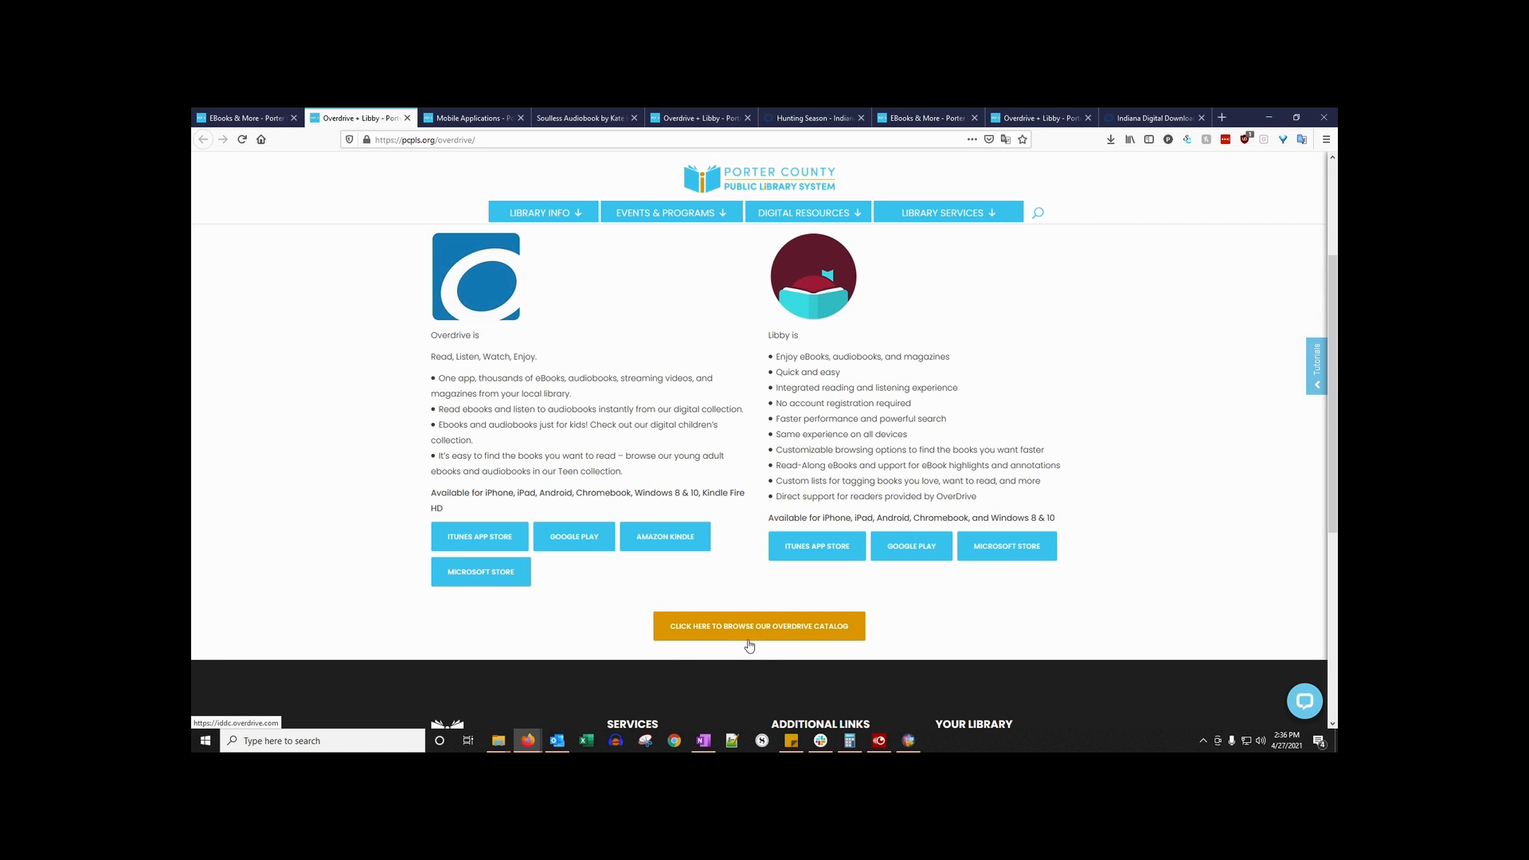
pyautogui.moveTo(752, 642)
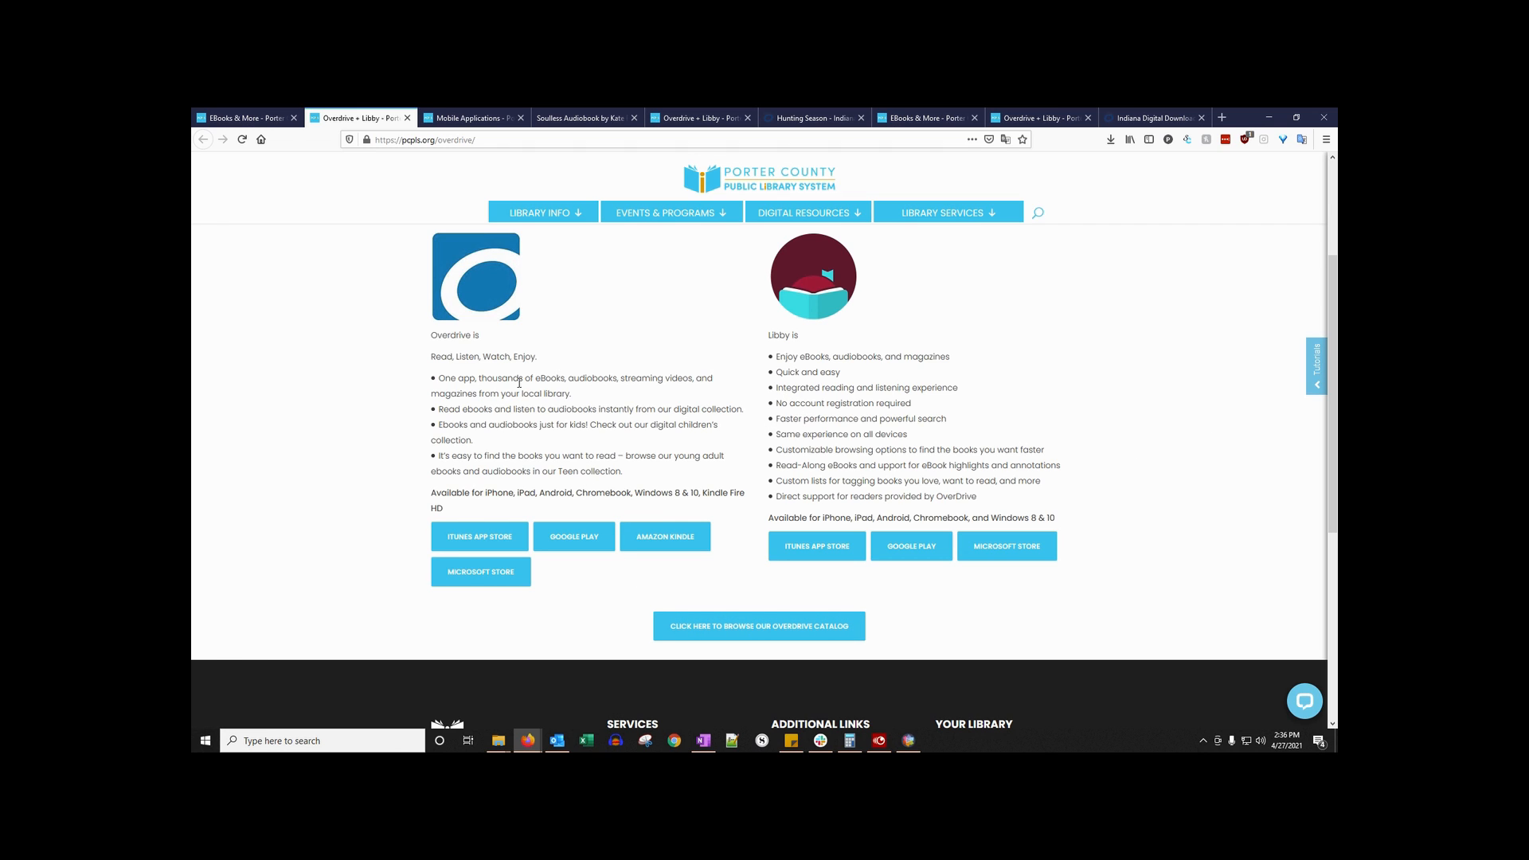
pyautogui.scroll(3)
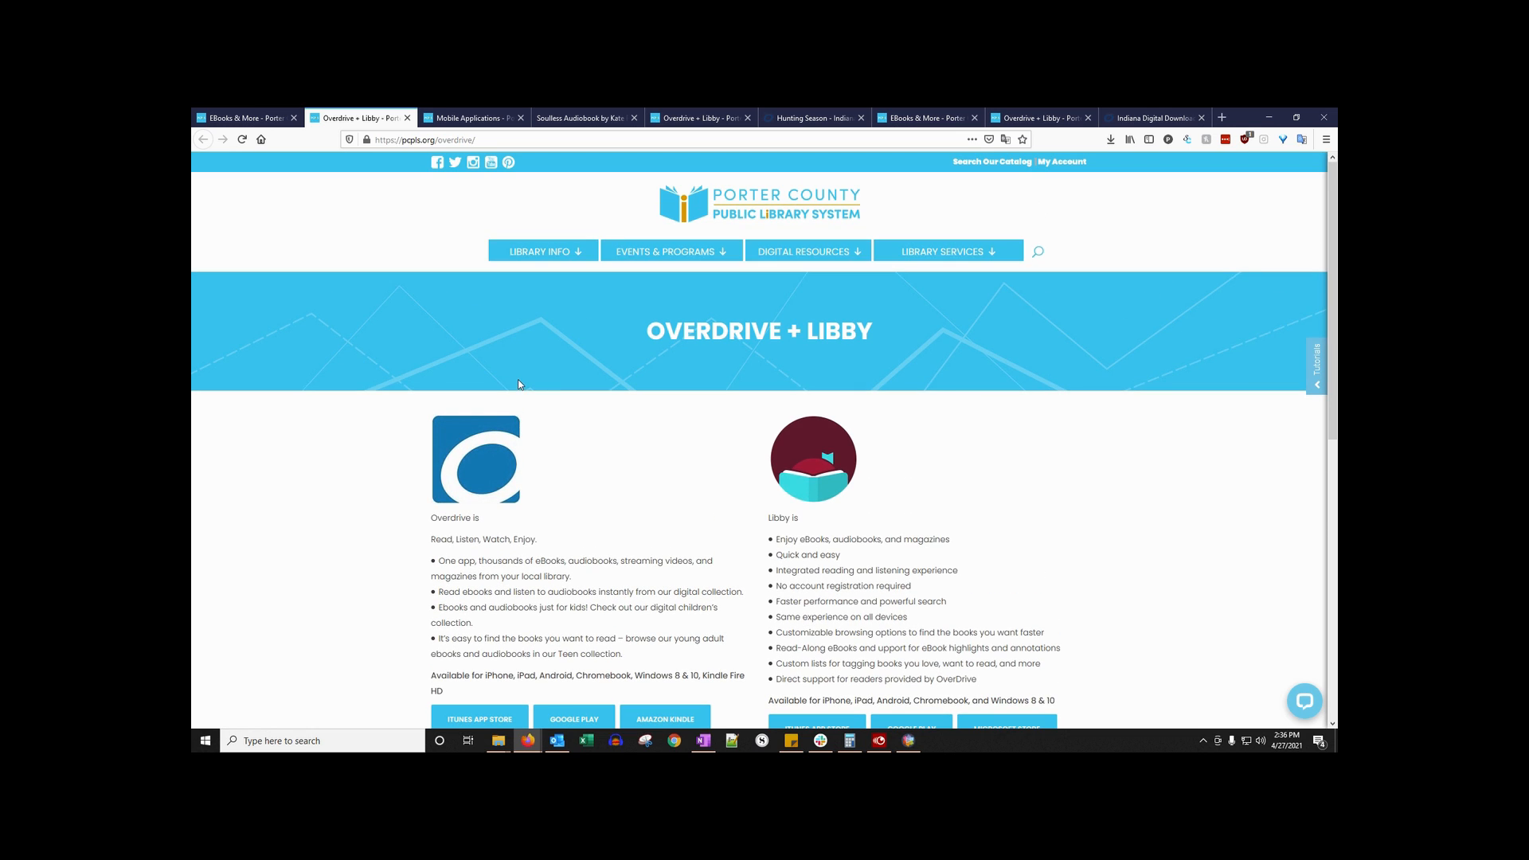
pyautogui.scroll(-3)
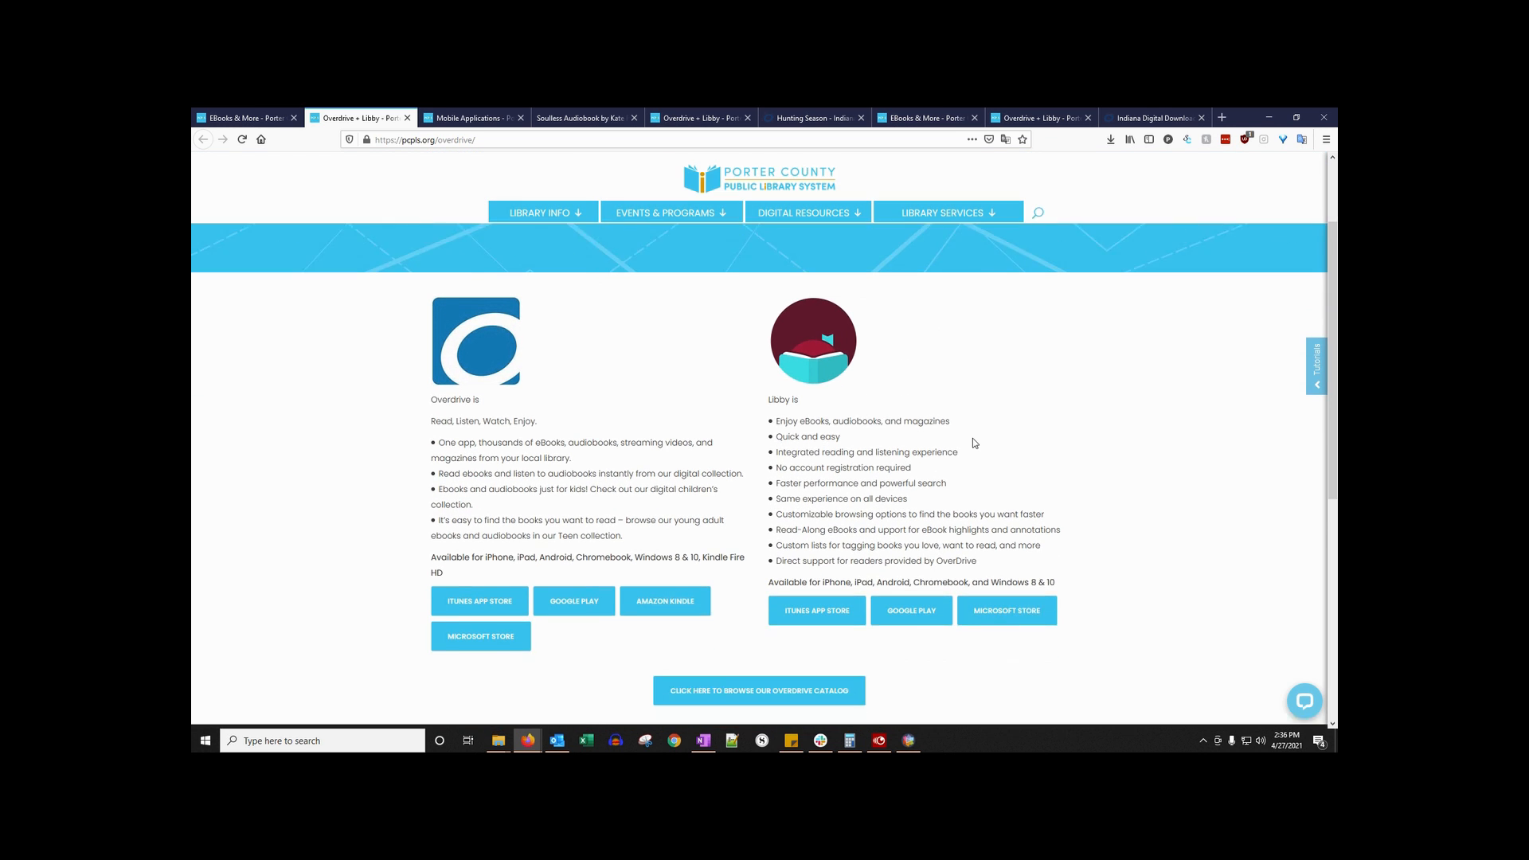
pyautogui.scroll(-3)
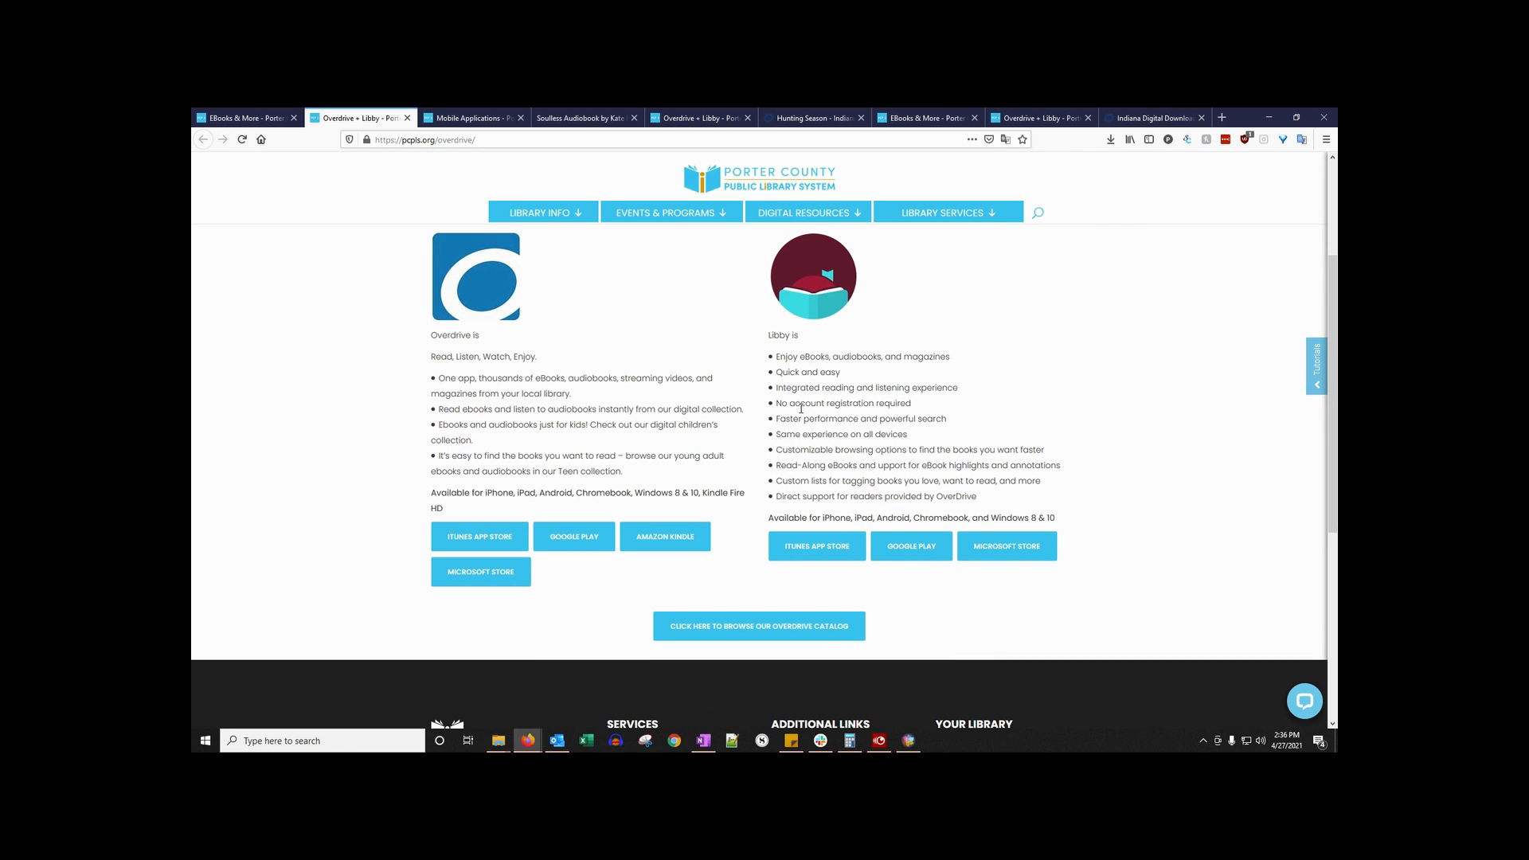
pyautogui.moveTo(443, 564)
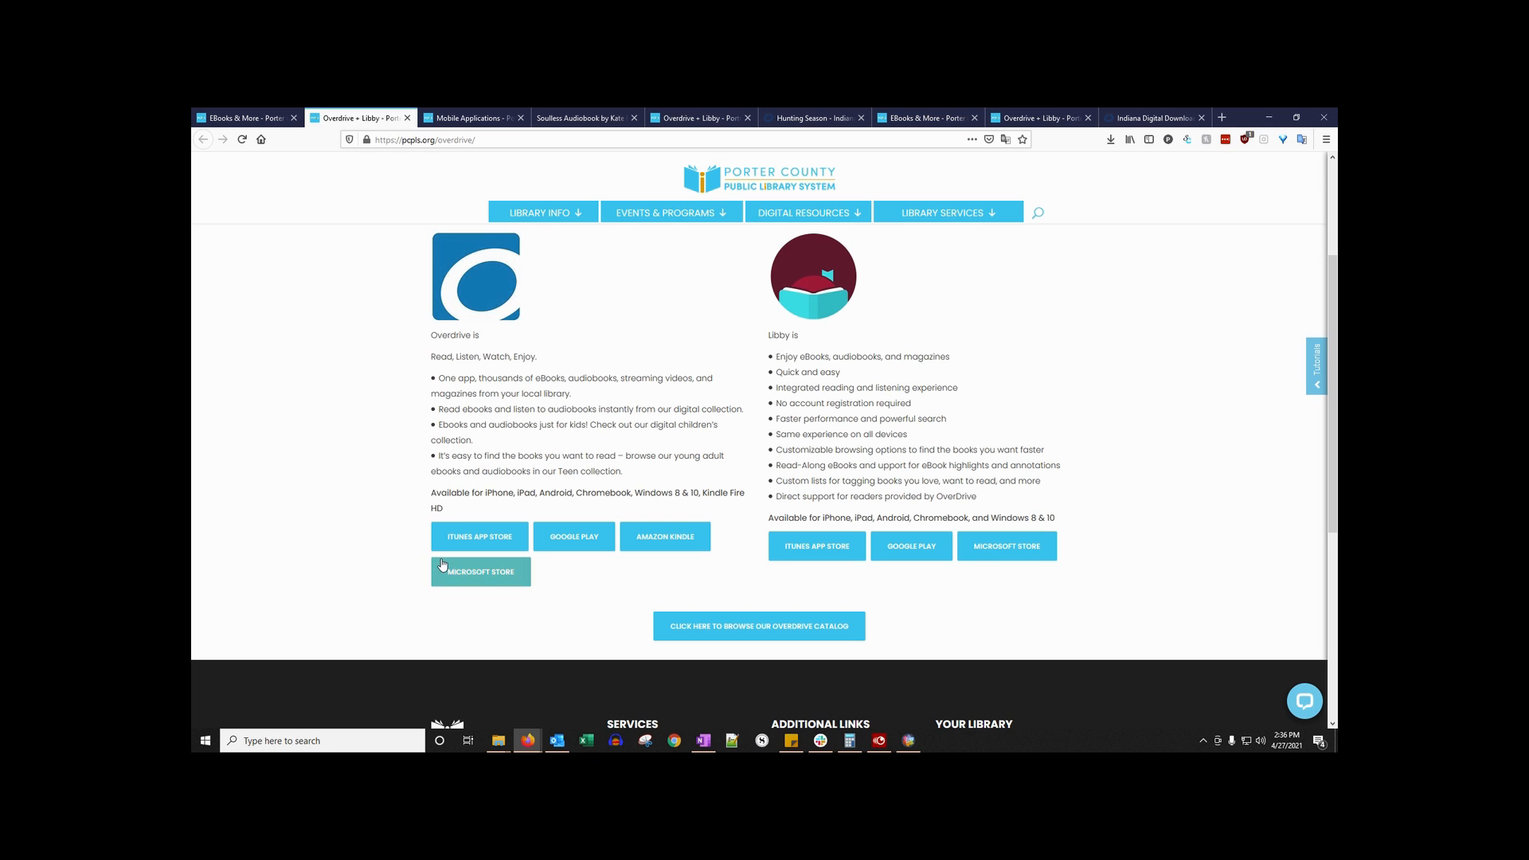
pyautogui.moveTo(493, 586)
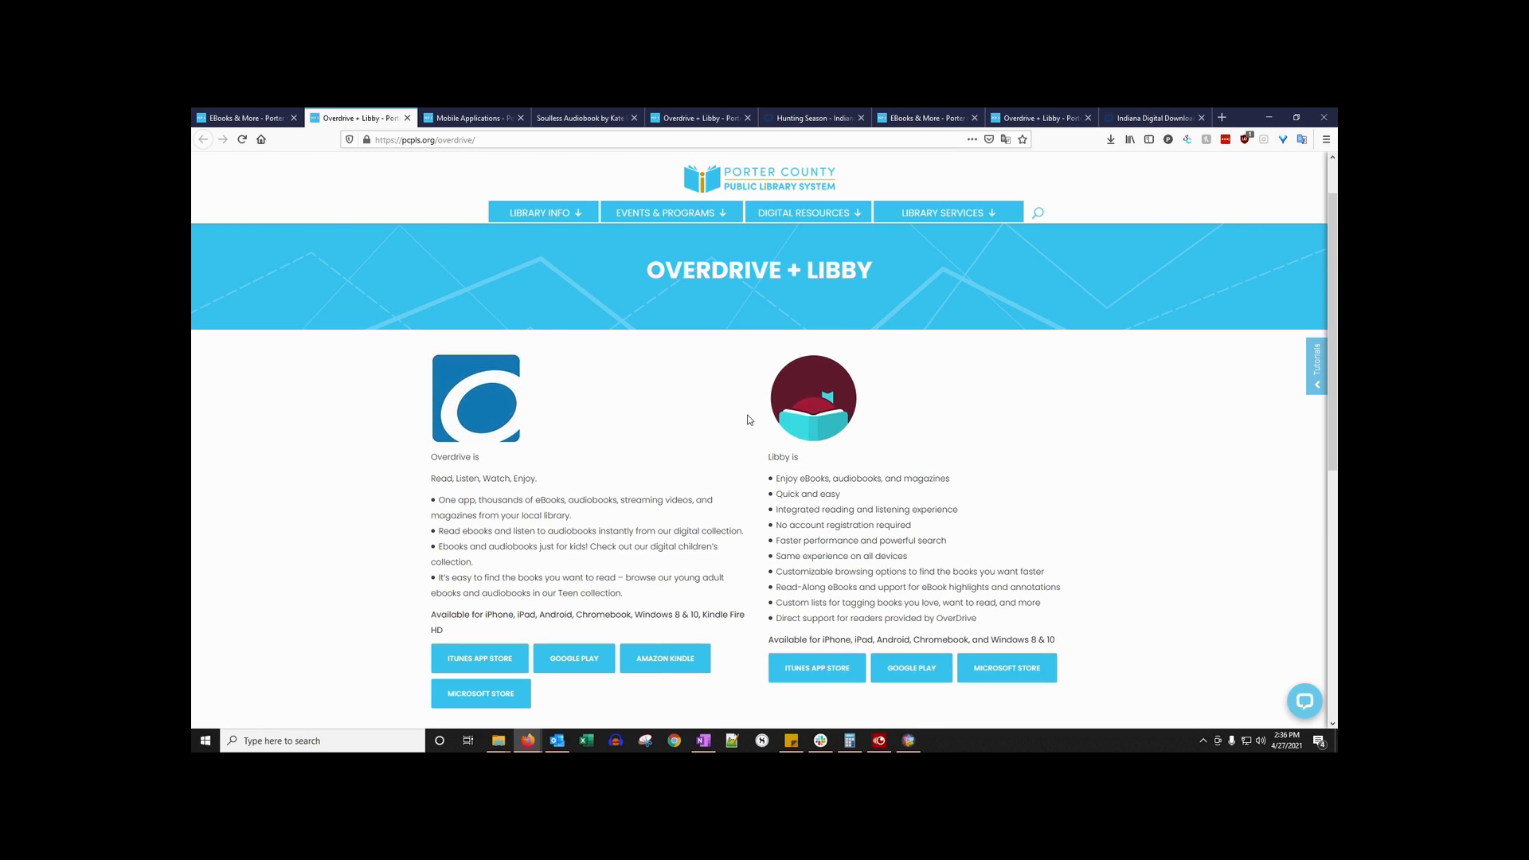
pyautogui.moveTo(934, 478)
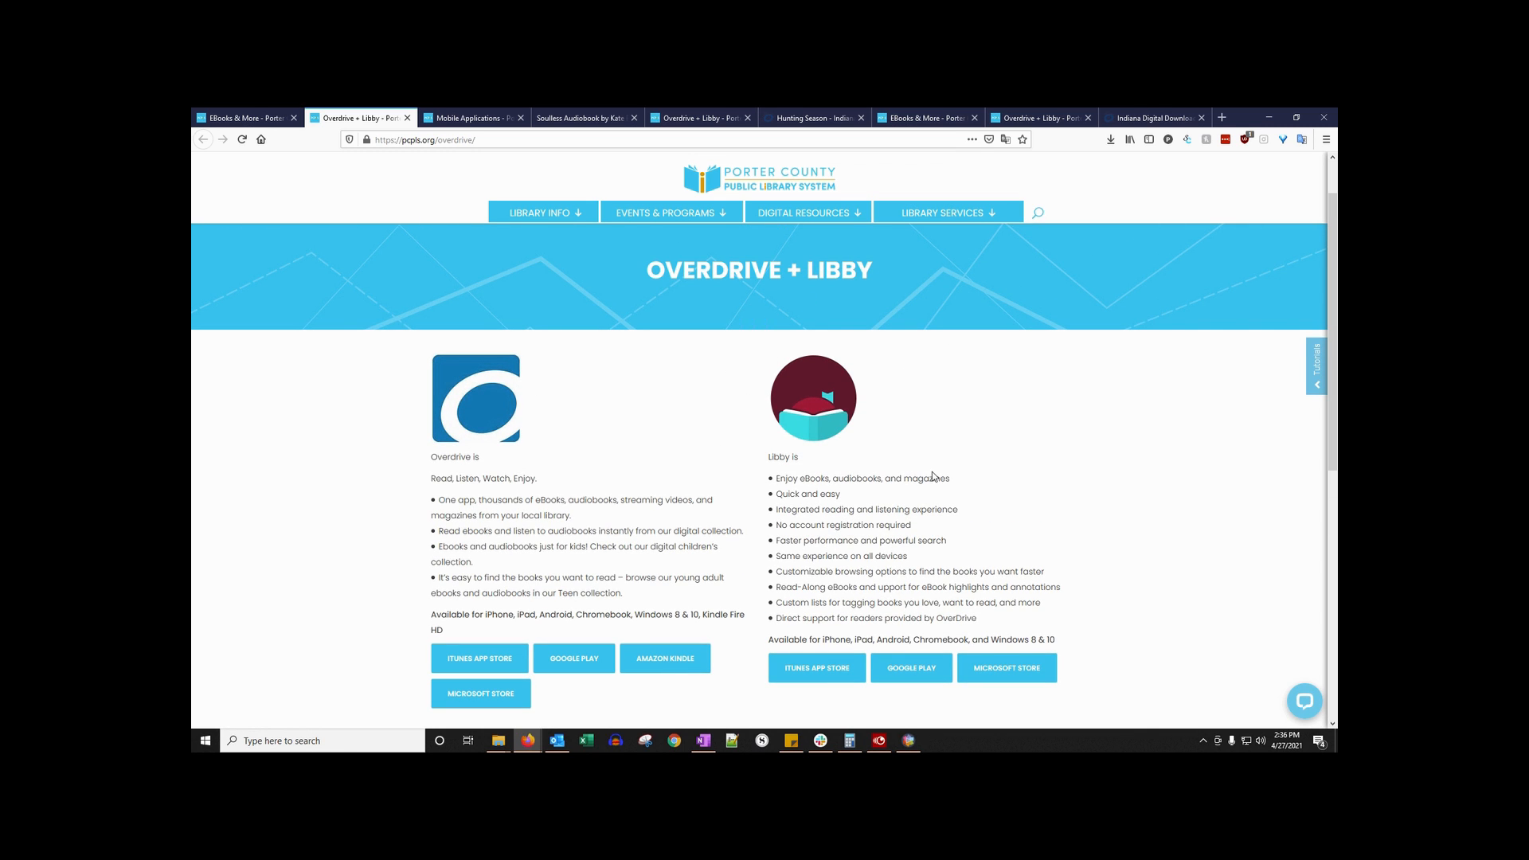
pyautogui.moveTo(717, 347)
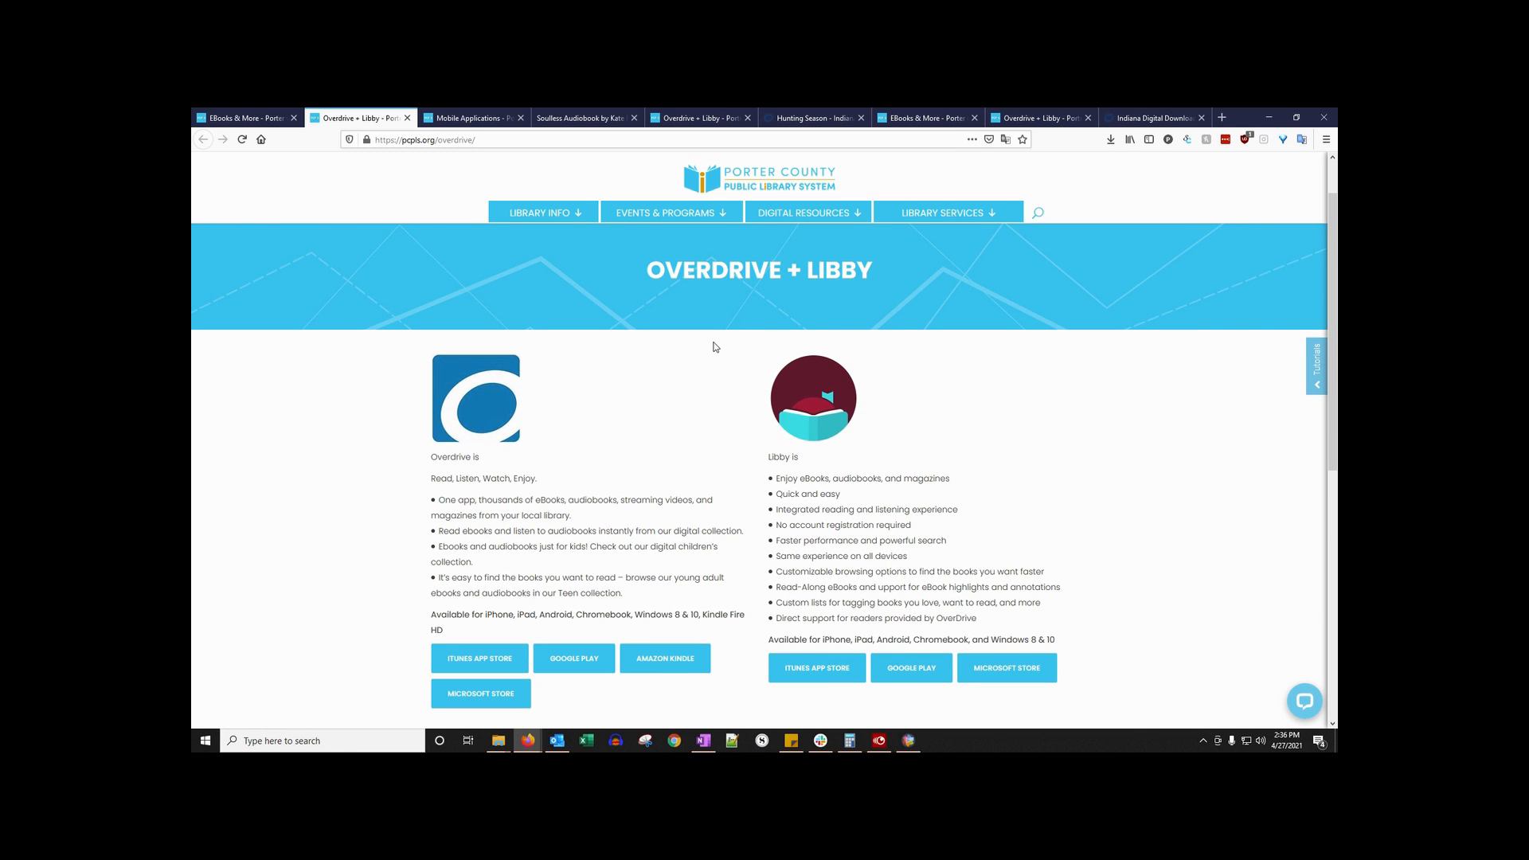
pyautogui.moveTo(792, 324)
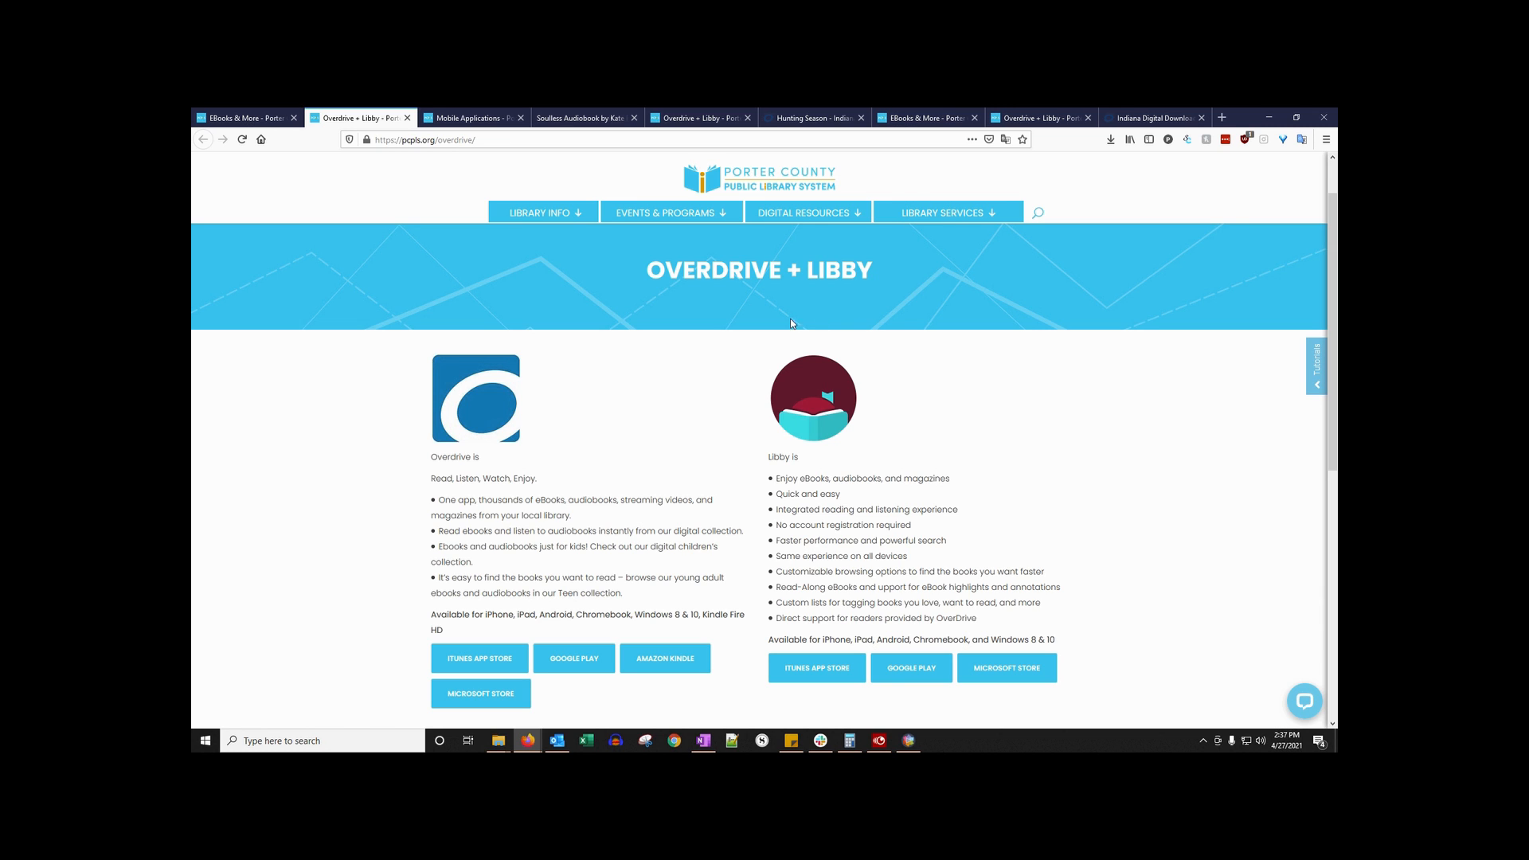
pyautogui.moveTo(745, 376)
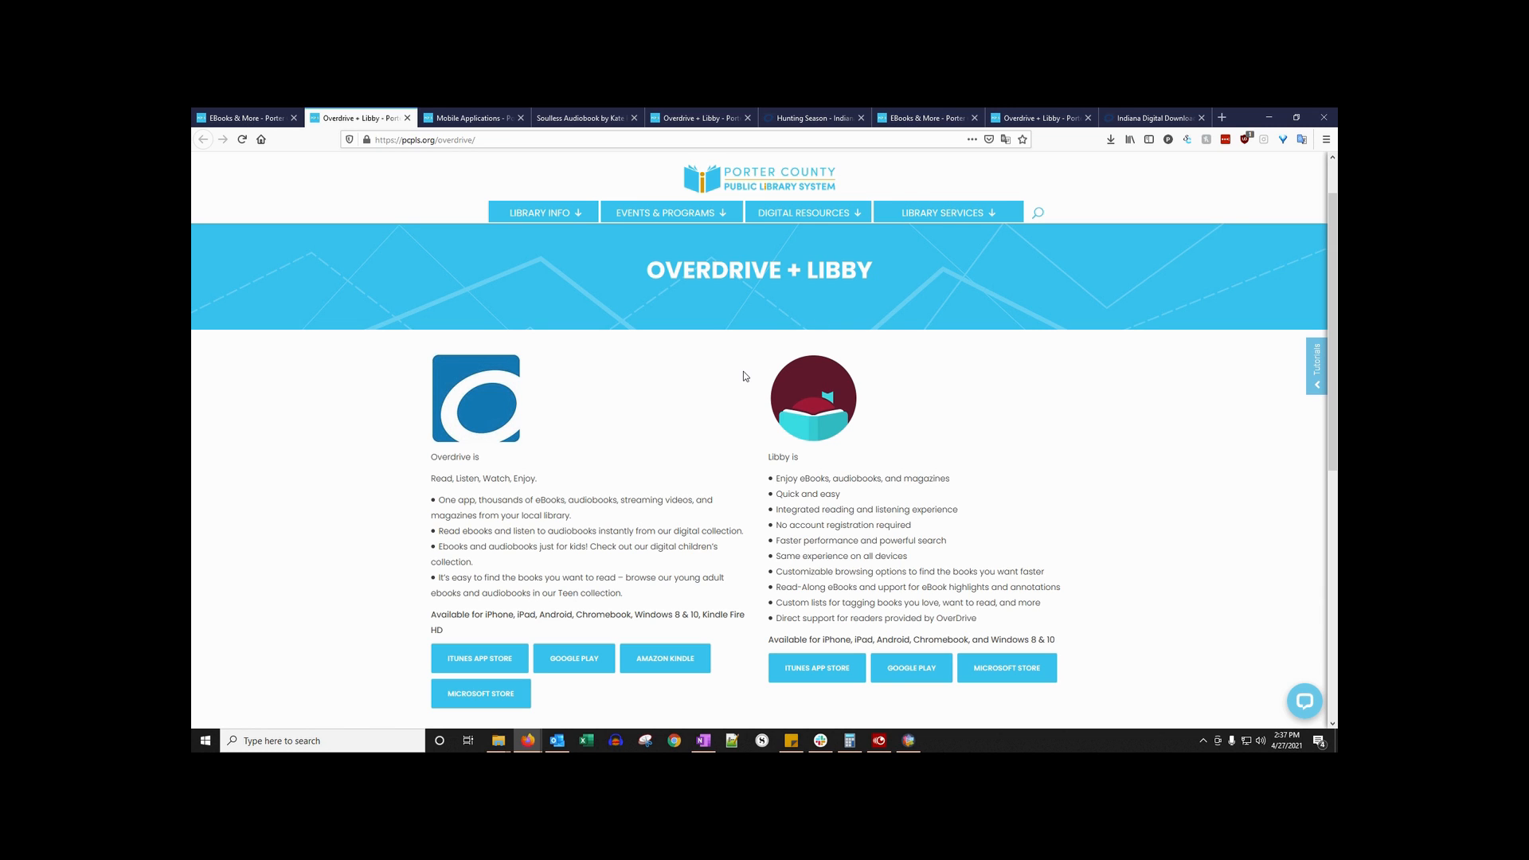
pyautogui.scroll(-3)
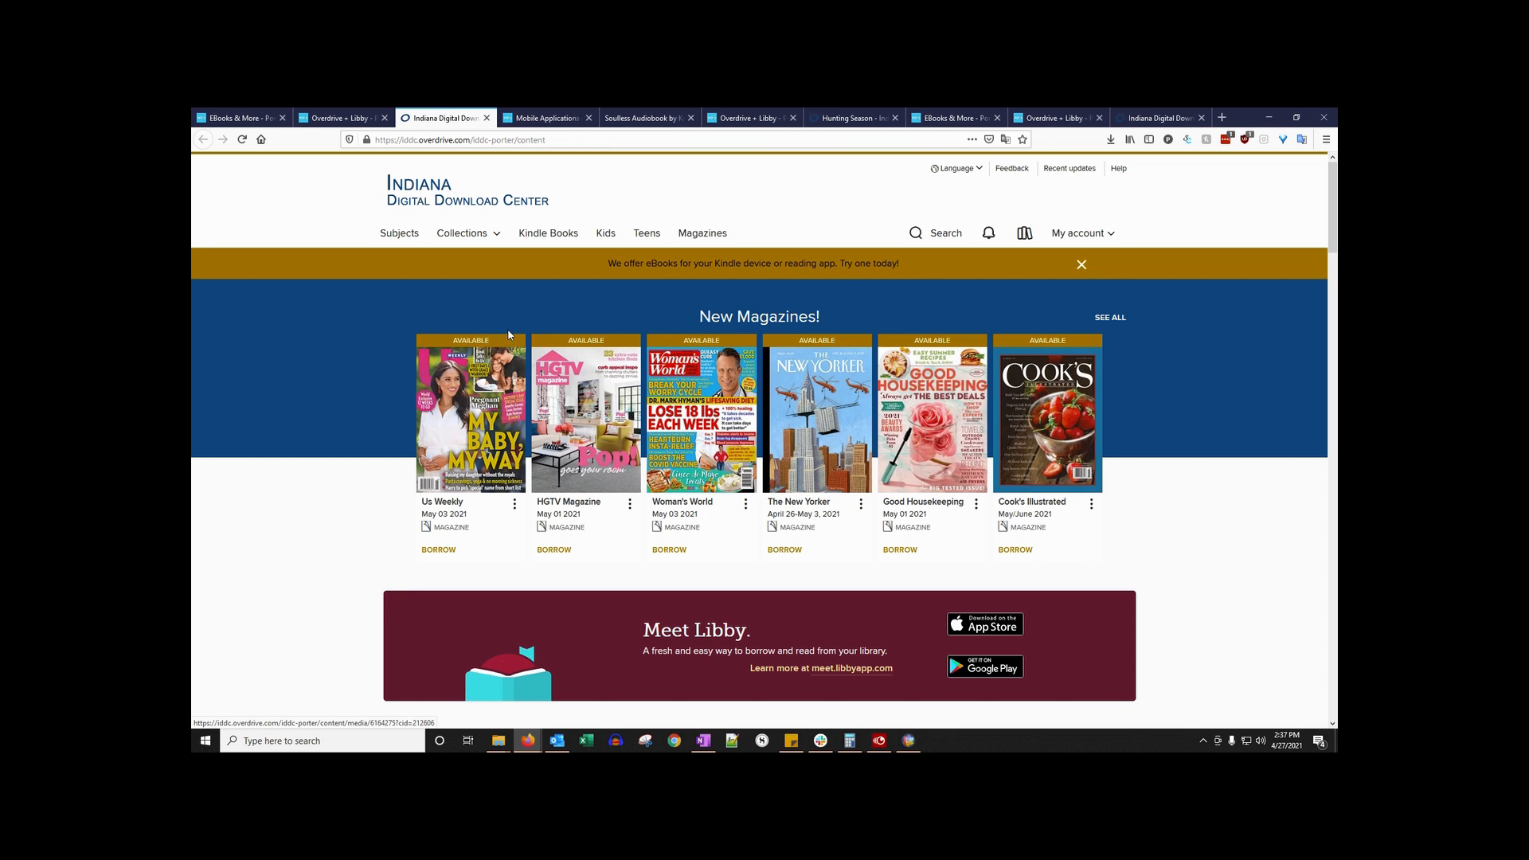
pyautogui.moveTo(305, 420)
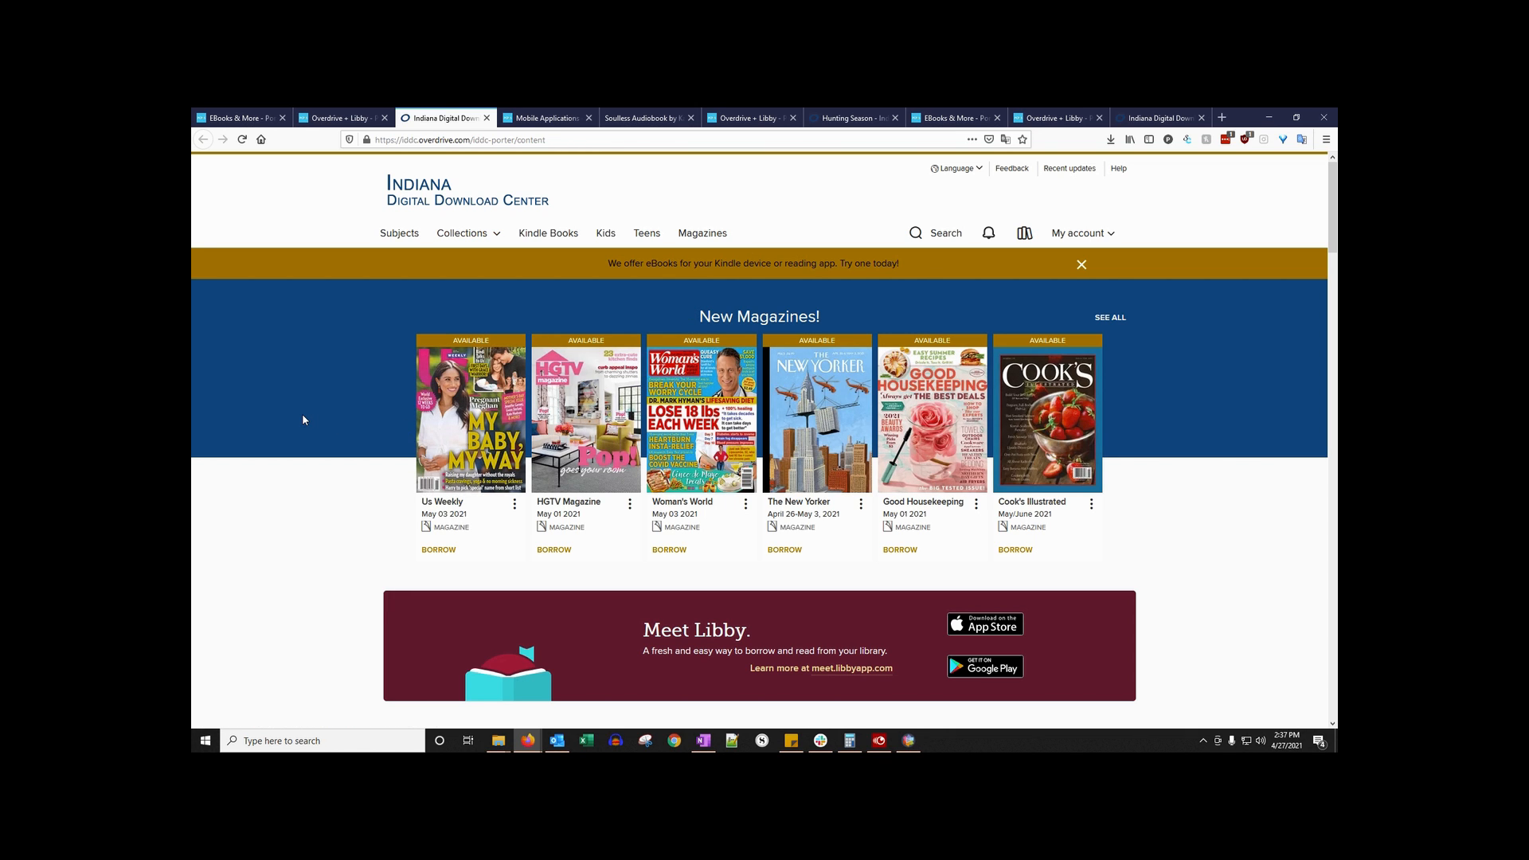
pyautogui.moveTo(315, 411)
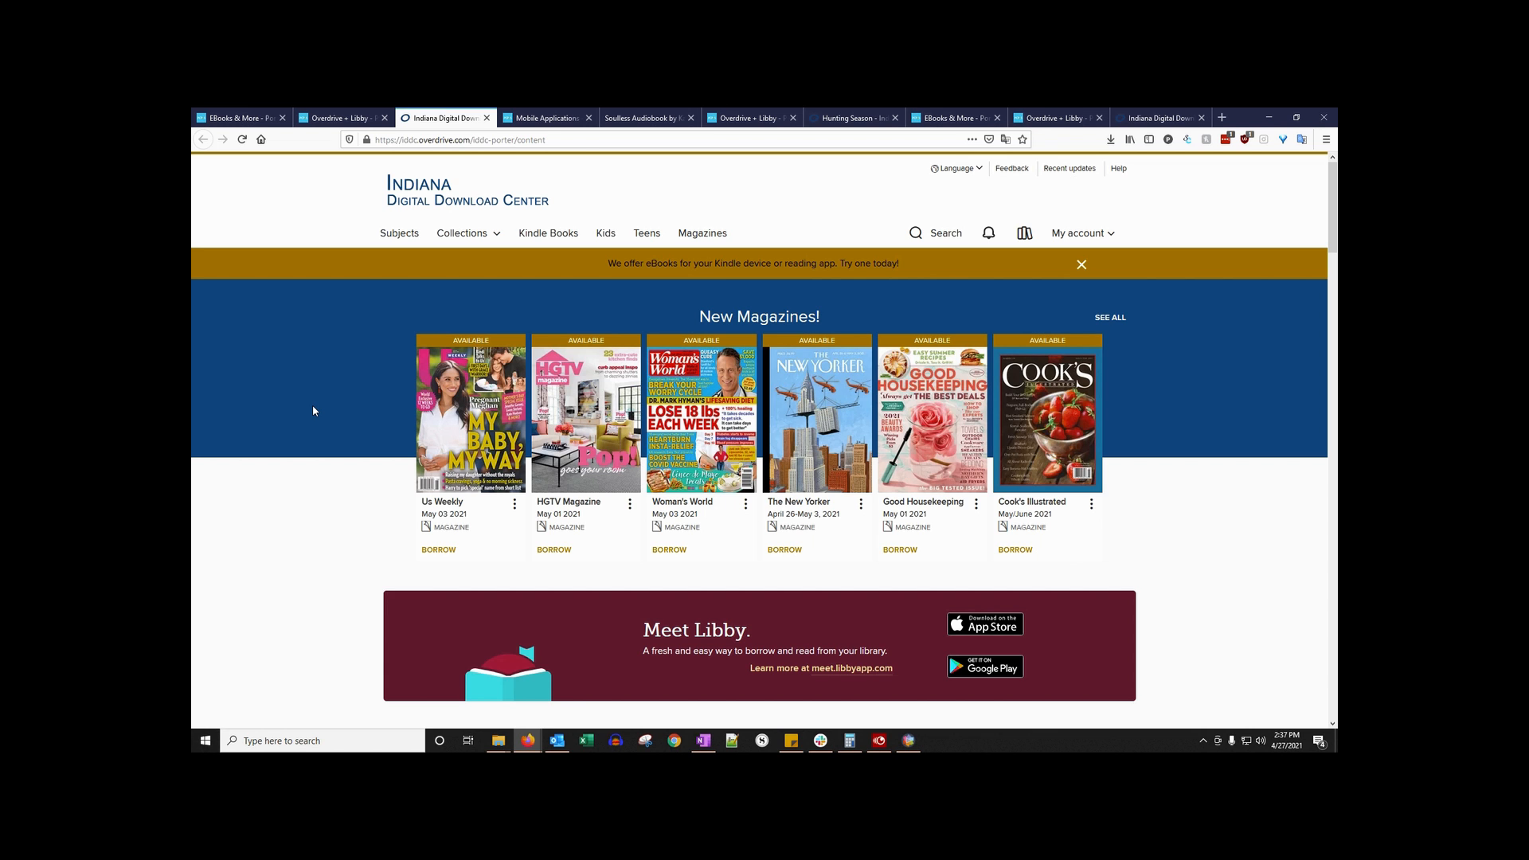
# Scroll to the Have a Laugh row and select the Take a Hint, Dani Brown cover
pyautogui.scroll(-3)
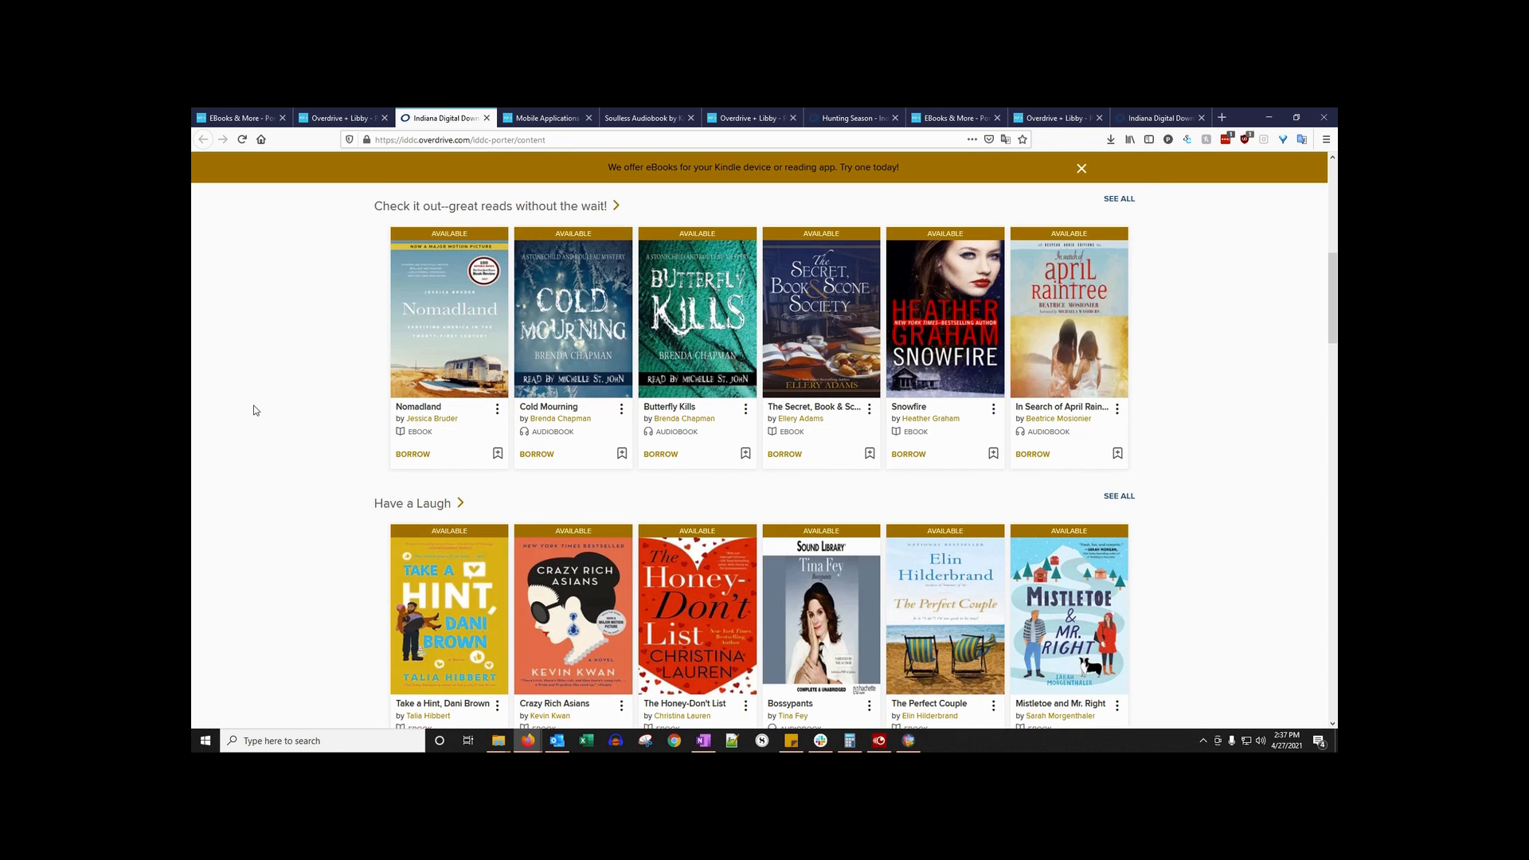
pyautogui.moveTo(492, 253)
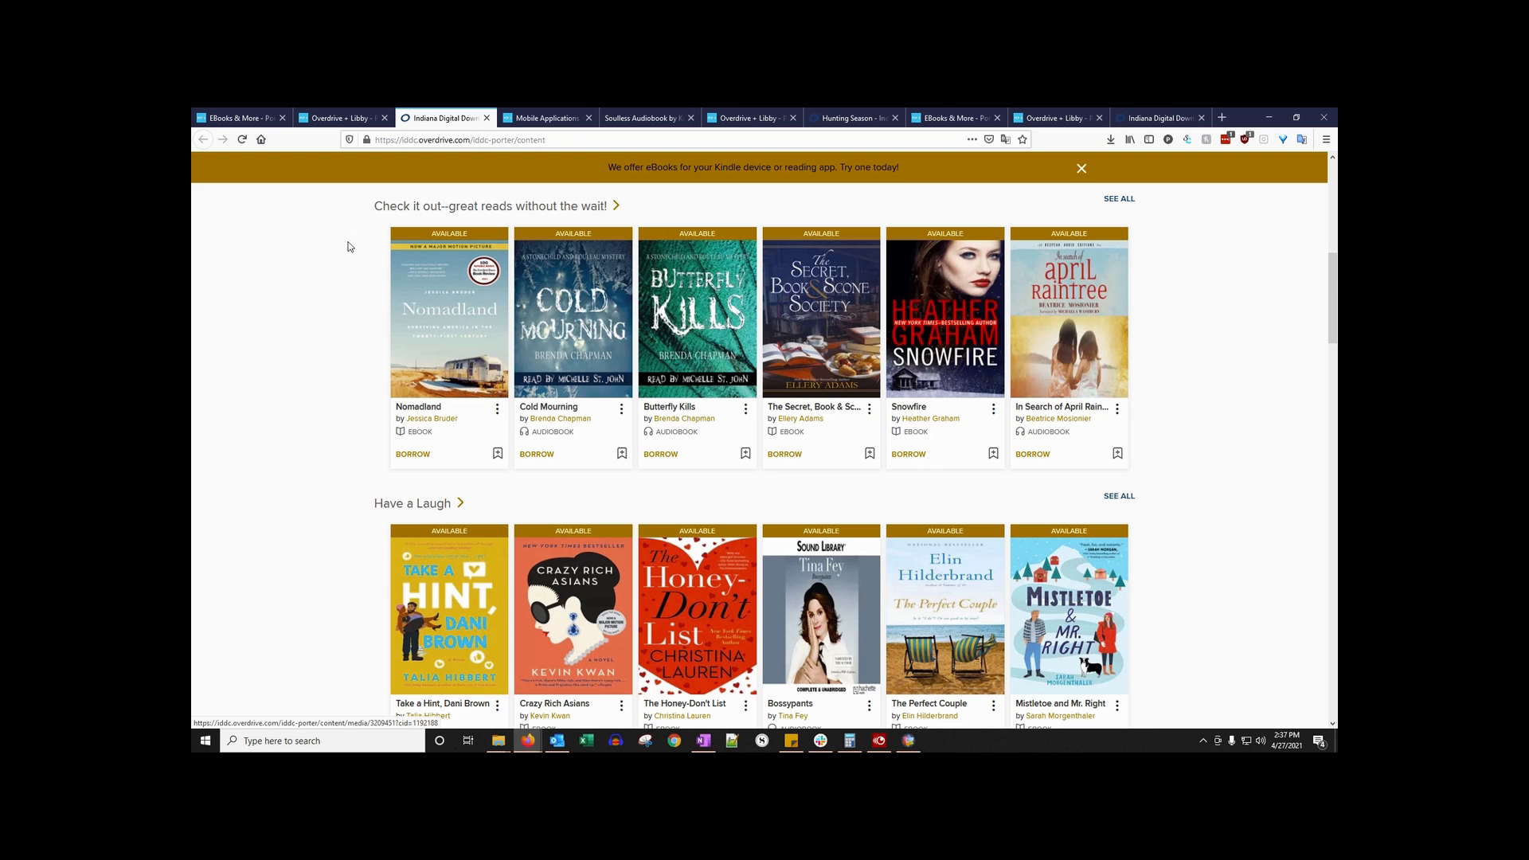
pyautogui.scroll(-3)
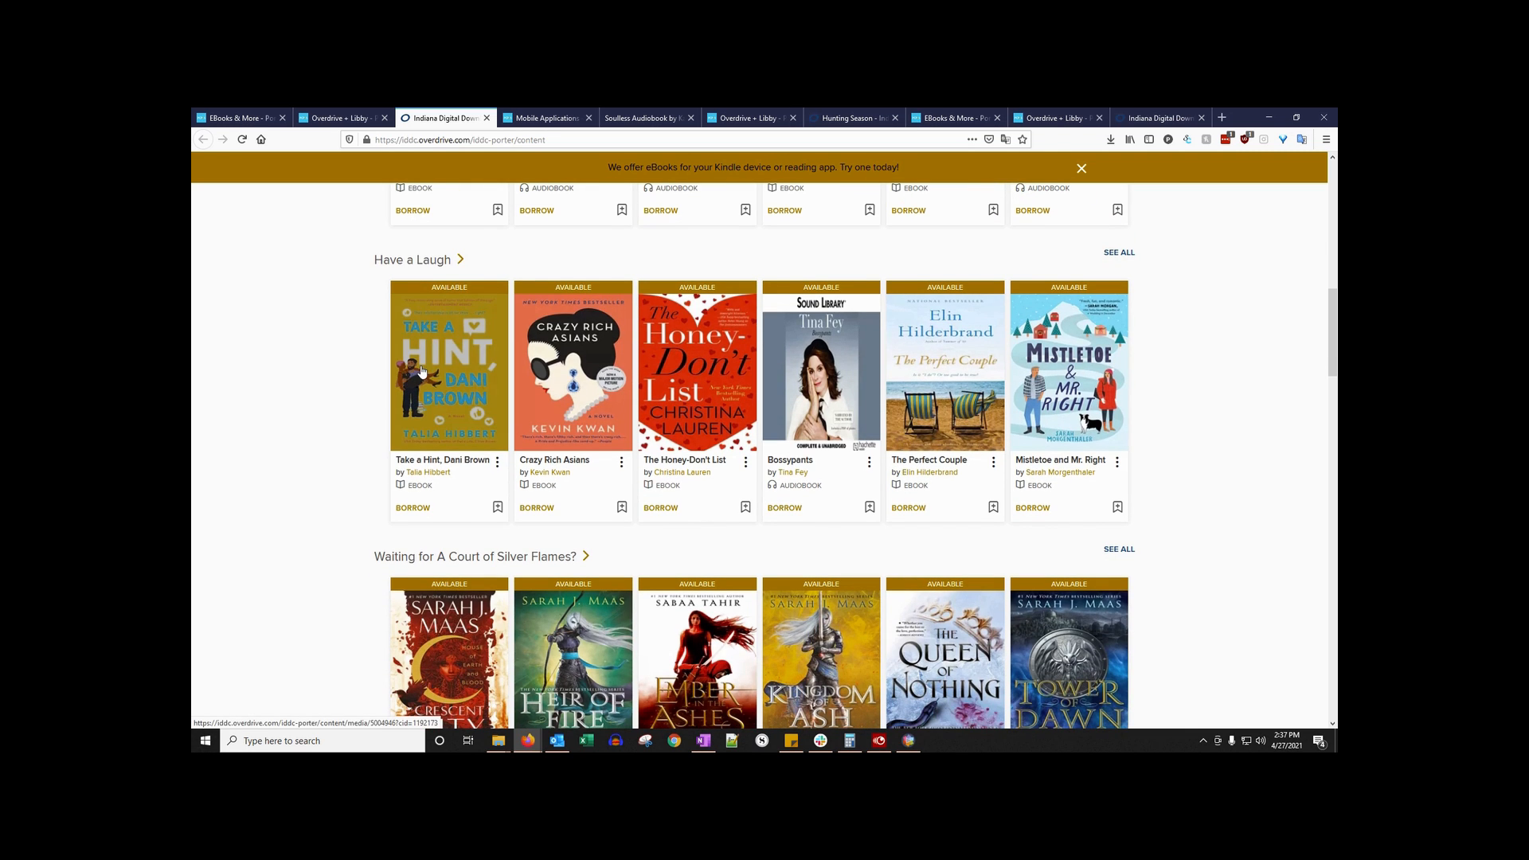
pyautogui.click(423, 370)
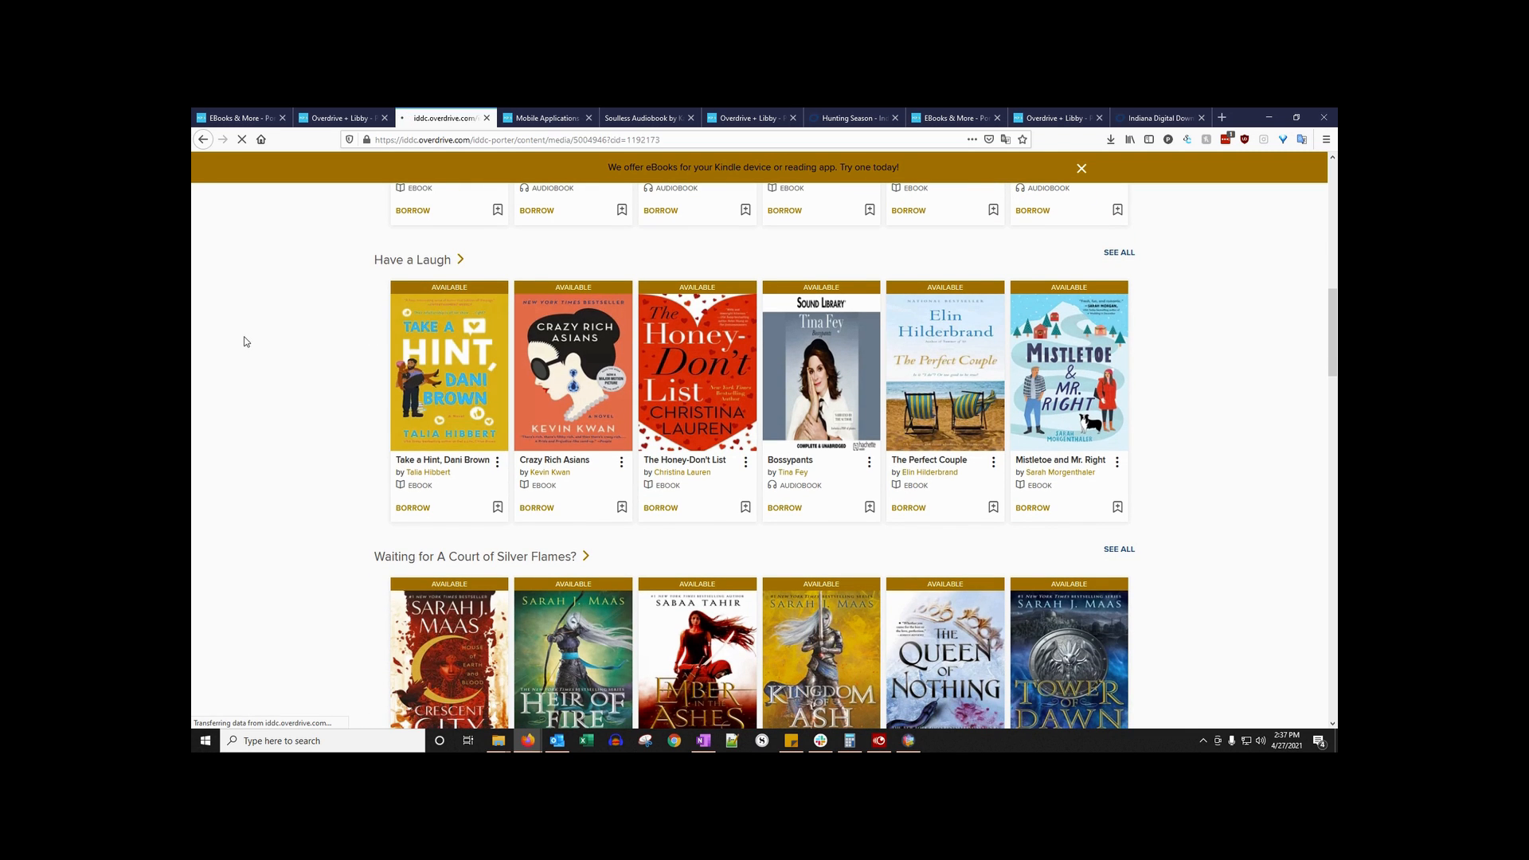
# Load the Take a Hint, Dani Brown ebook details showing 1 of 4 copies available
pyautogui.click(449, 366)
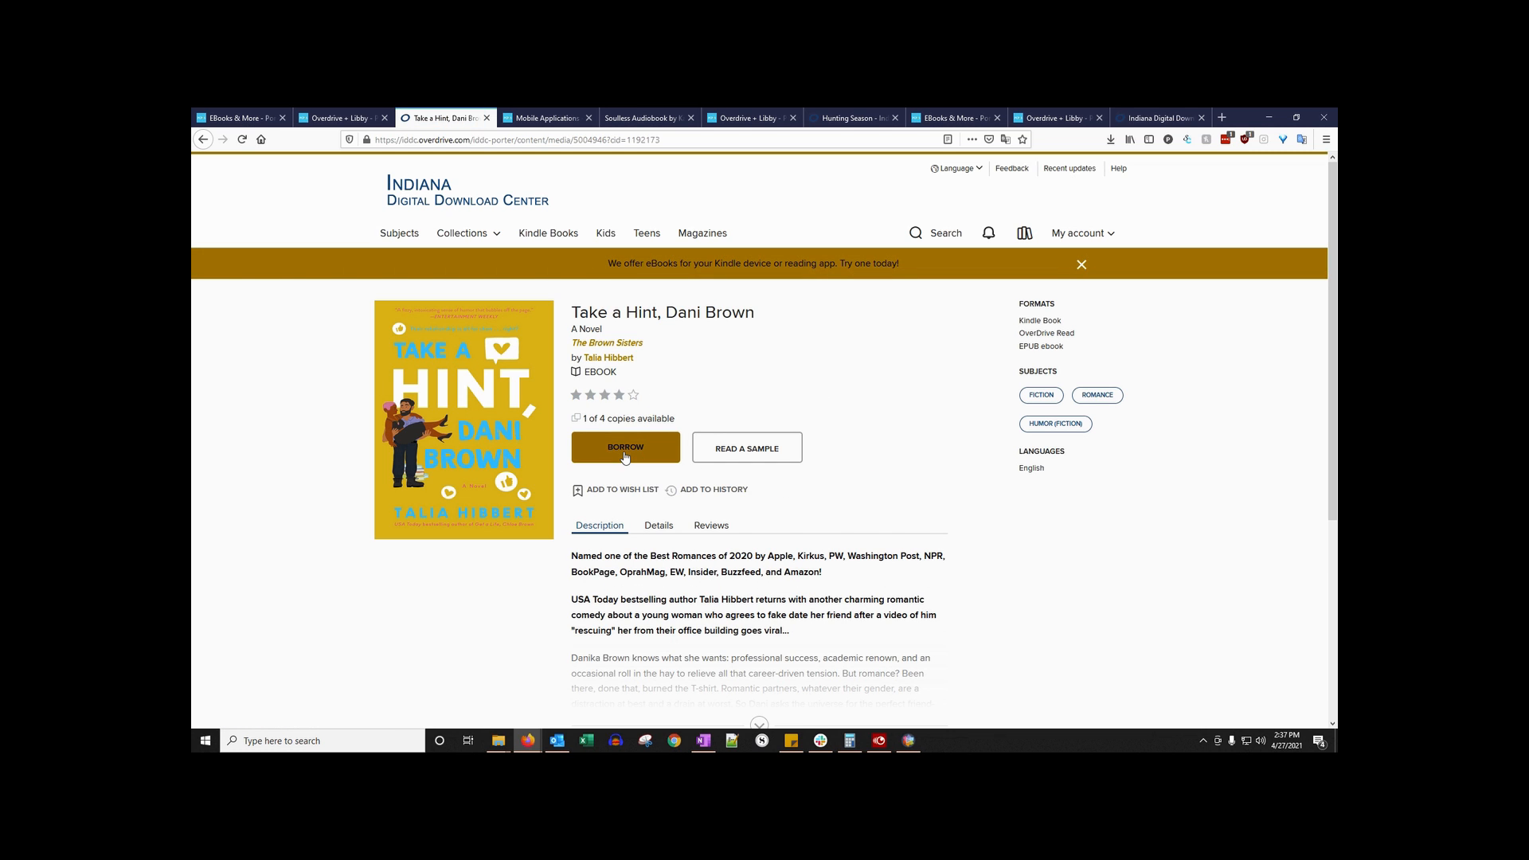
pyautogui.moveTo(828, 421)
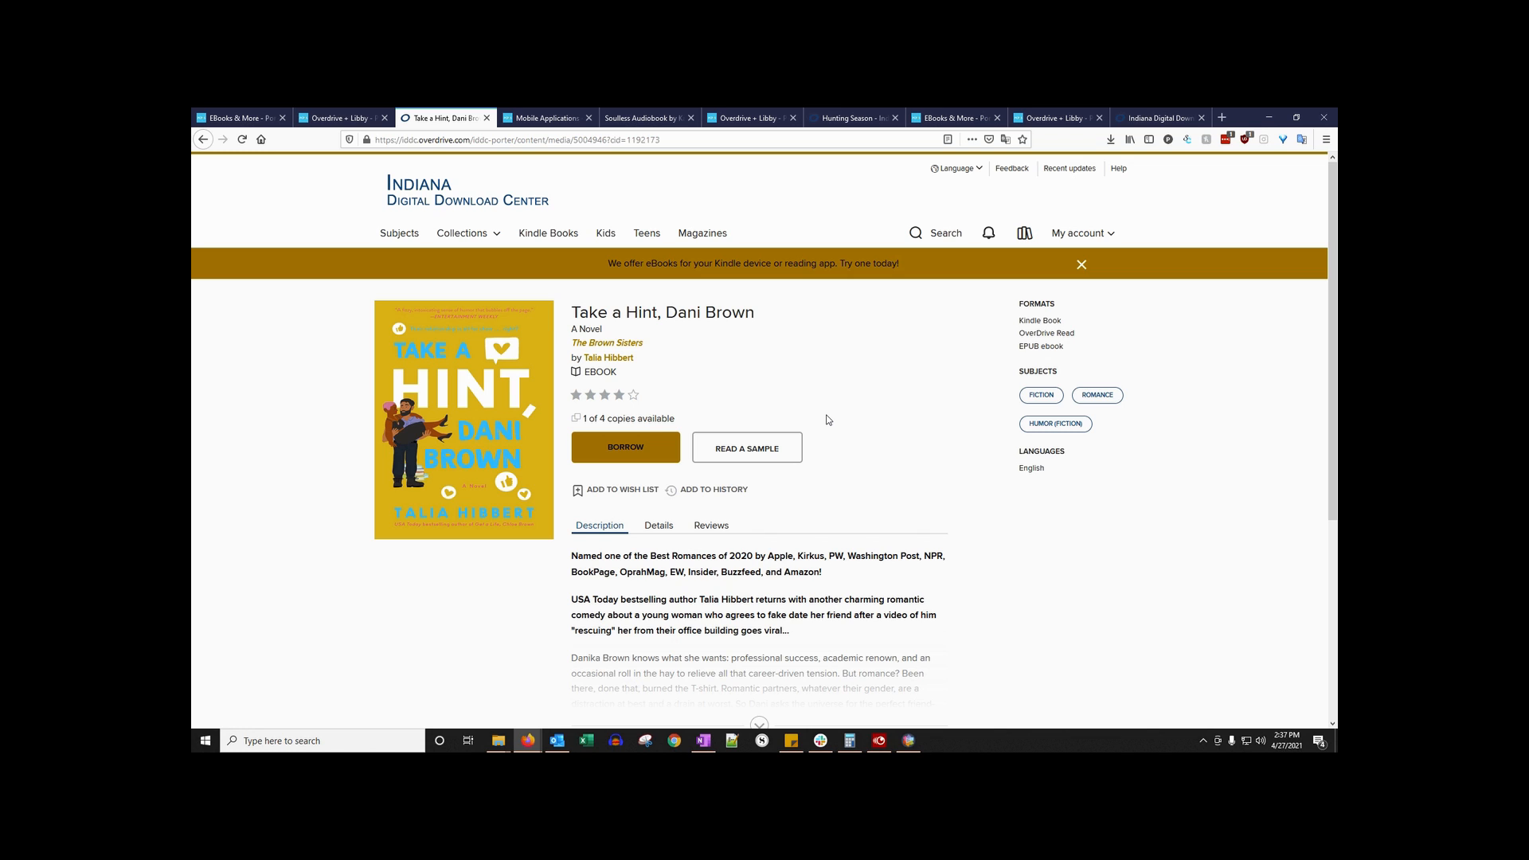
pyautogui.moveTo(805, 366)
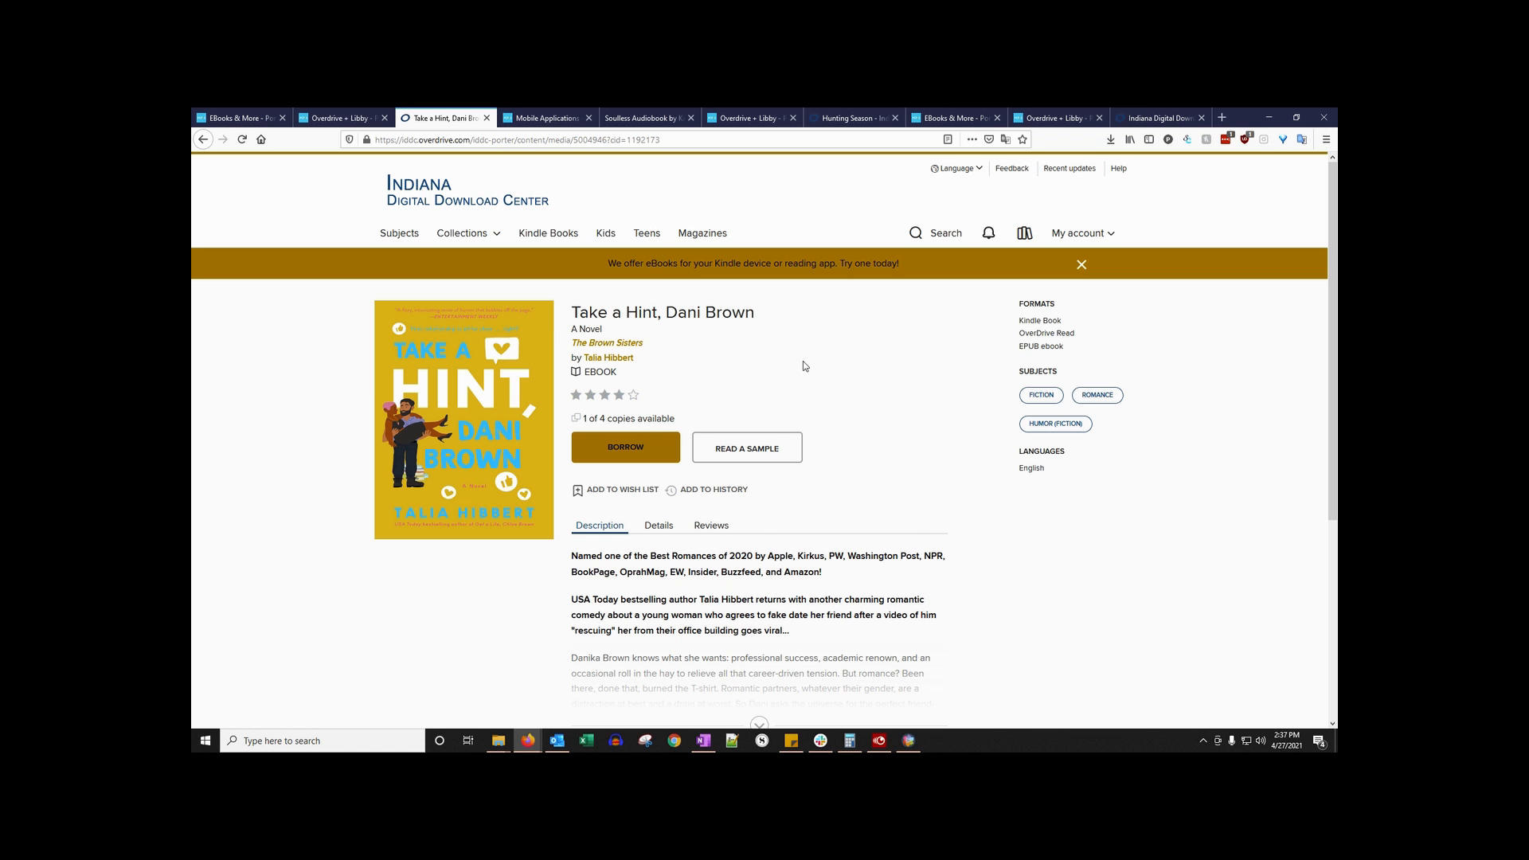
pyautogui.scroll(-3)
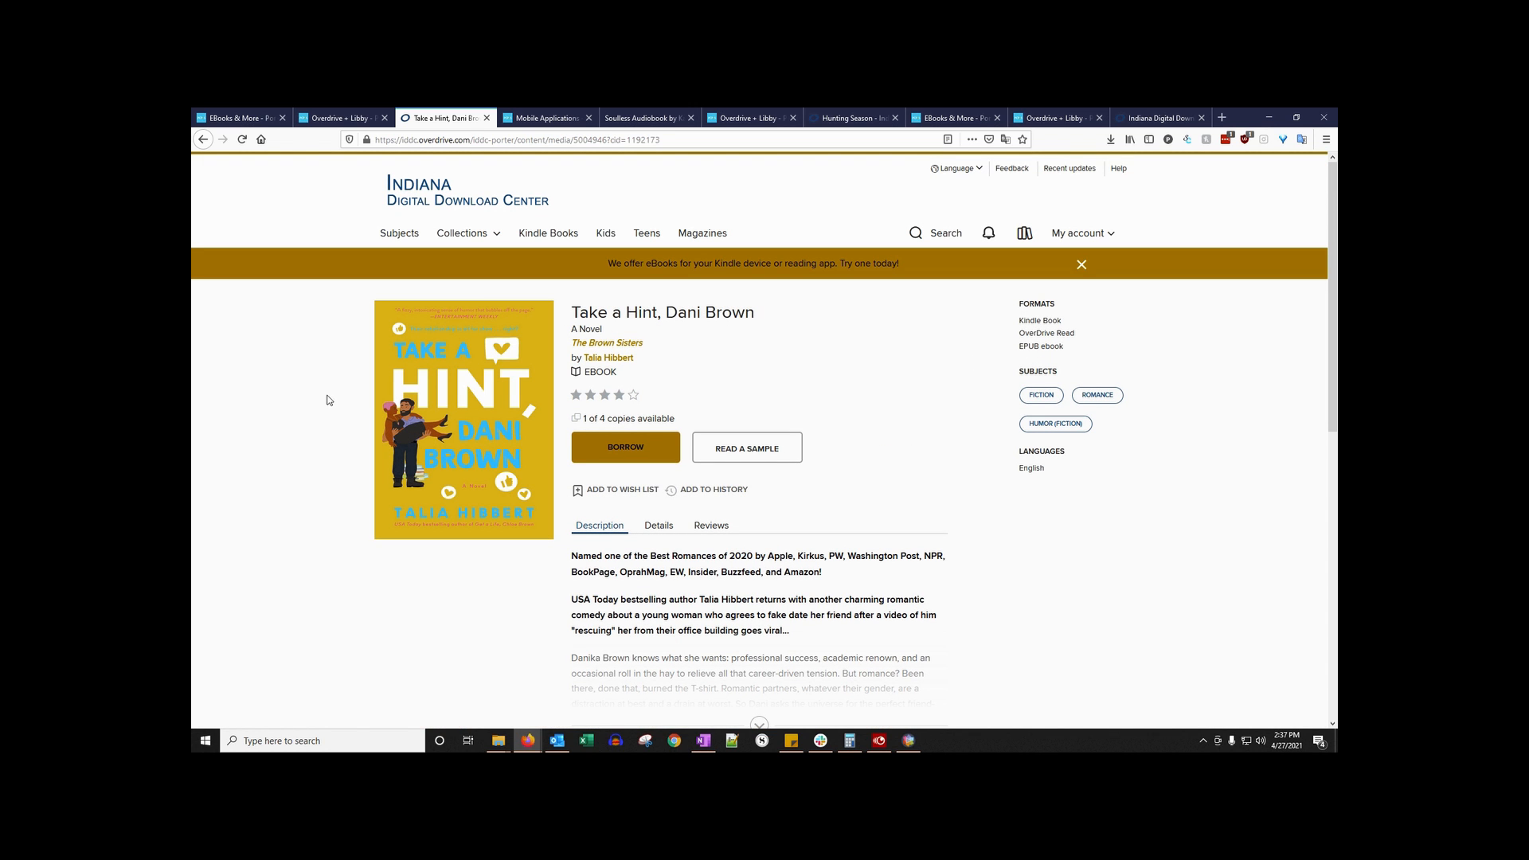
pyautogui.moveTo(905, 450)
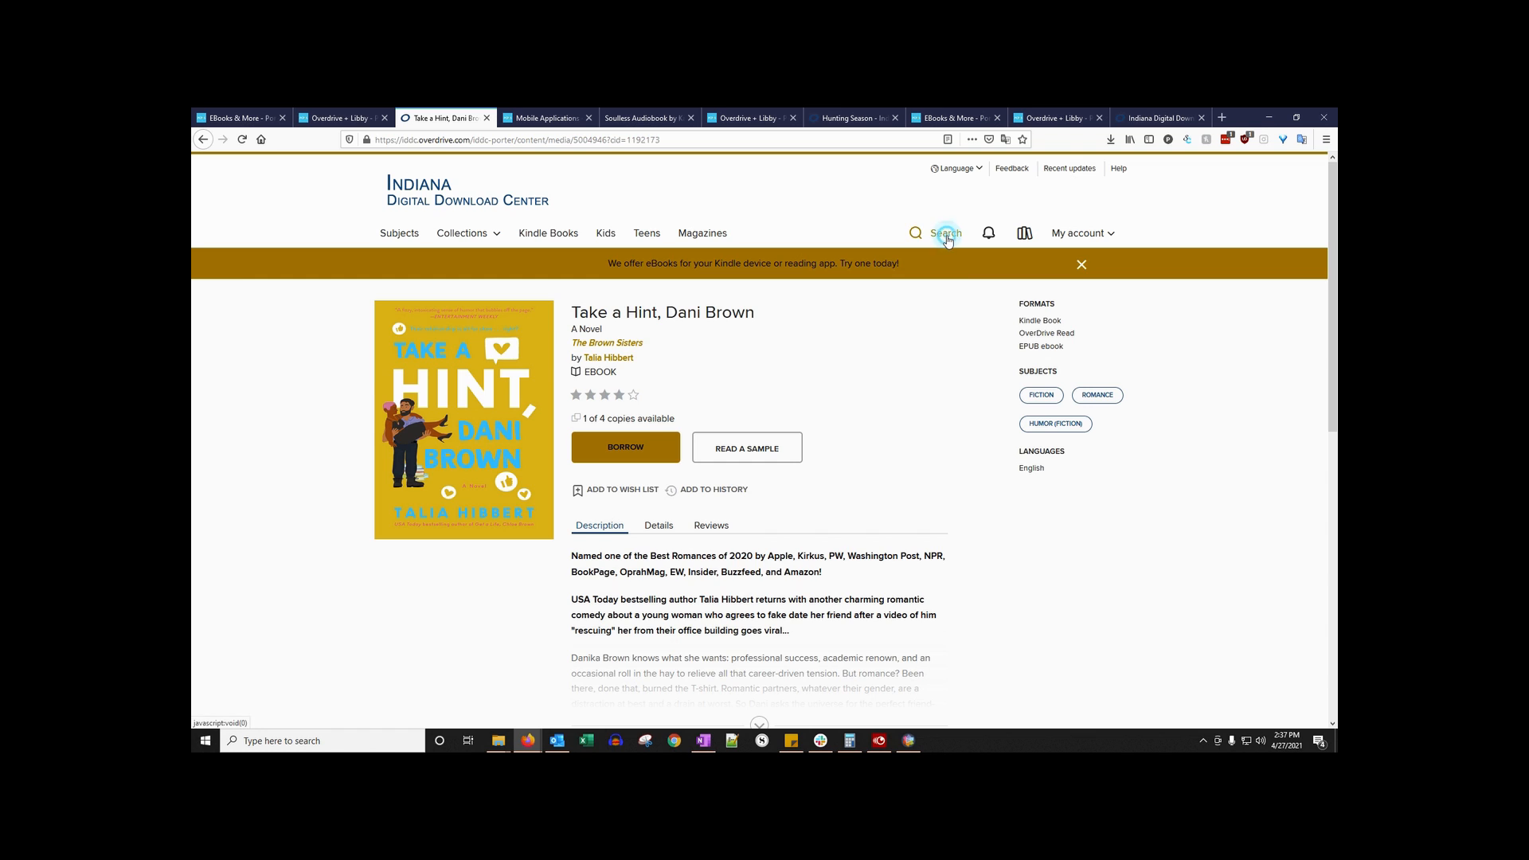
# Search the catalogue for 'Kate Rudolph' using the author suggestion and review the results
pyautogui.click(935, 233)
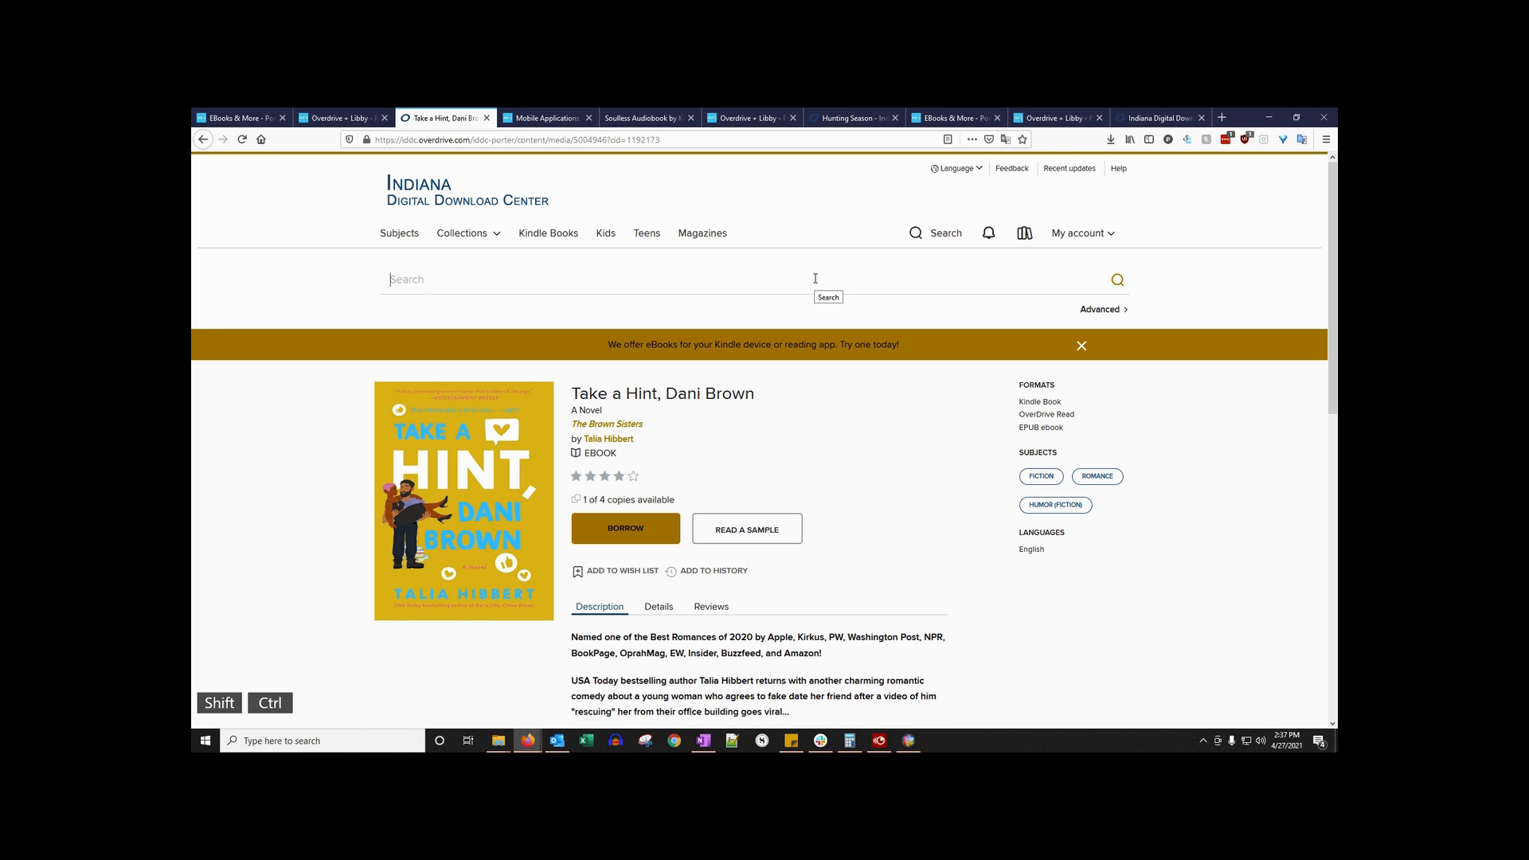
pyautogui.write('Kate Rudolph')
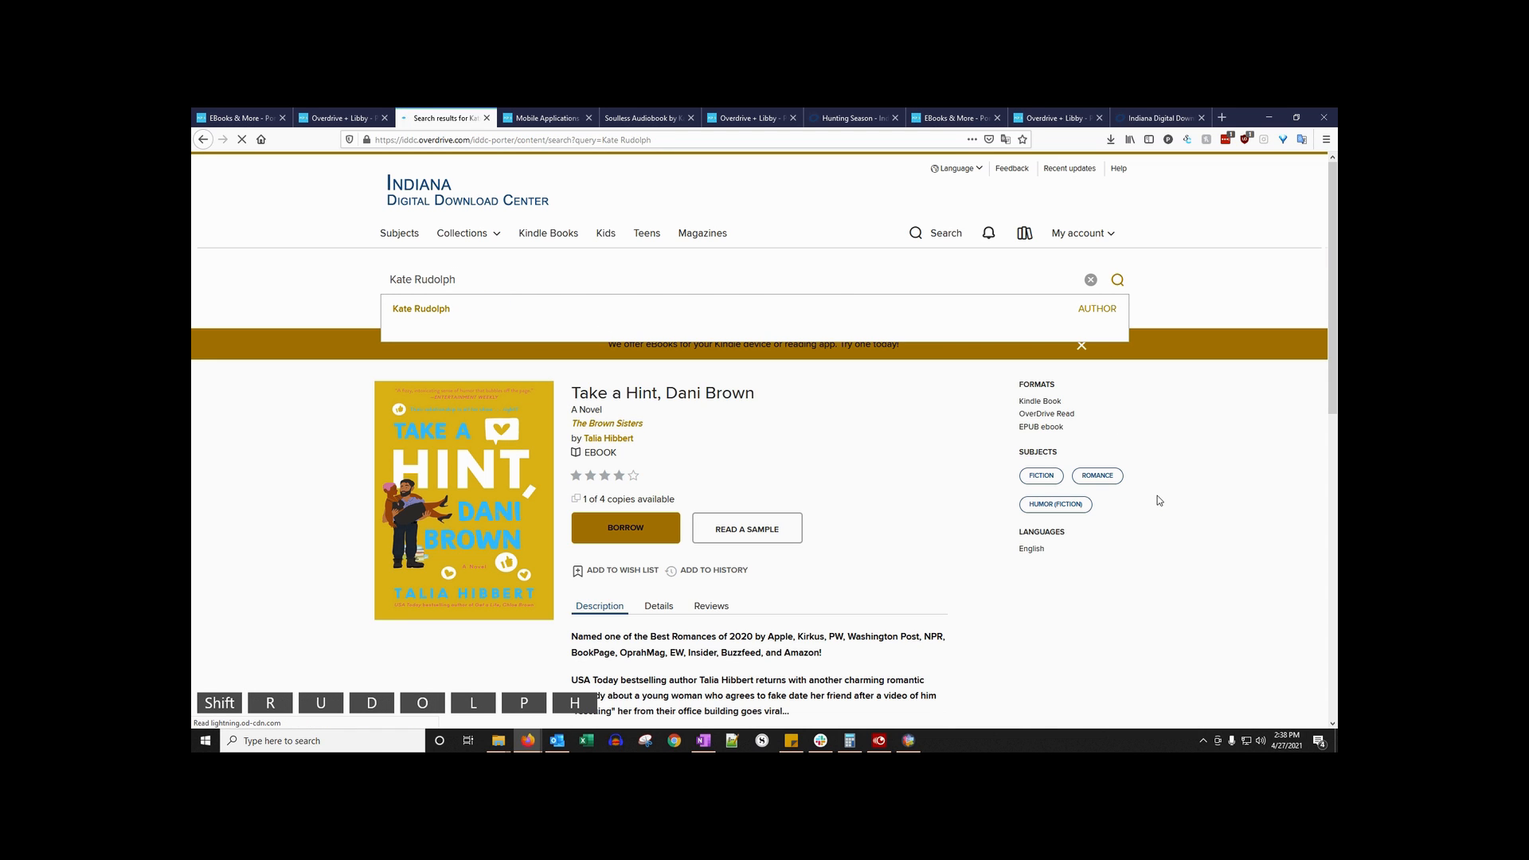
pyautogui.click(1119, 279)
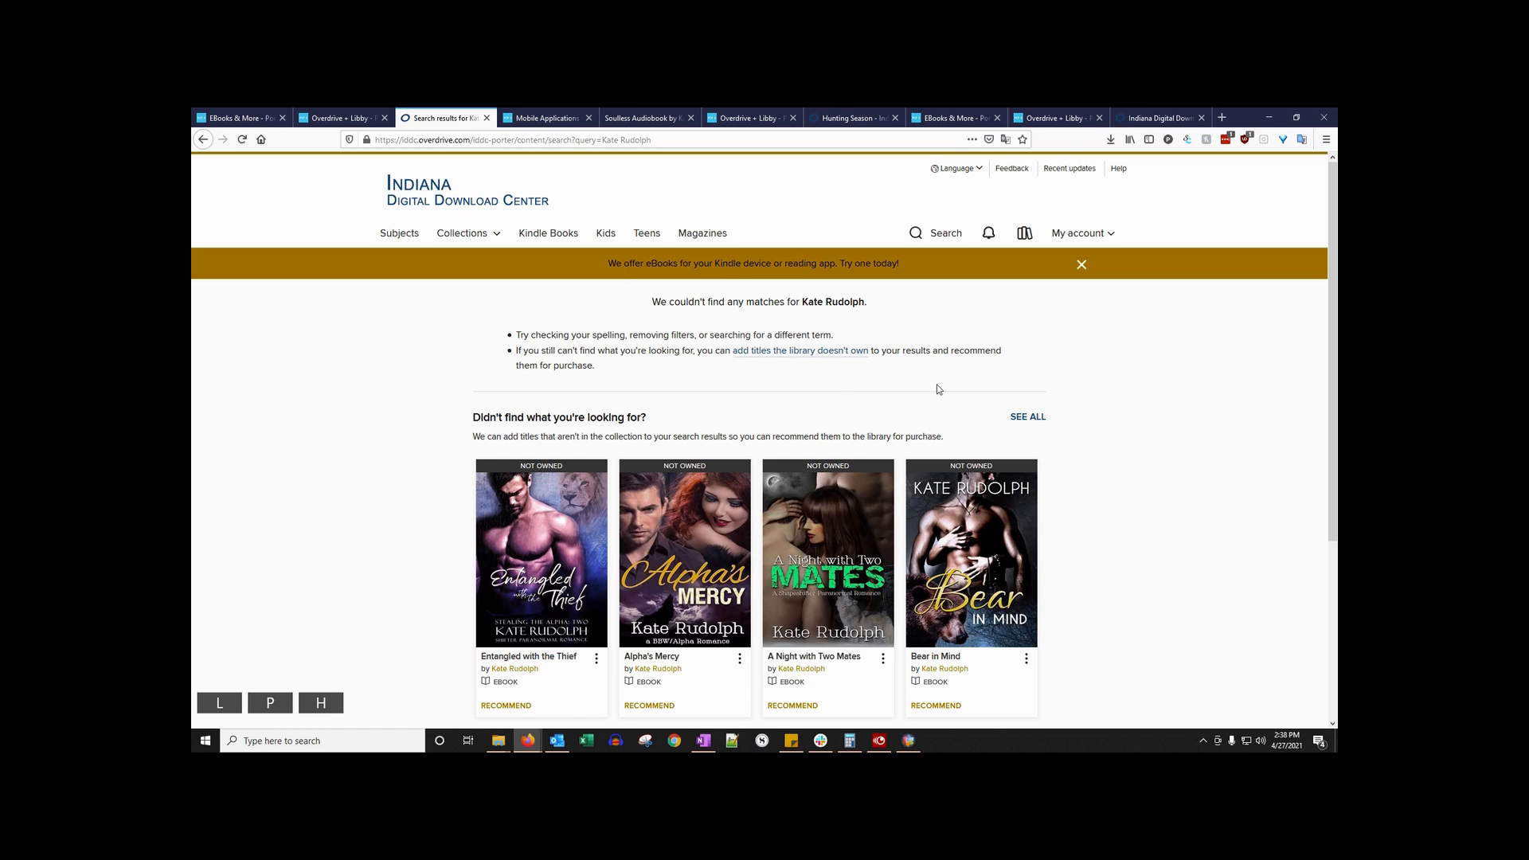
pyautogui.moveTo(433, 376)
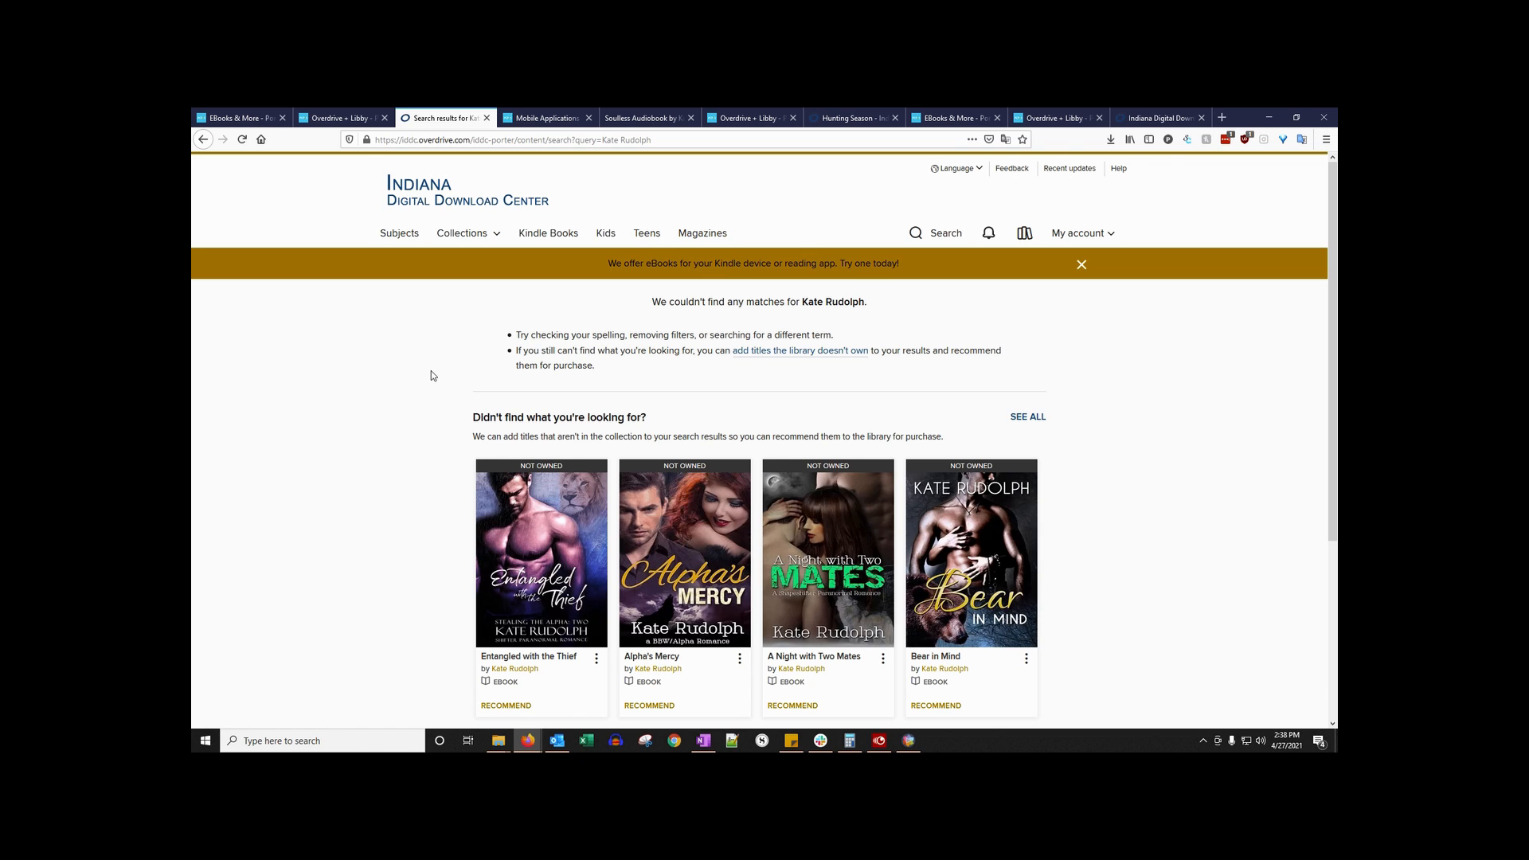
pyautogui.scroll(-3)
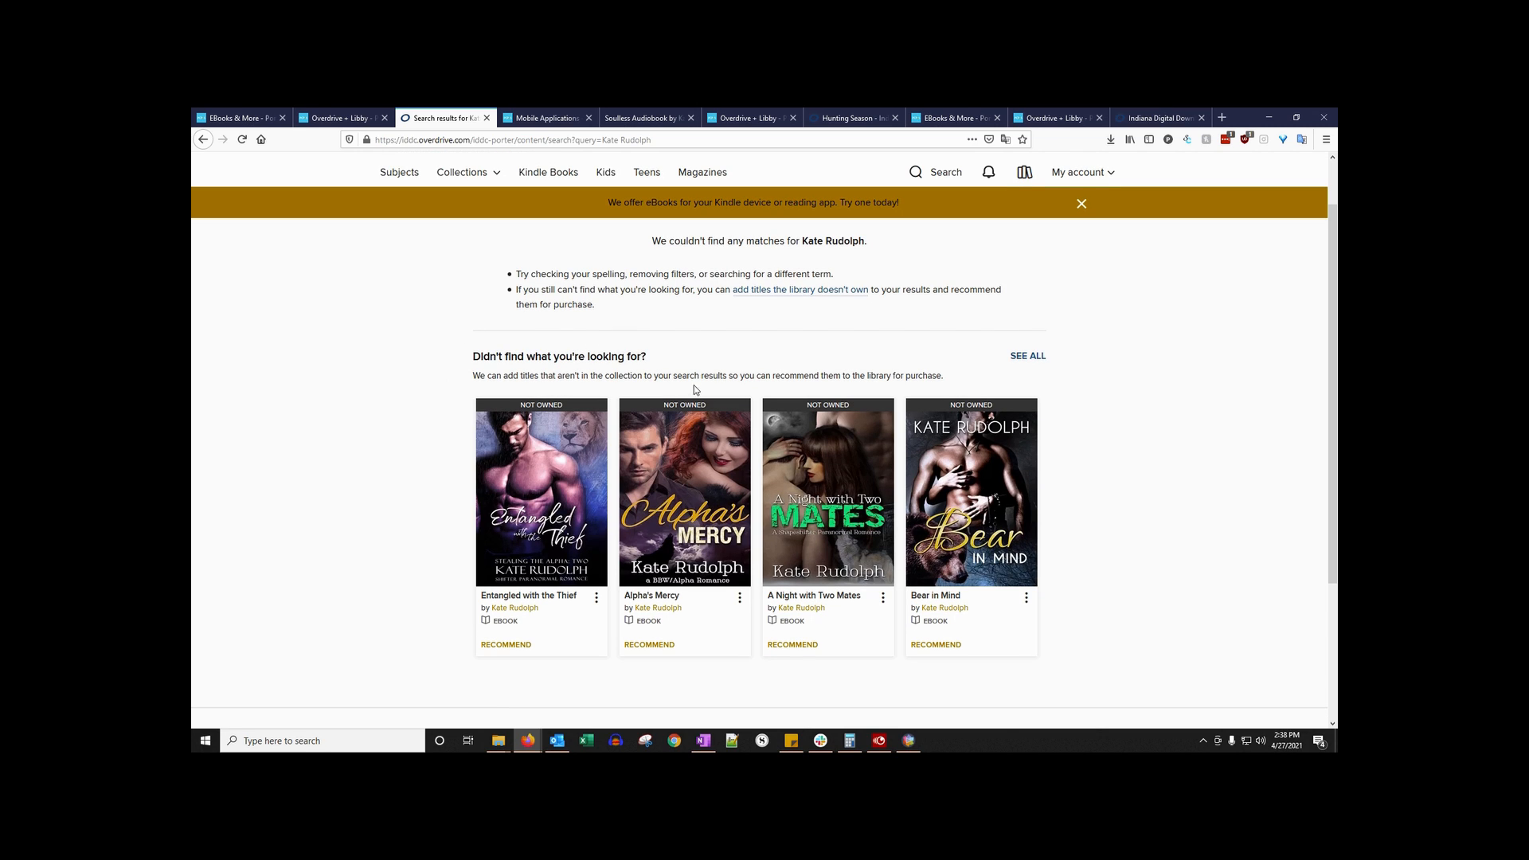
pyautogui.moveTo(747, 341)
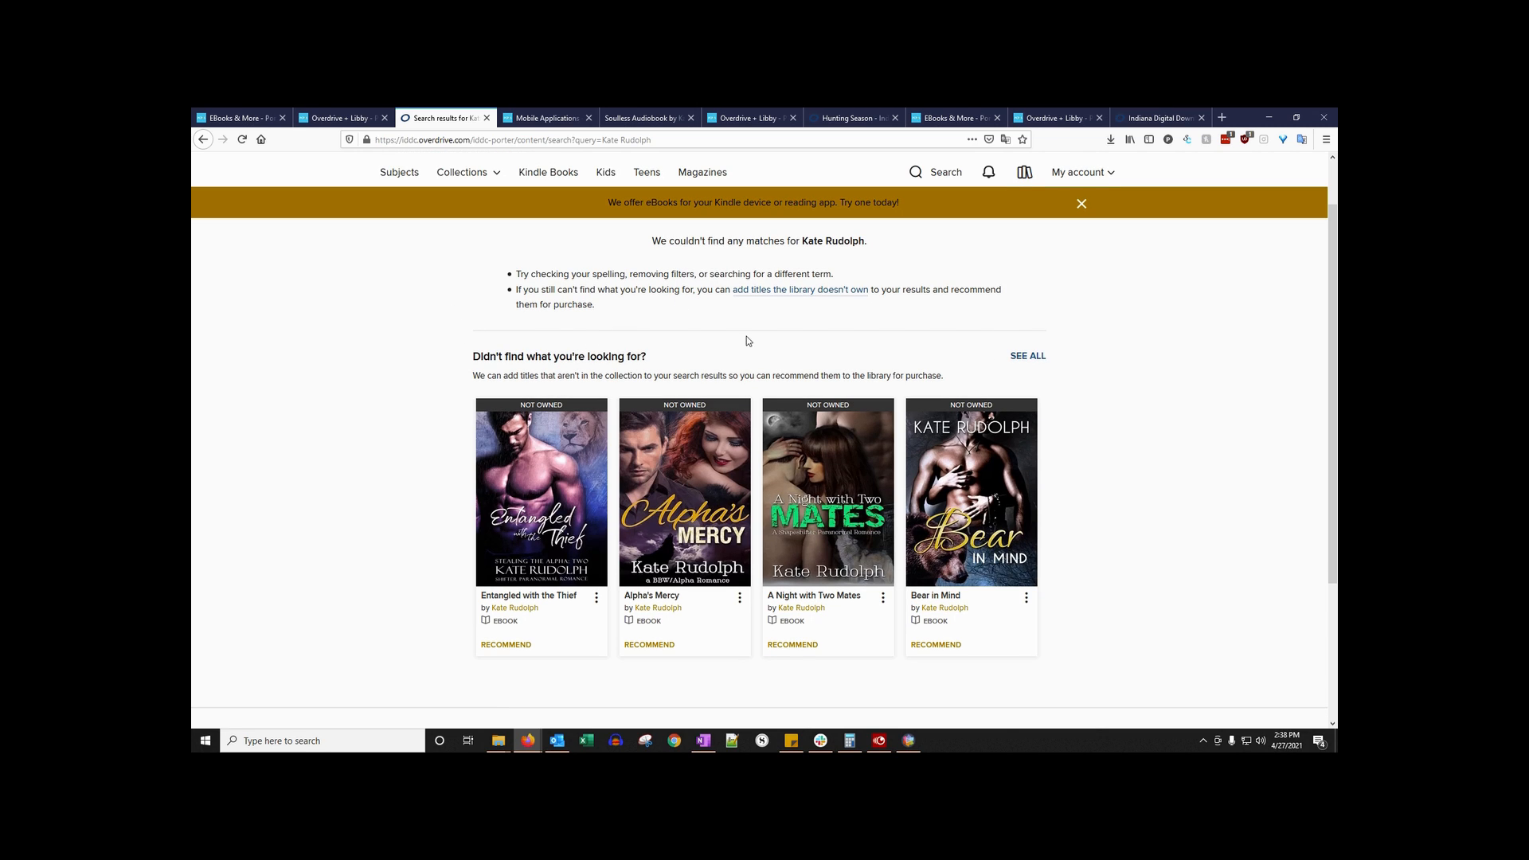
pyautogui.moveTo(465, 365)
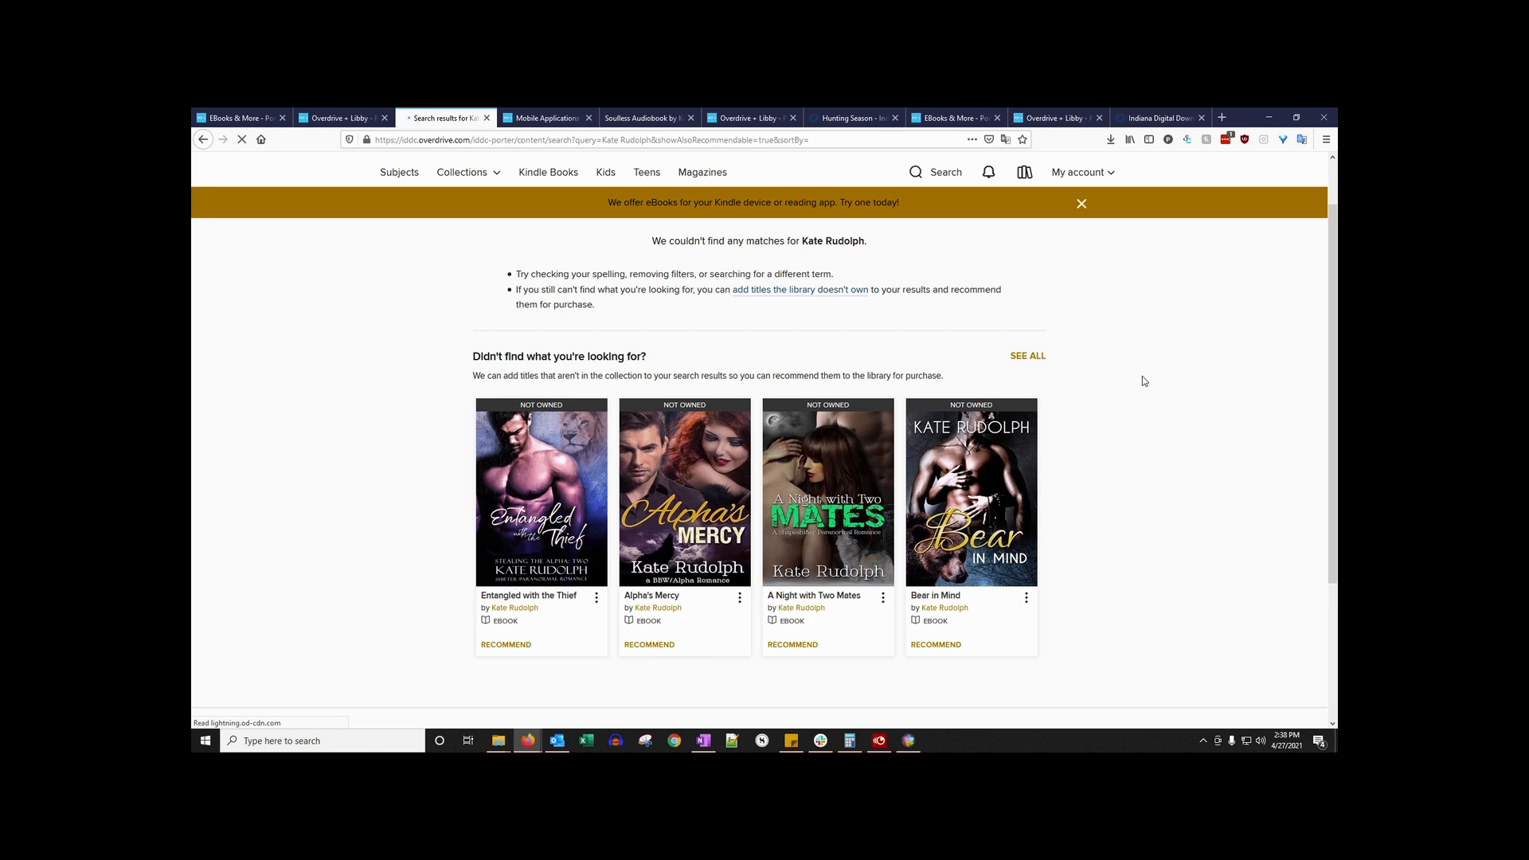
# Expand SEE ALL to list the 73 not-owned Kate Rudolph titles available to recommend
pyautogui.click(800, 288)
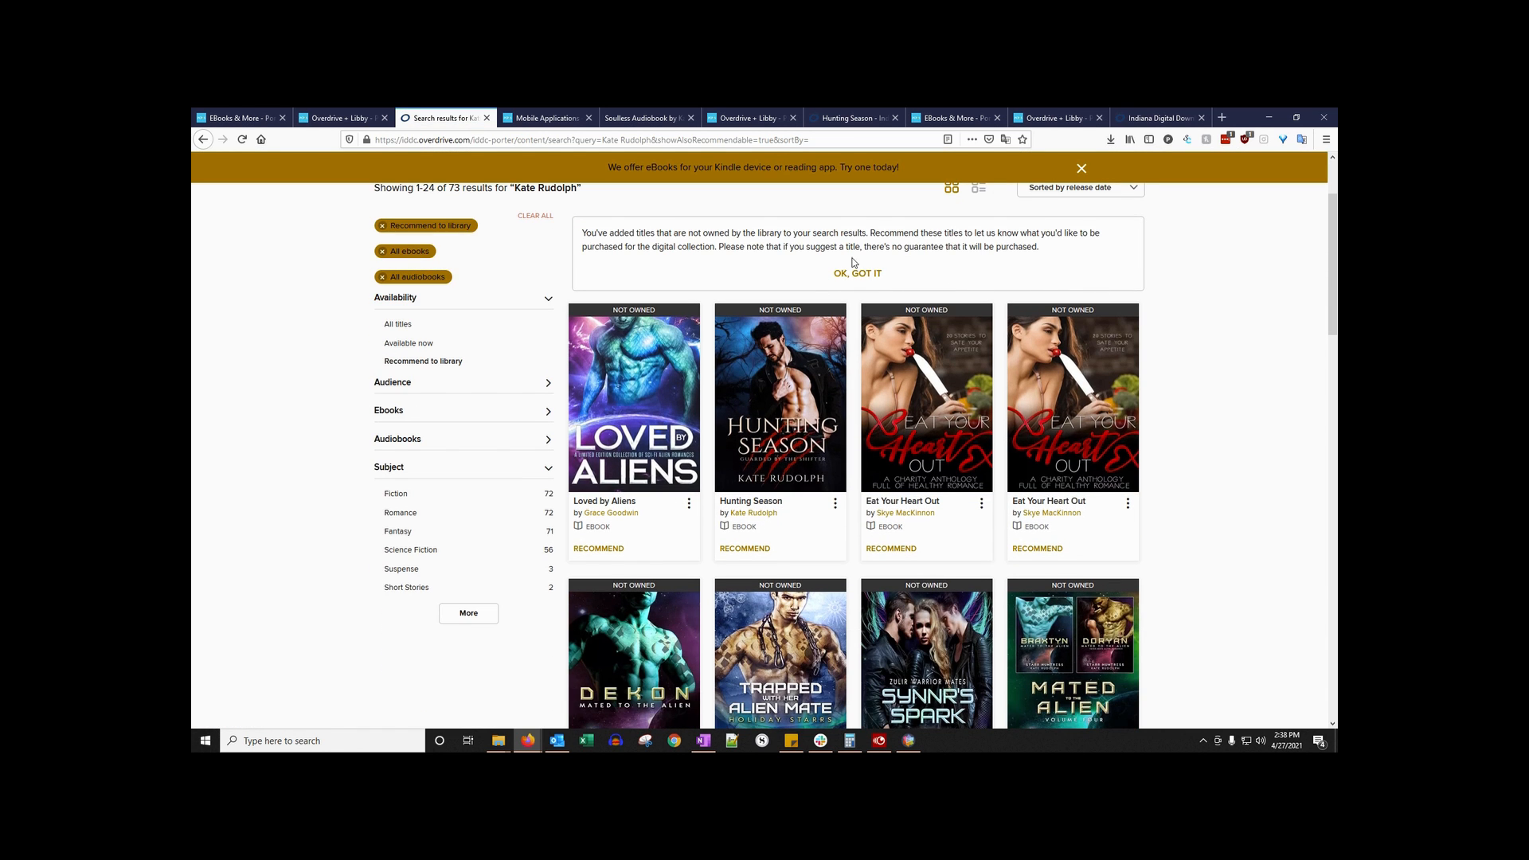
pyautogui.scroll(-3)
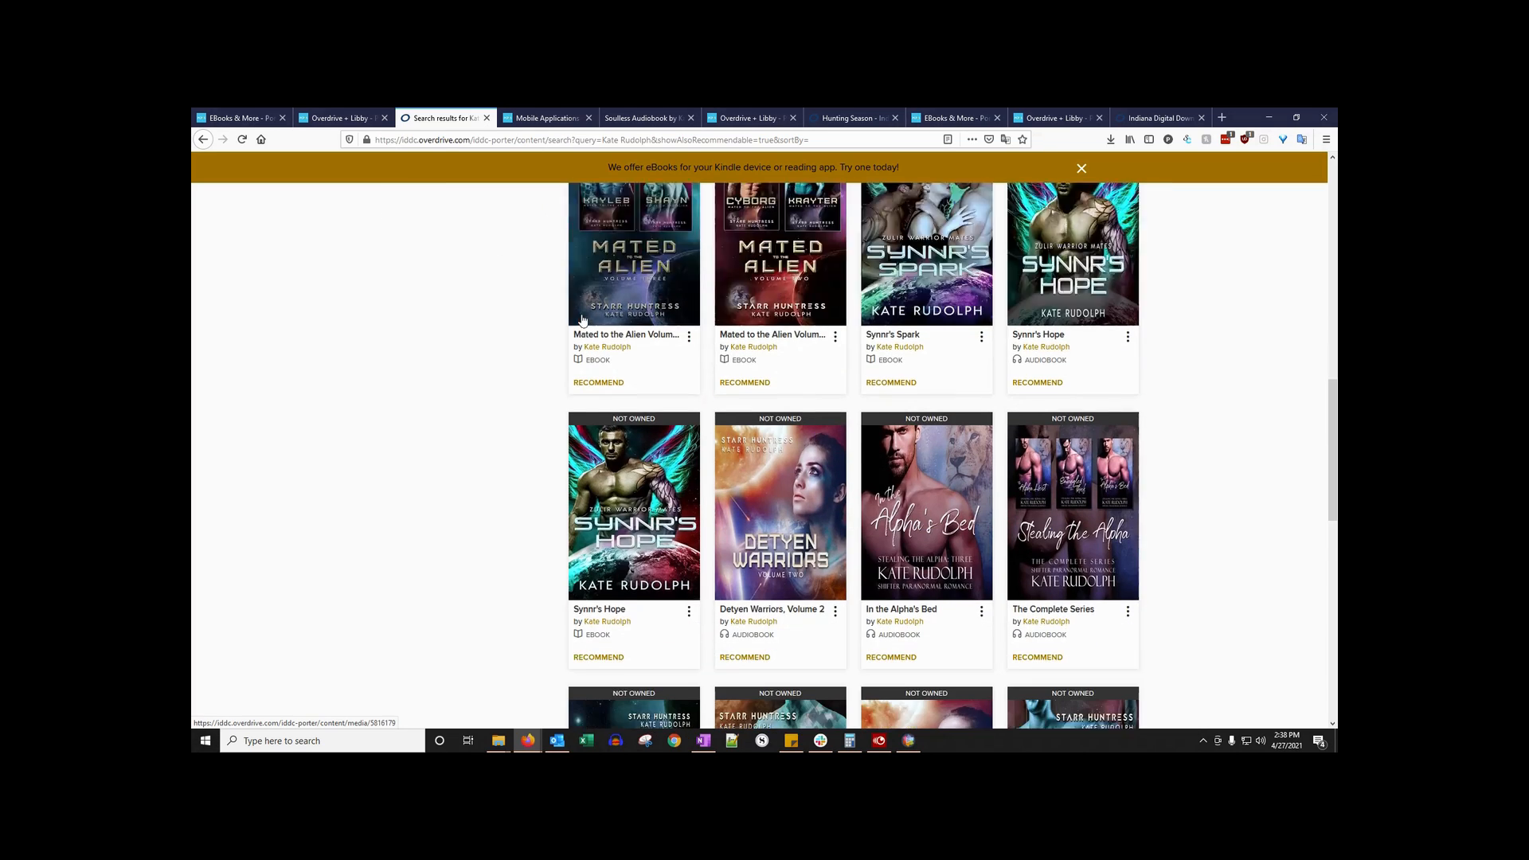
pyautogui.scroll(-3)
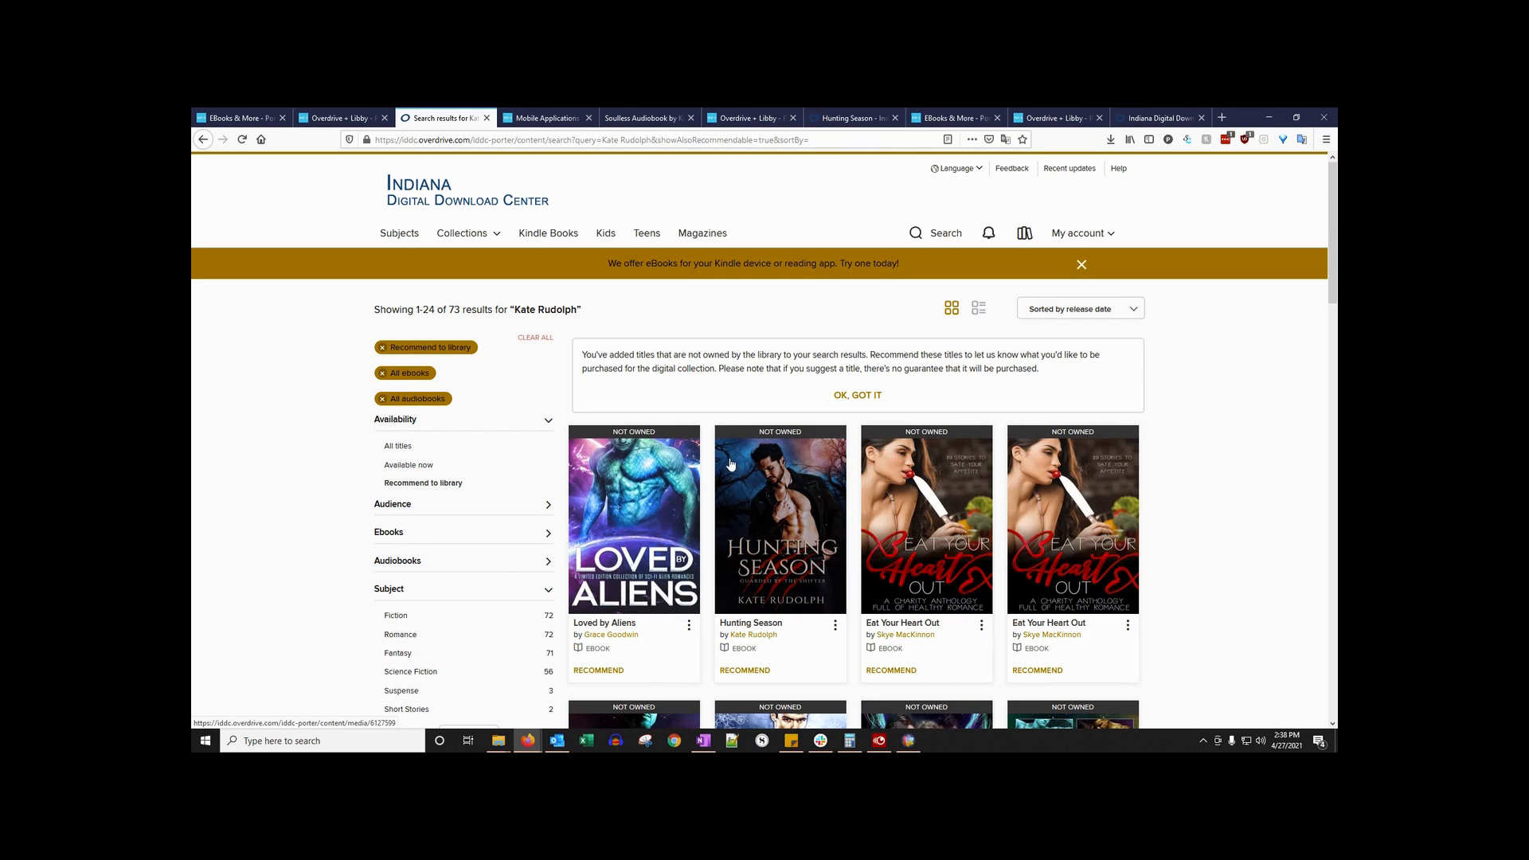
pyautogui.moveTo(1224, 358)
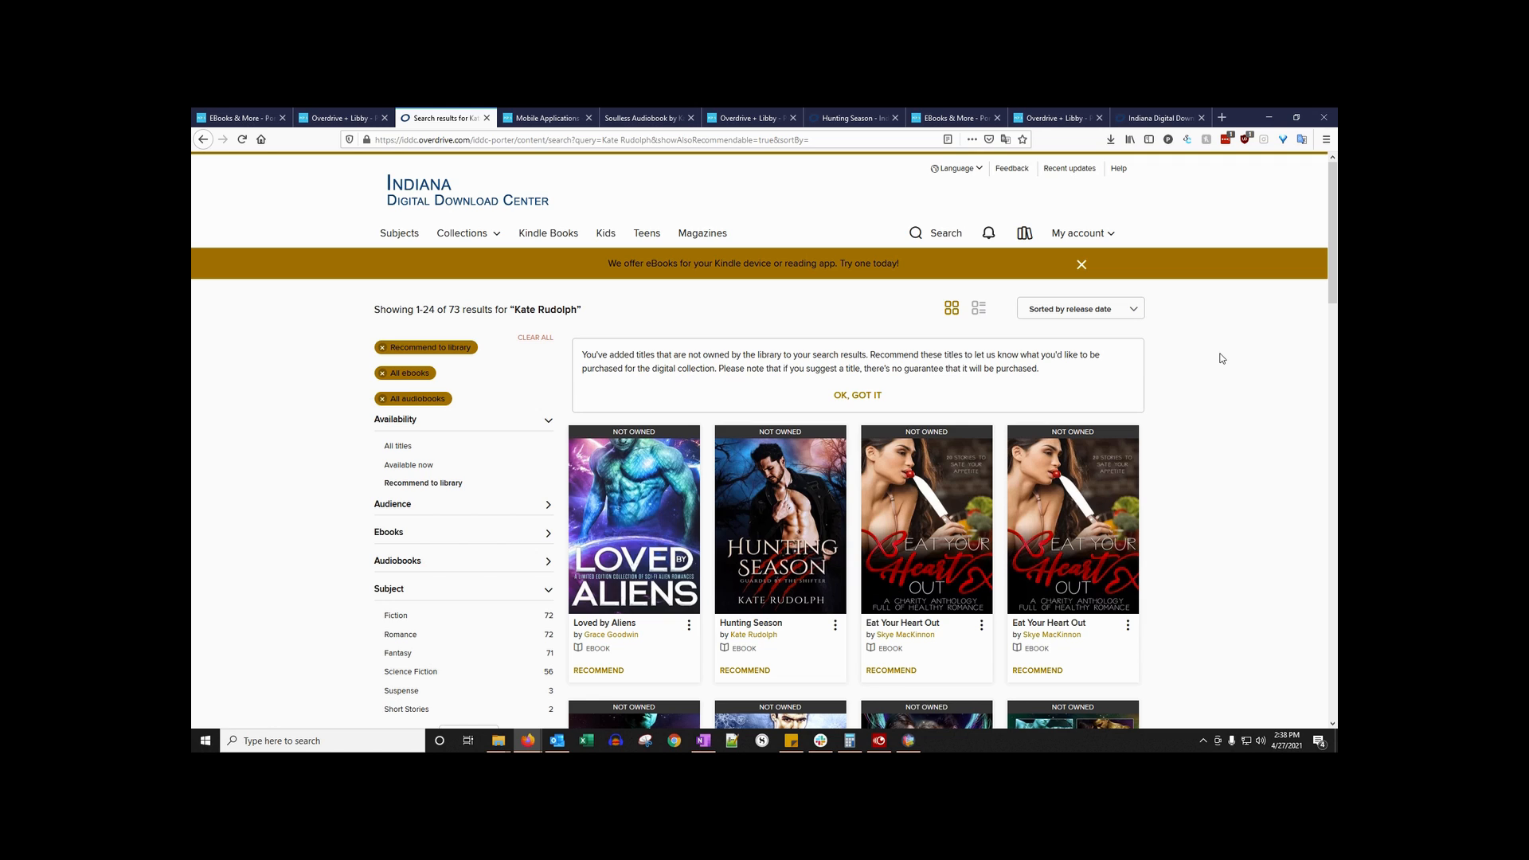
pyautogui.moveTo(810, 510)
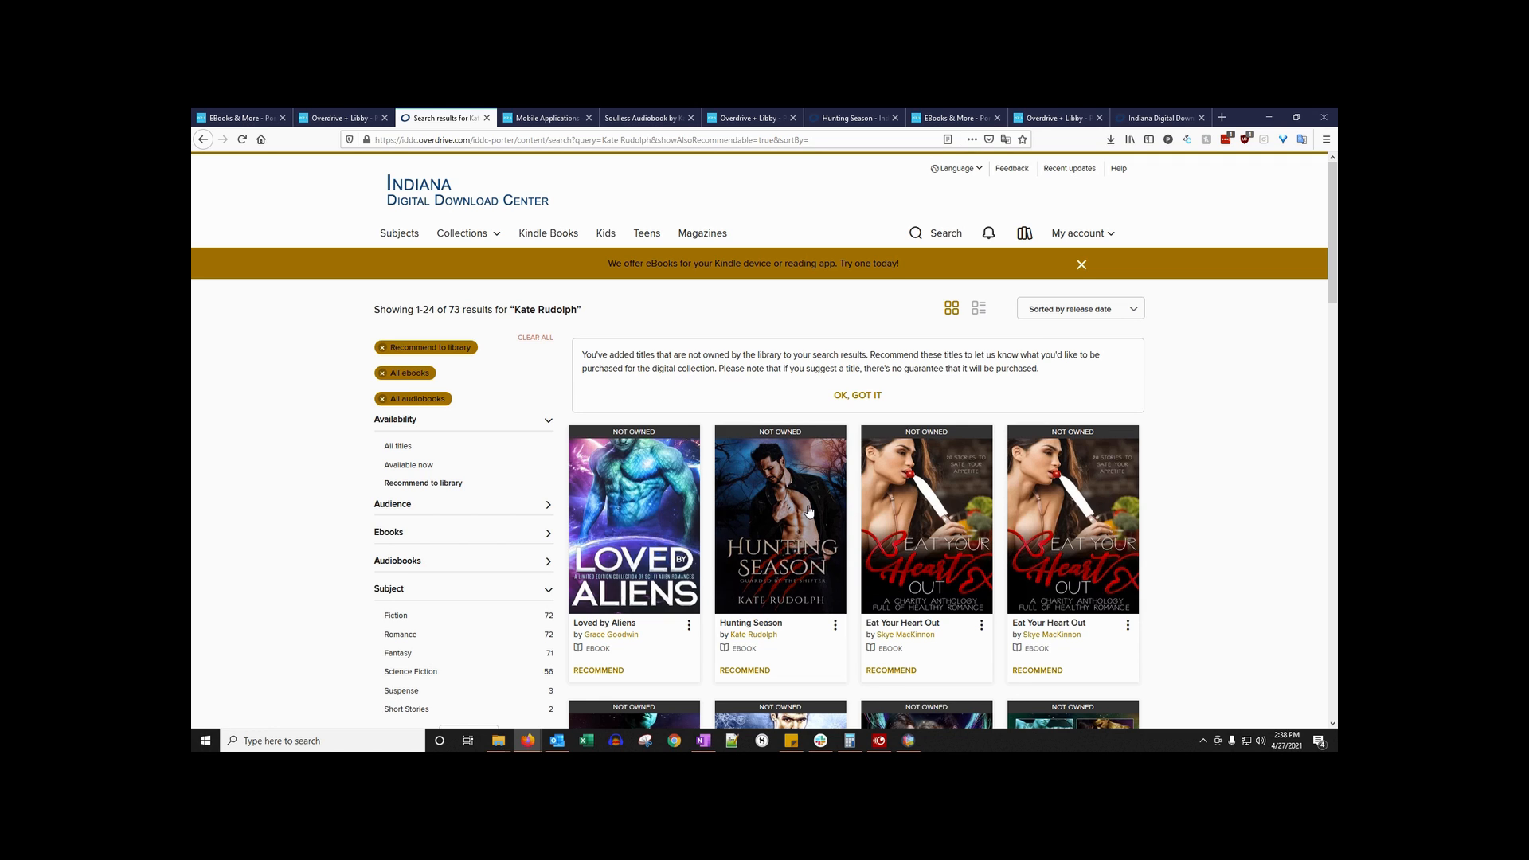
# Select the Hunting Season cover to view its not-owned ebook page with Recommend option
pyautogui.click(780, 520)
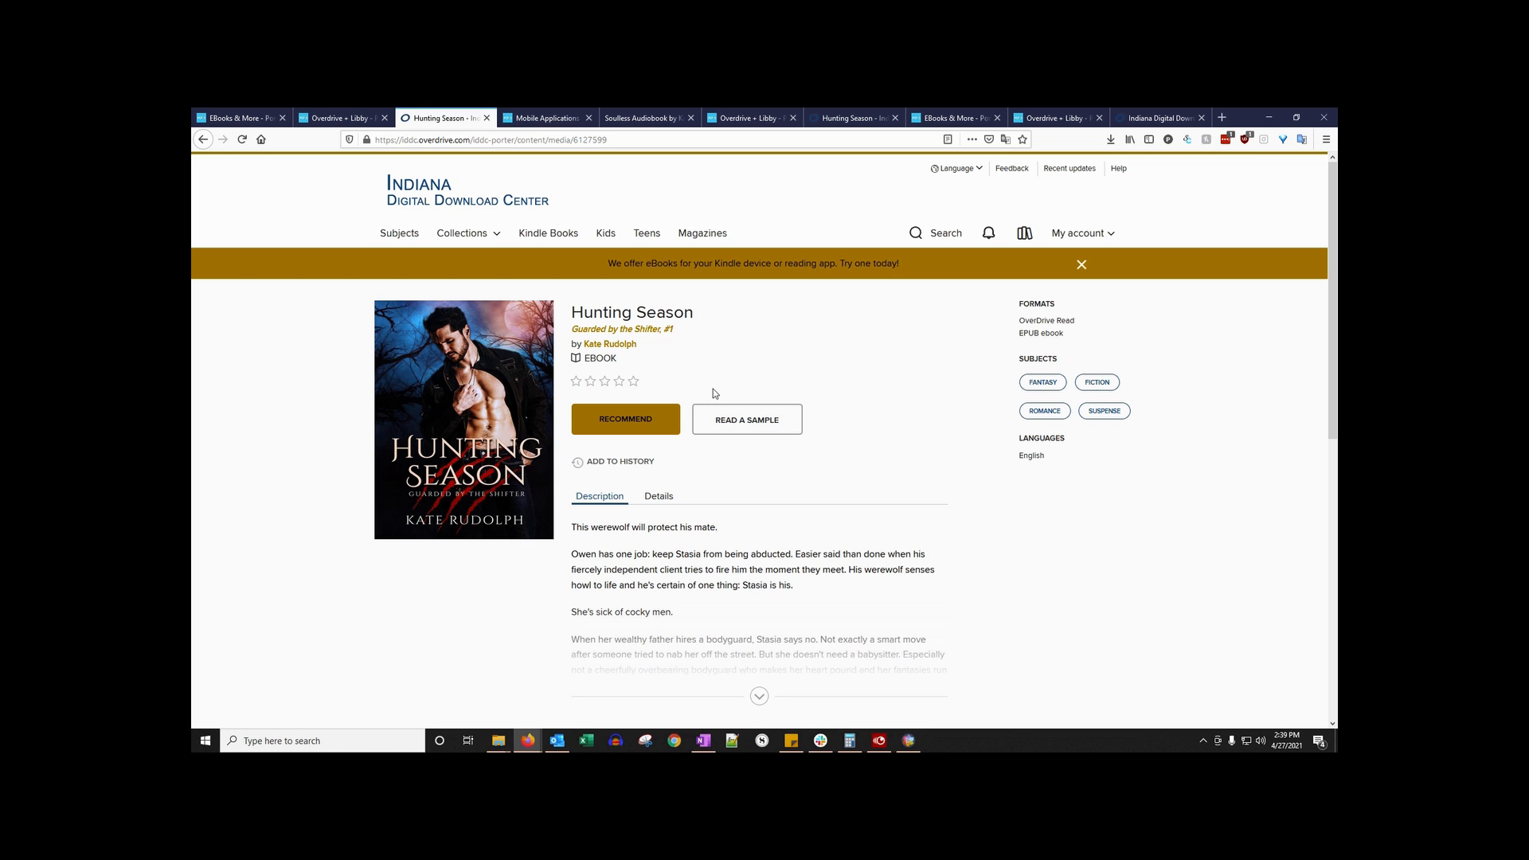
pyautogui.moveTo(666, 424)
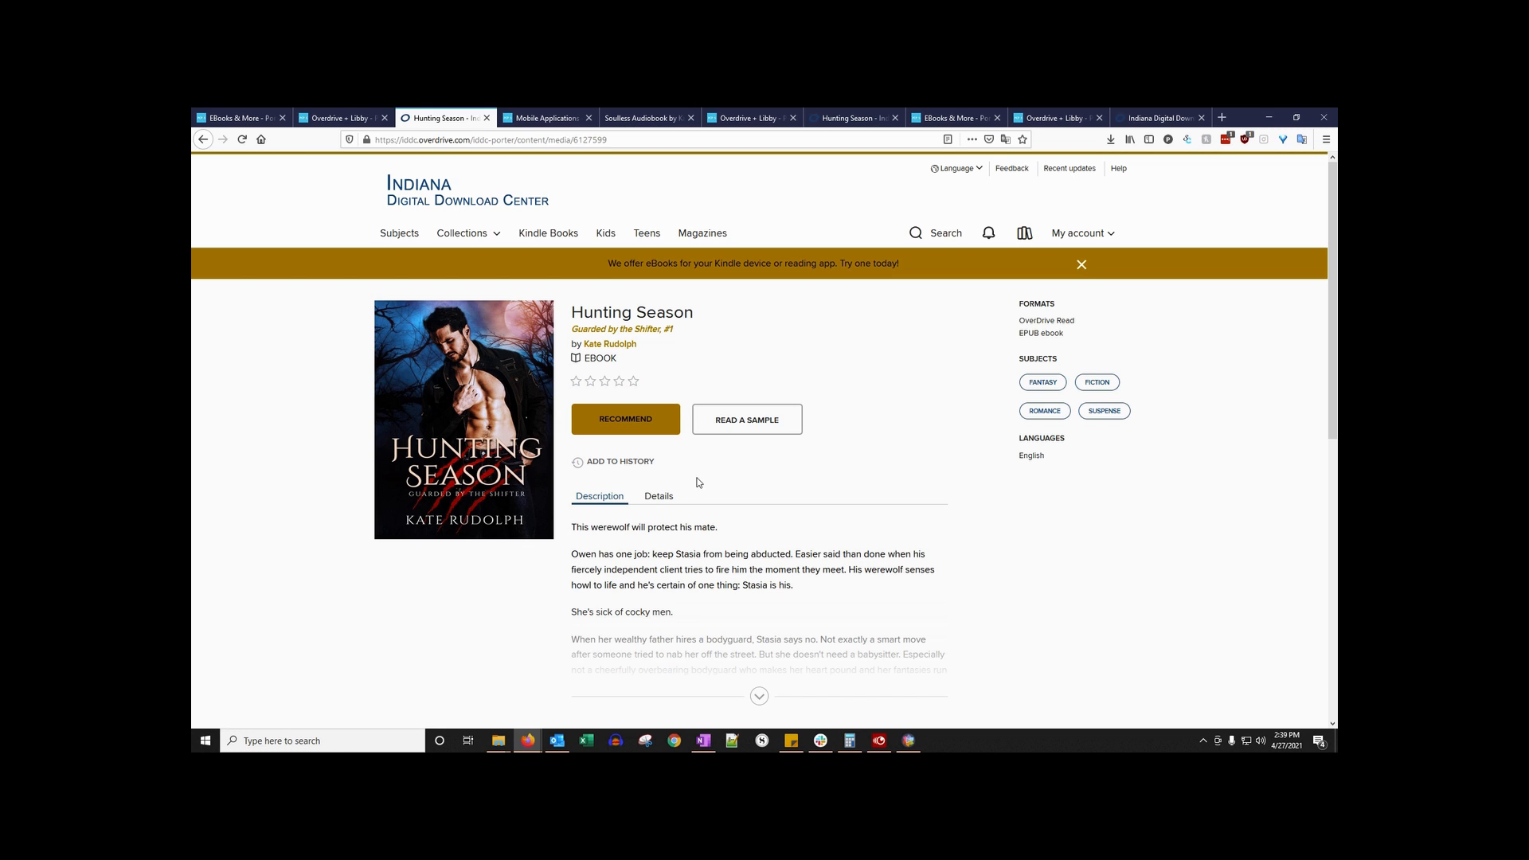
pyautogui.moveTo(704, 484)
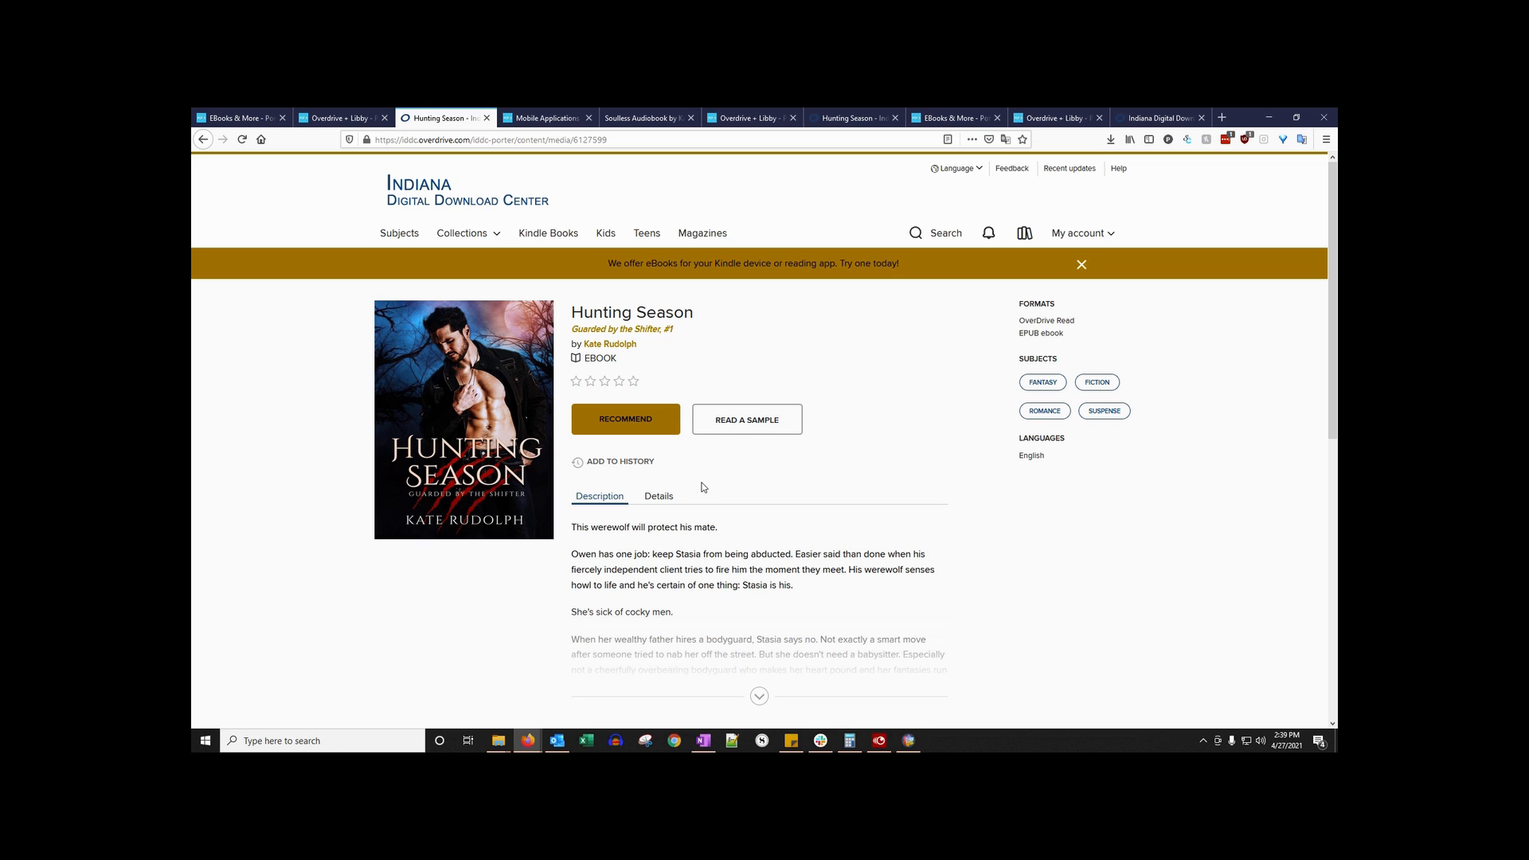
pyautogui.moveTo(705, 484)
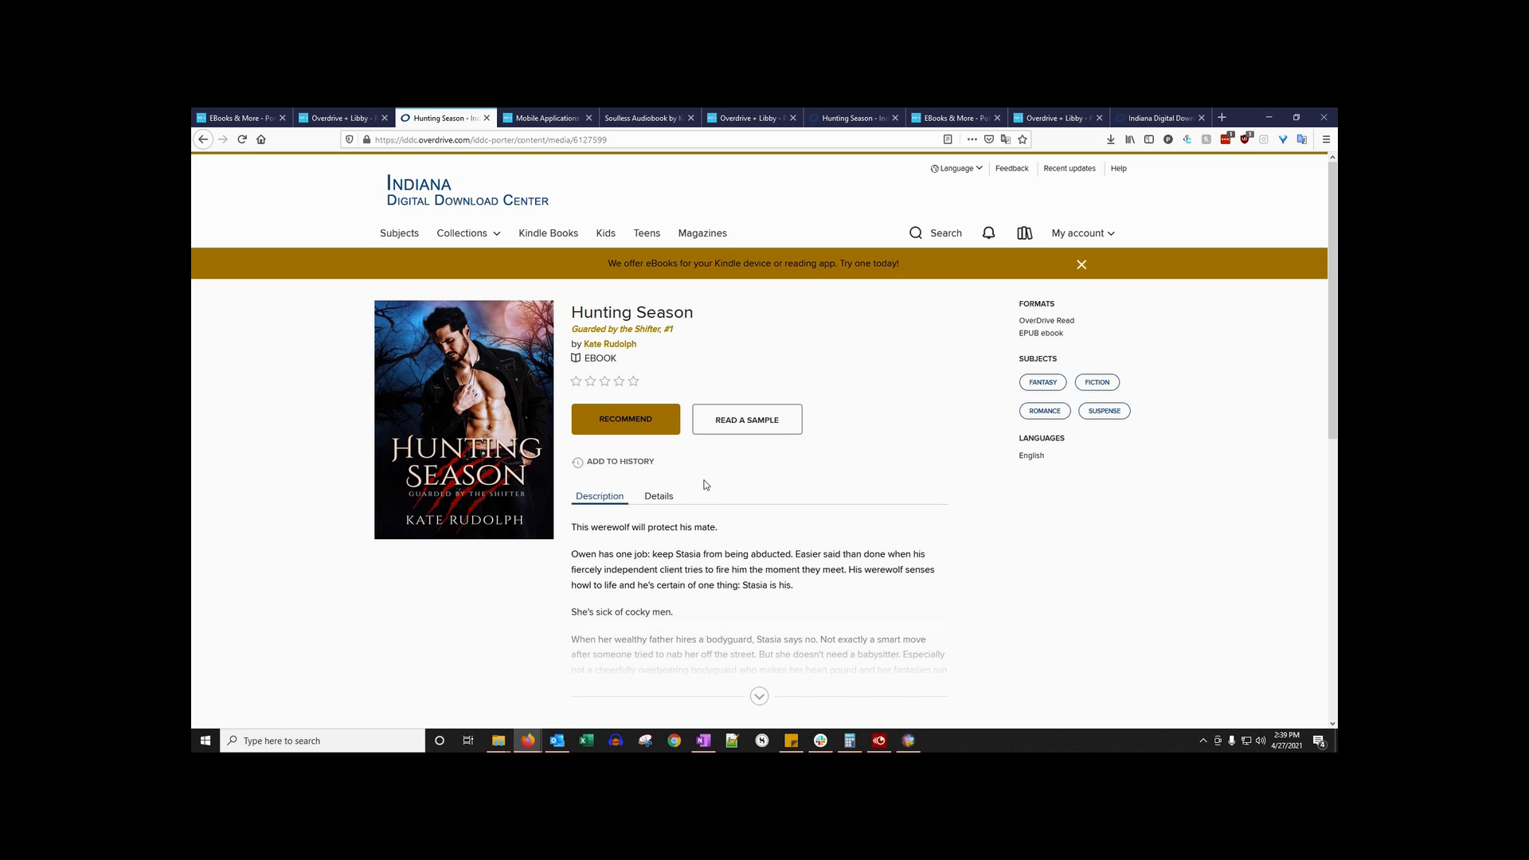
pyautogui.moveTo(710, 488)
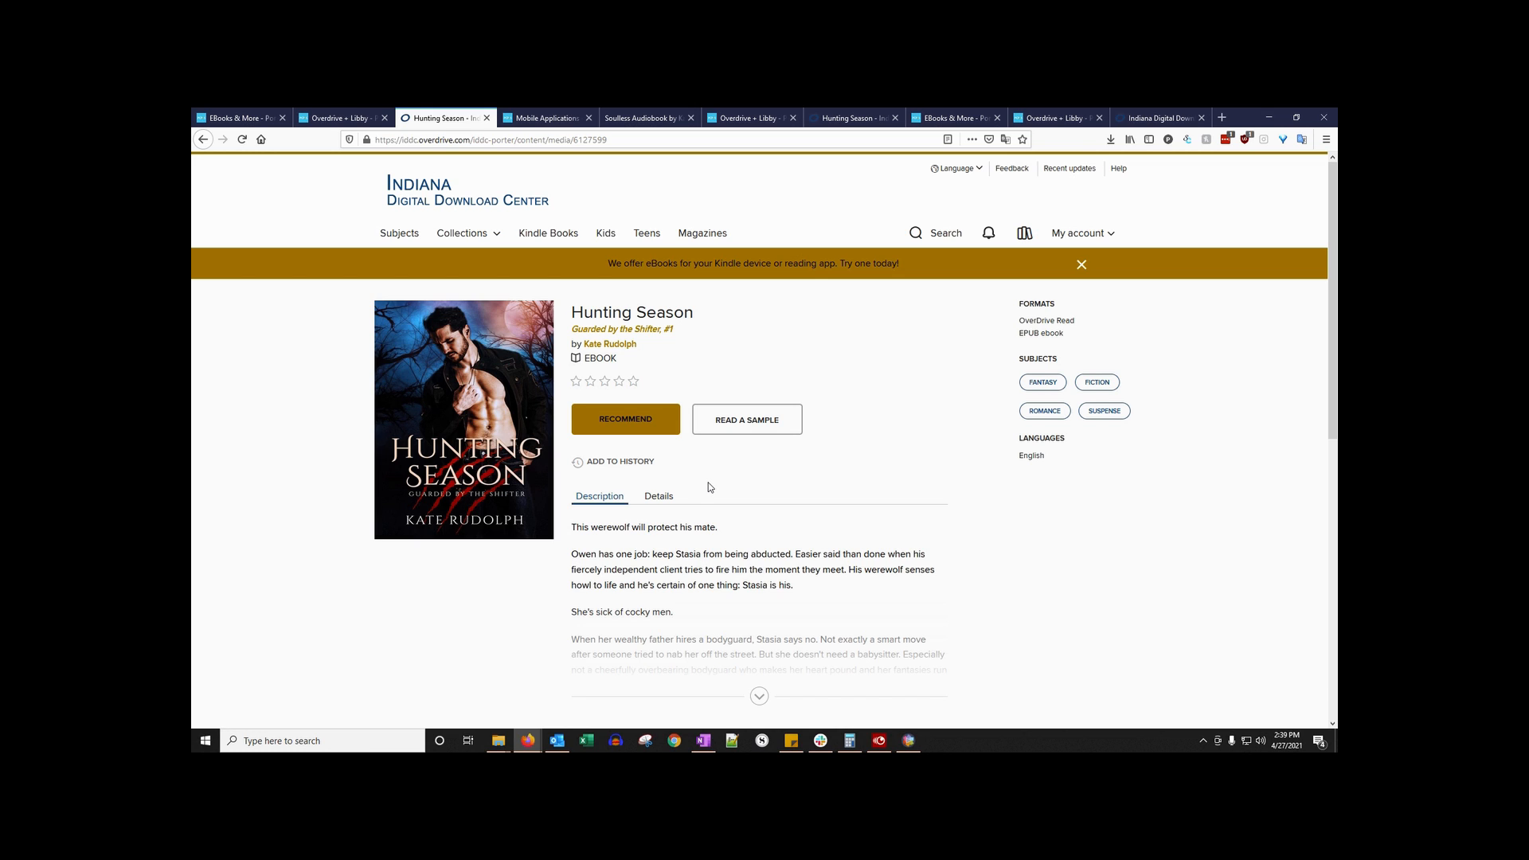
pyautogui.moveTo(538, 469)
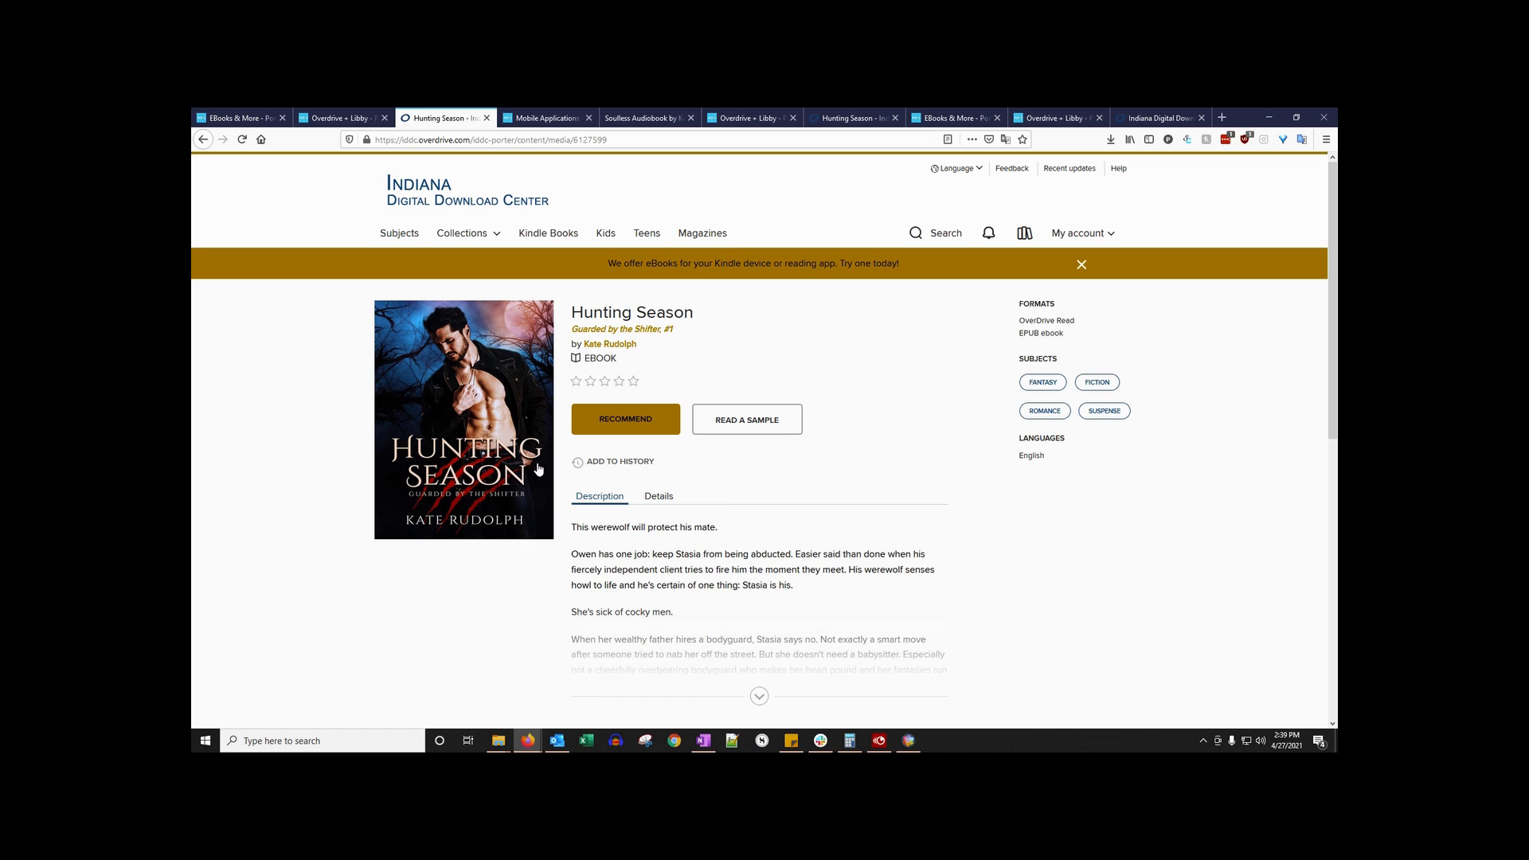
pyautogui.moveTo(192, 583)
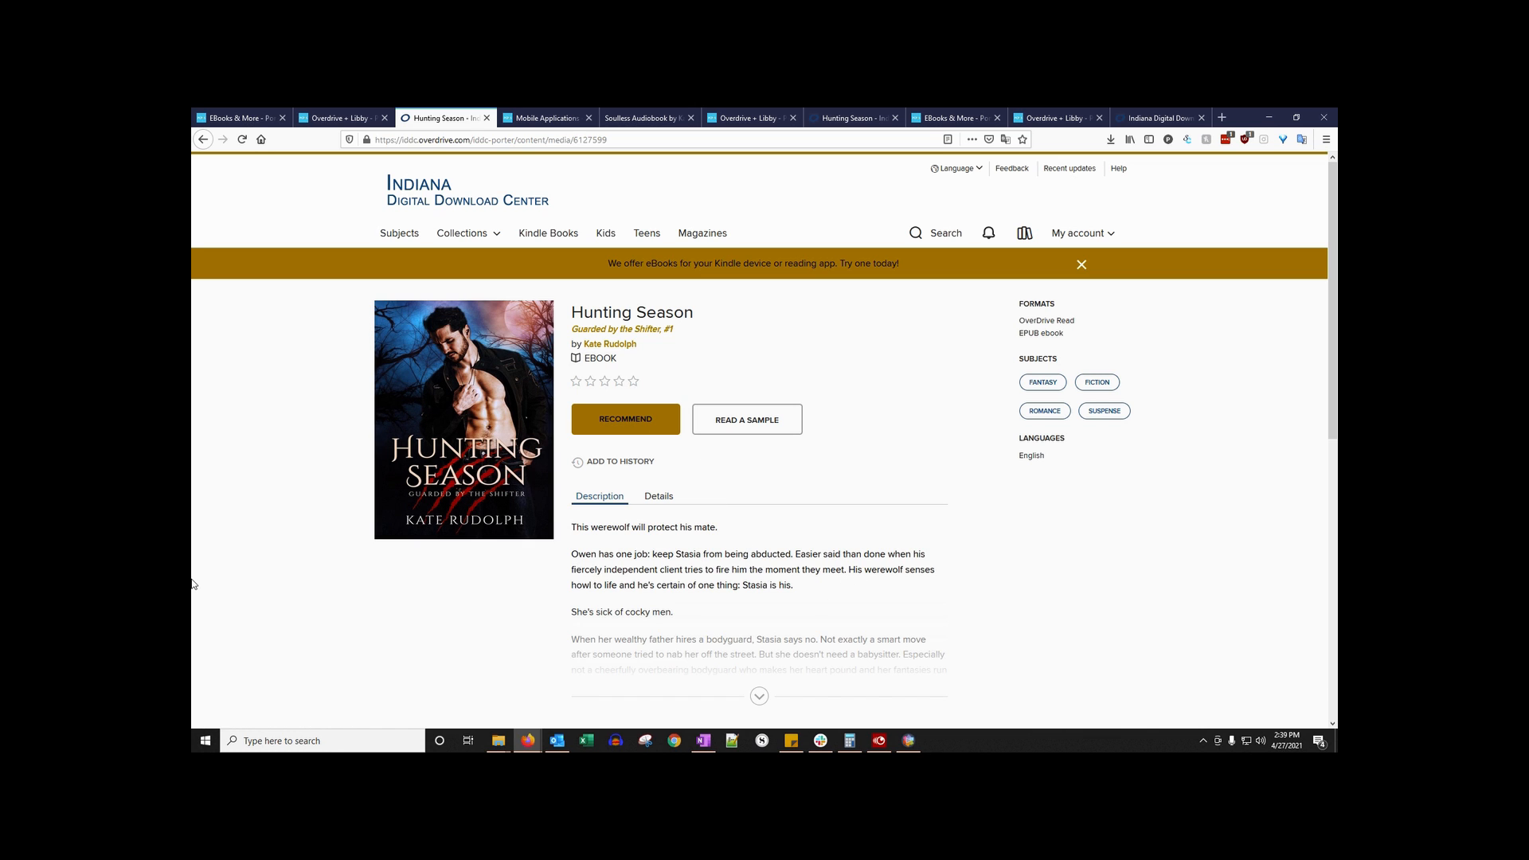
pyautogui.moveTo(194, 484)
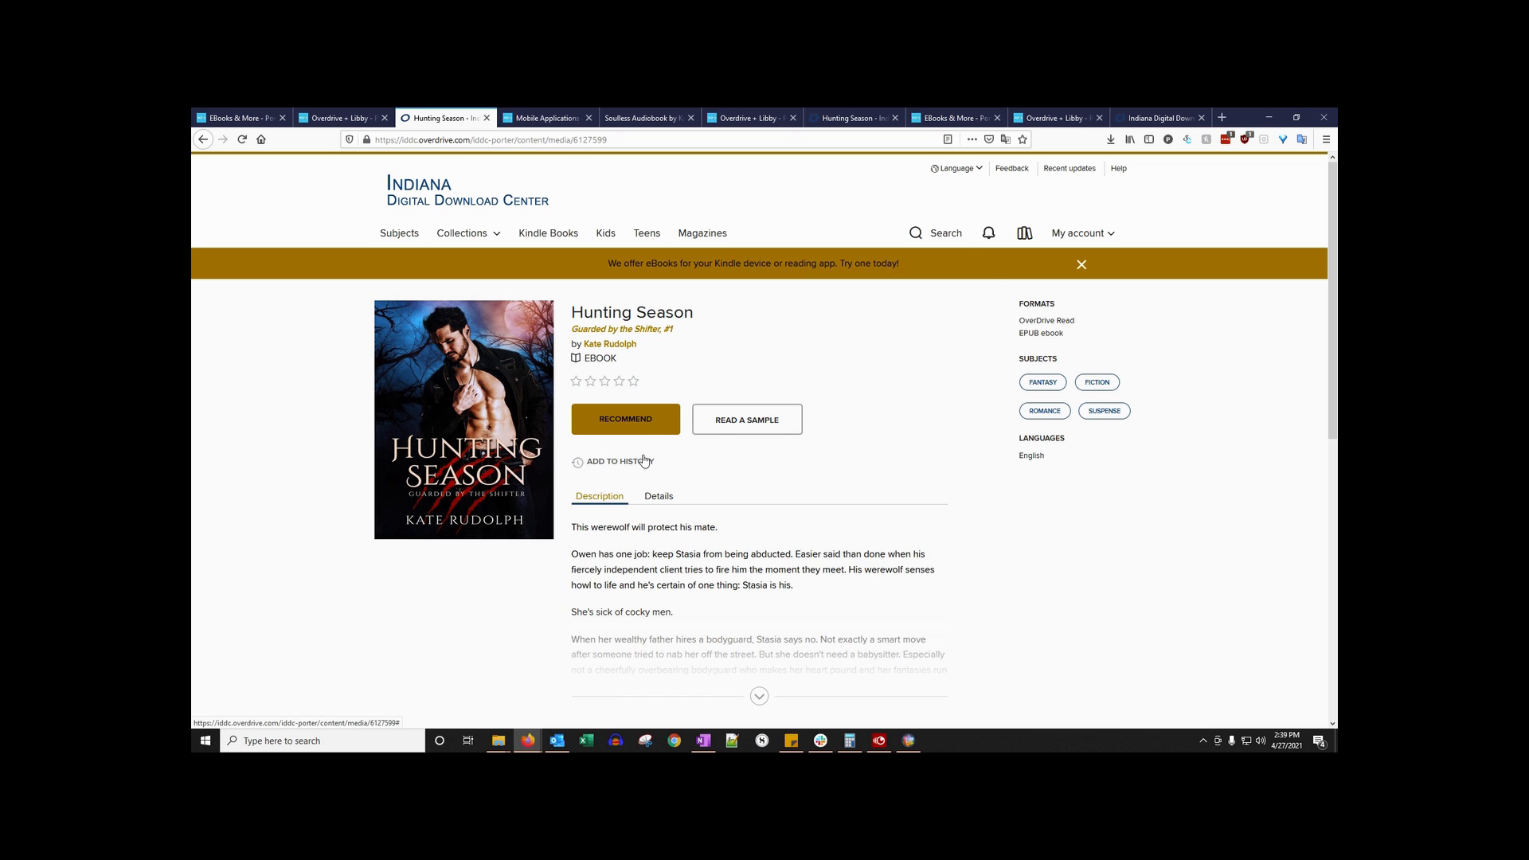
pyautogui.moveTo(586, 436)
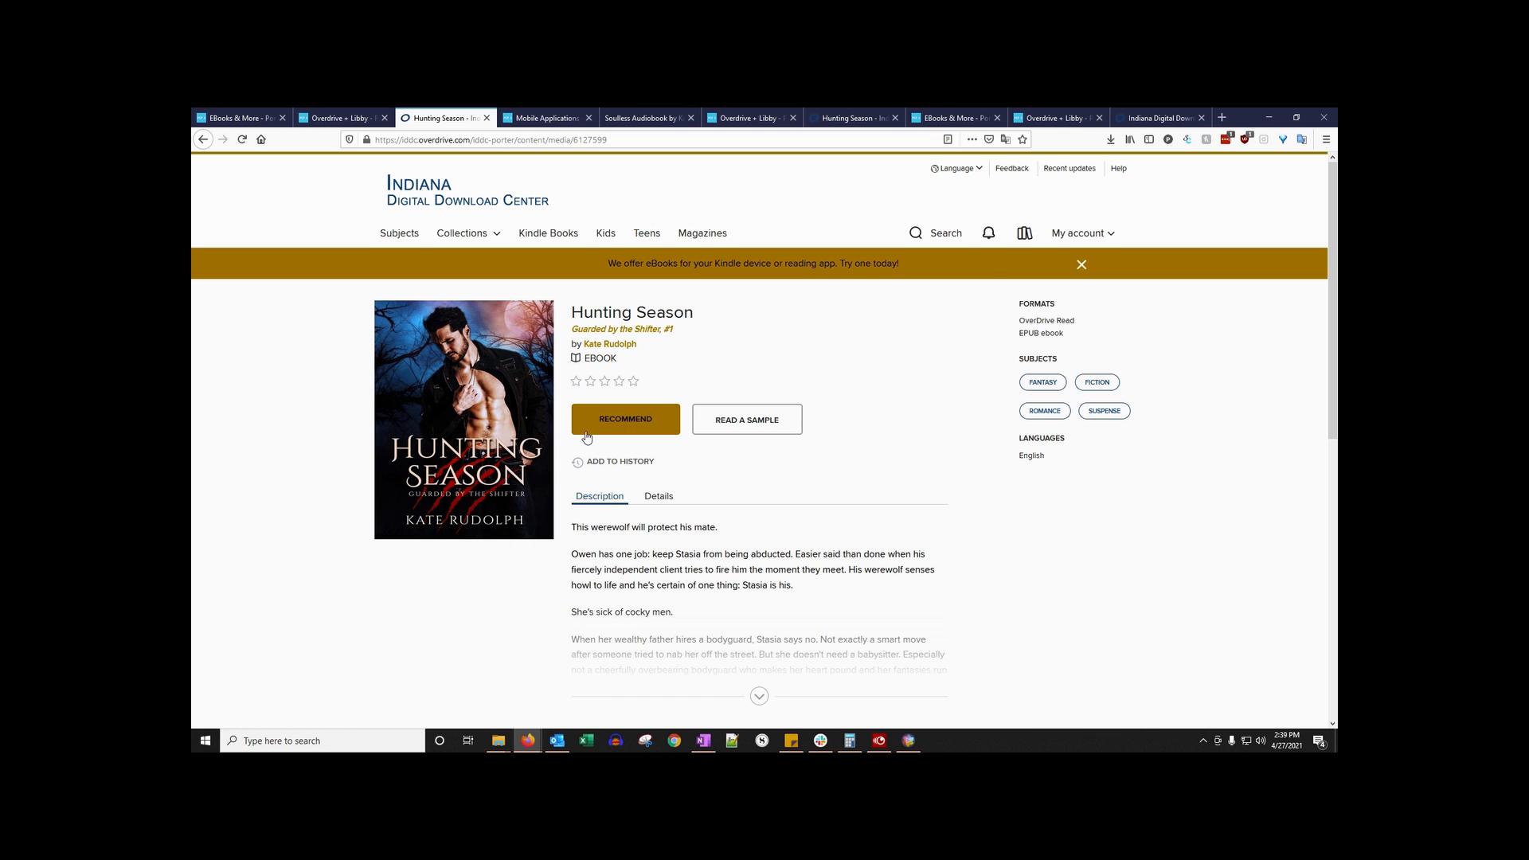